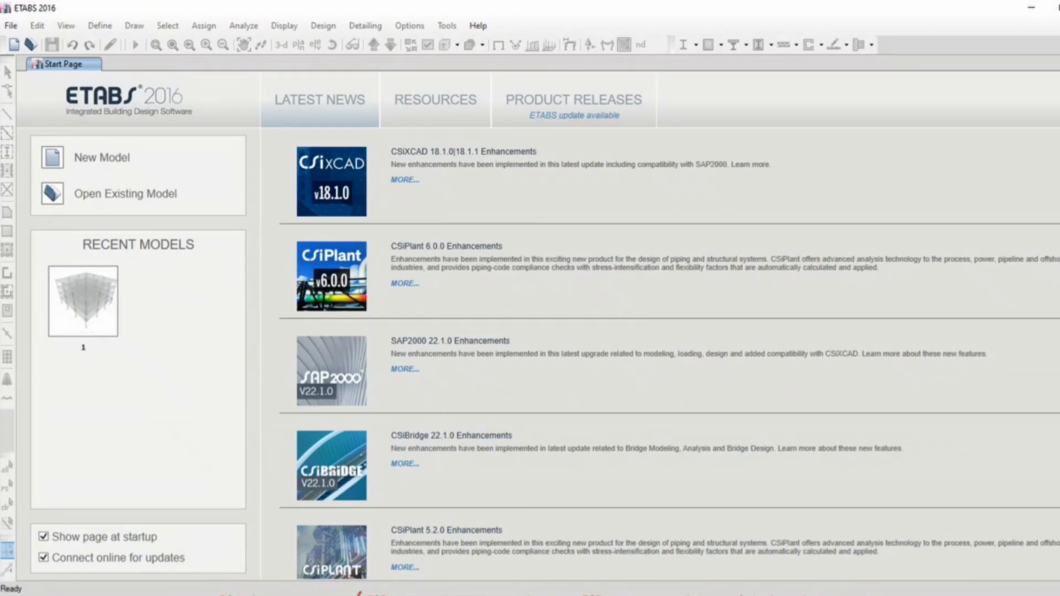
pyautogui.moveTo(282, 406)
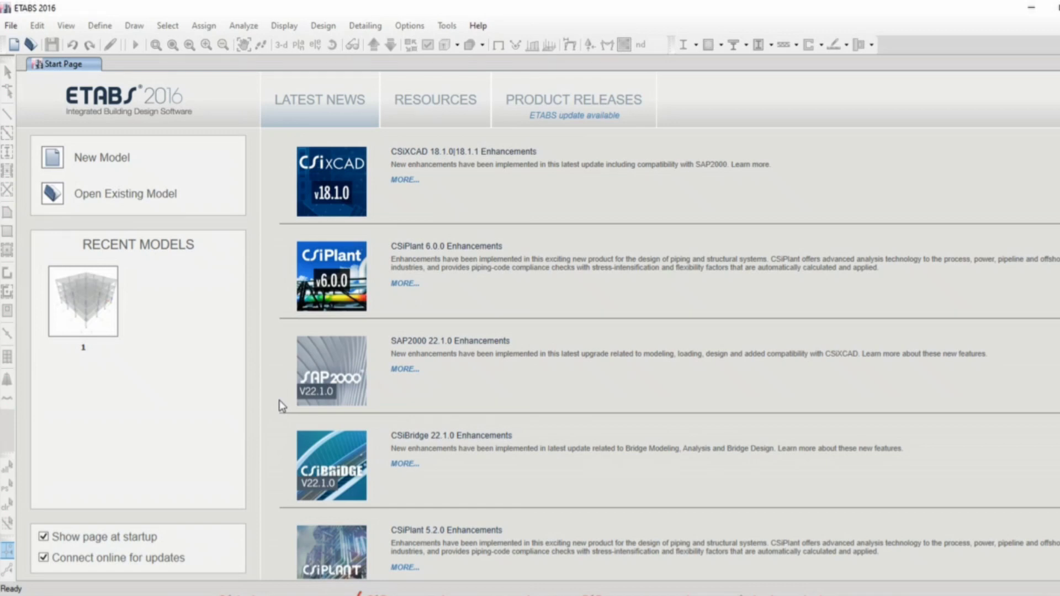
pyautogui.moveTo(244, 316)
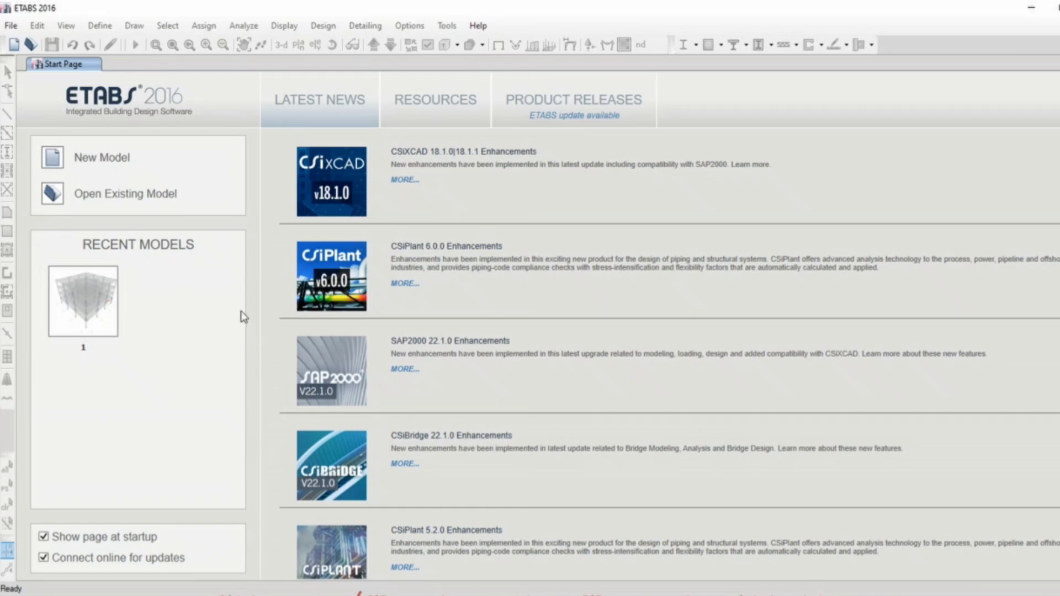
pyautogui.moveTo(168, 303)
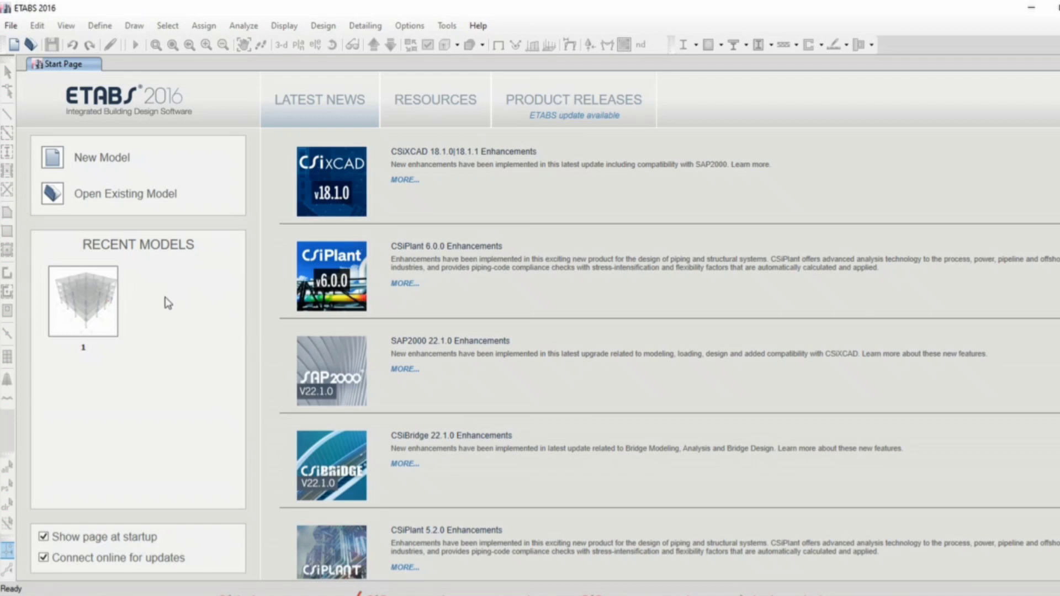
pyautogui.moveTo(312, 115)
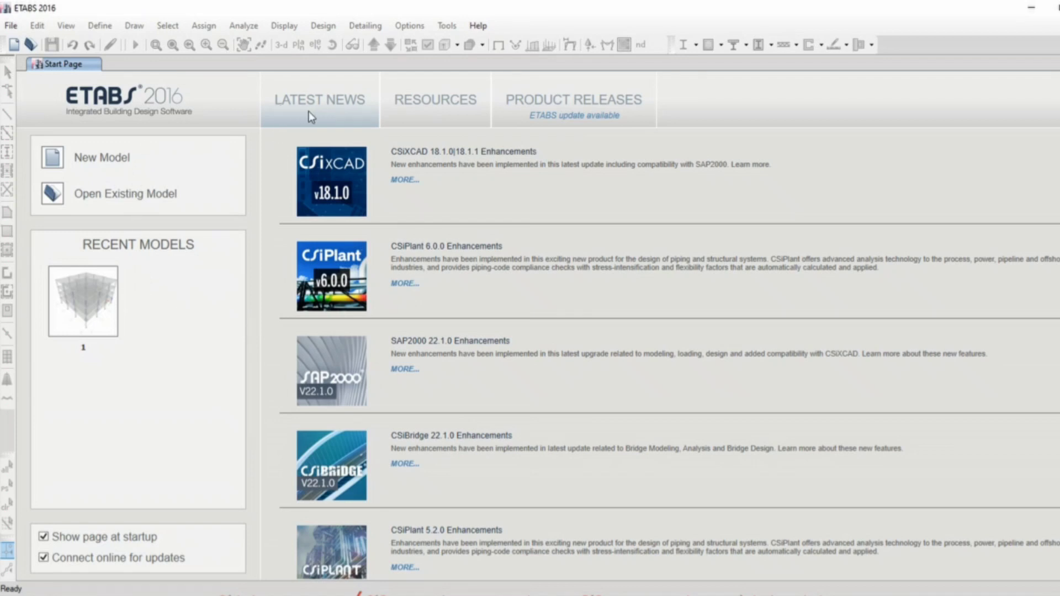
pyautogui.moveTo(364, 119)
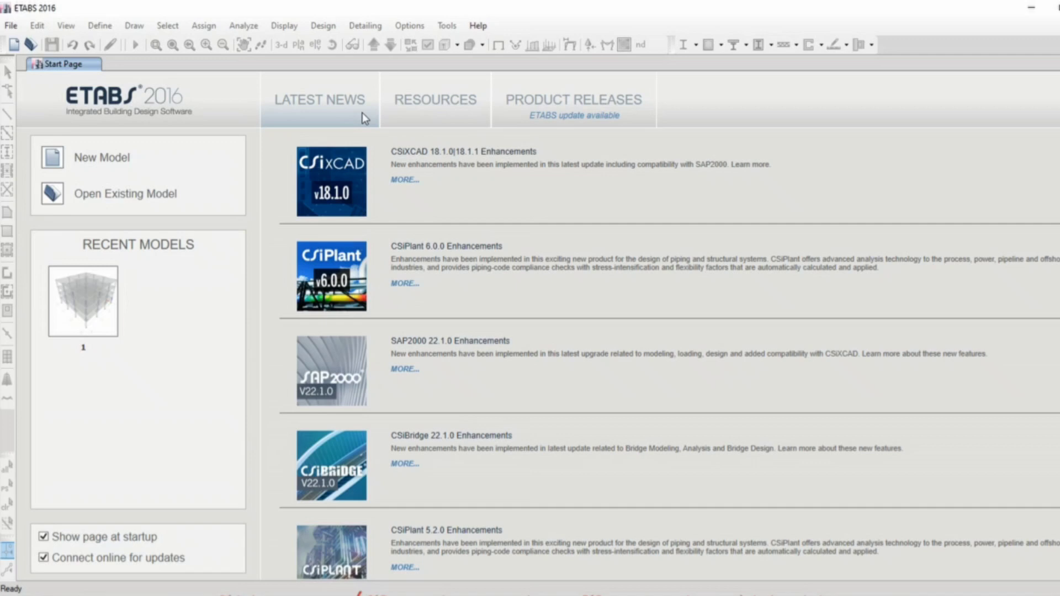
# Refresh the start page news and view the ETABS version and license information.
pyautogui.click(435, 99)
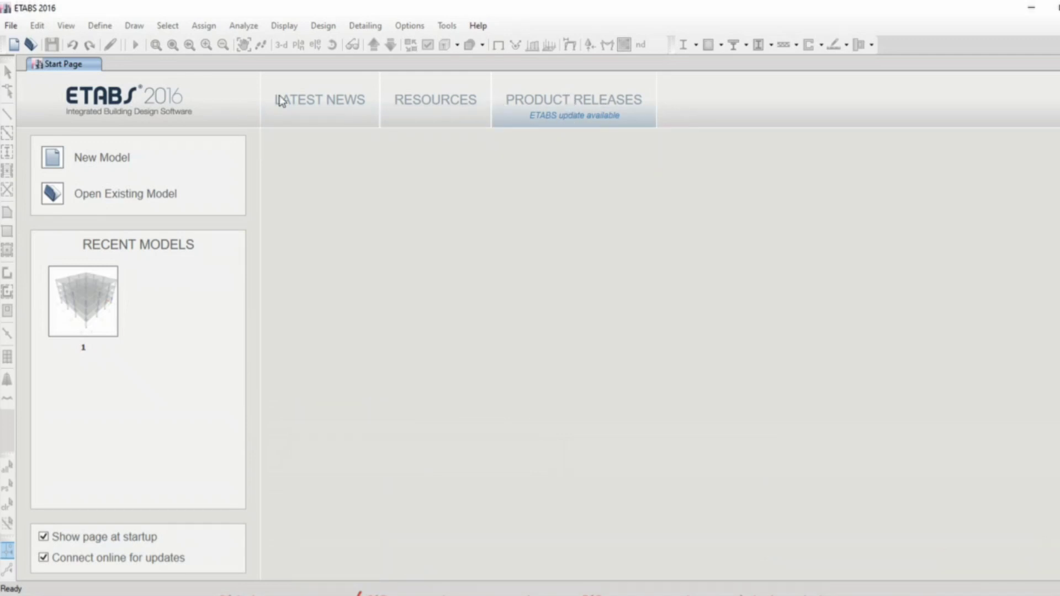
pyautogui.click(319, 100)
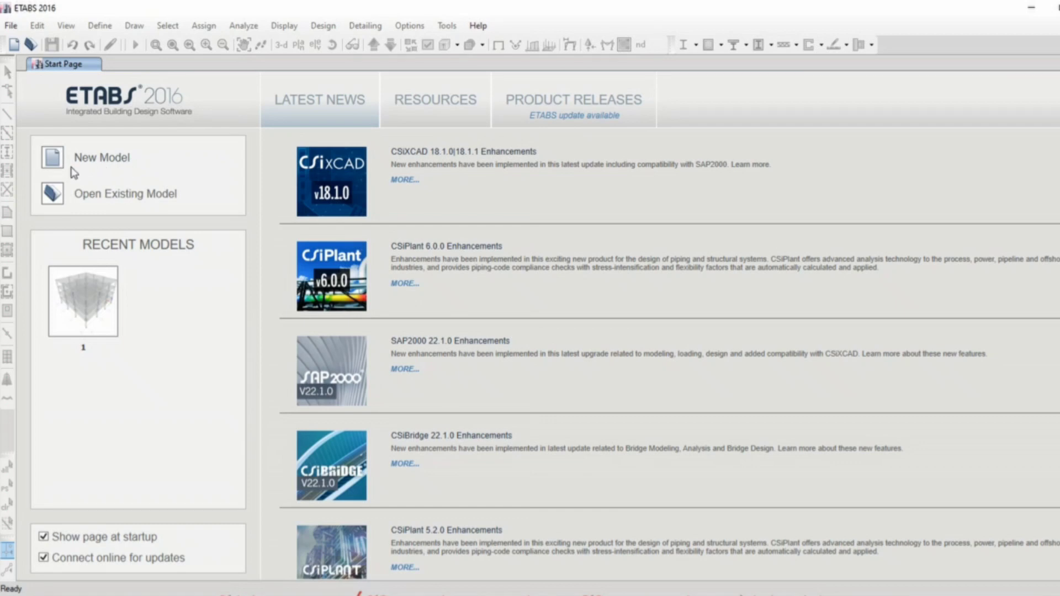
pyautogui.moveTo(105, 172)
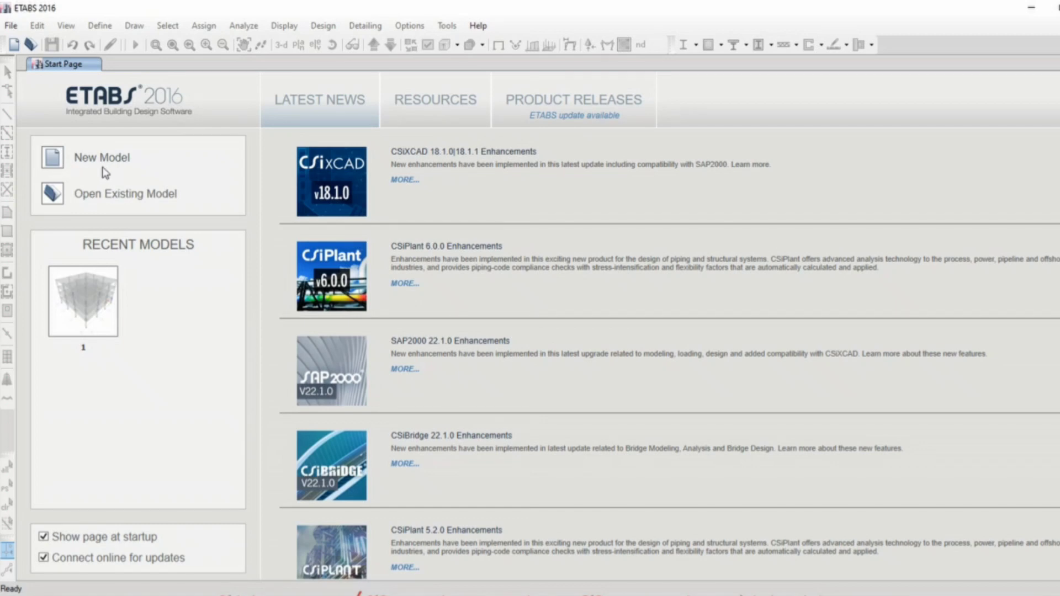
pyautogui.moveTo(90, 210)
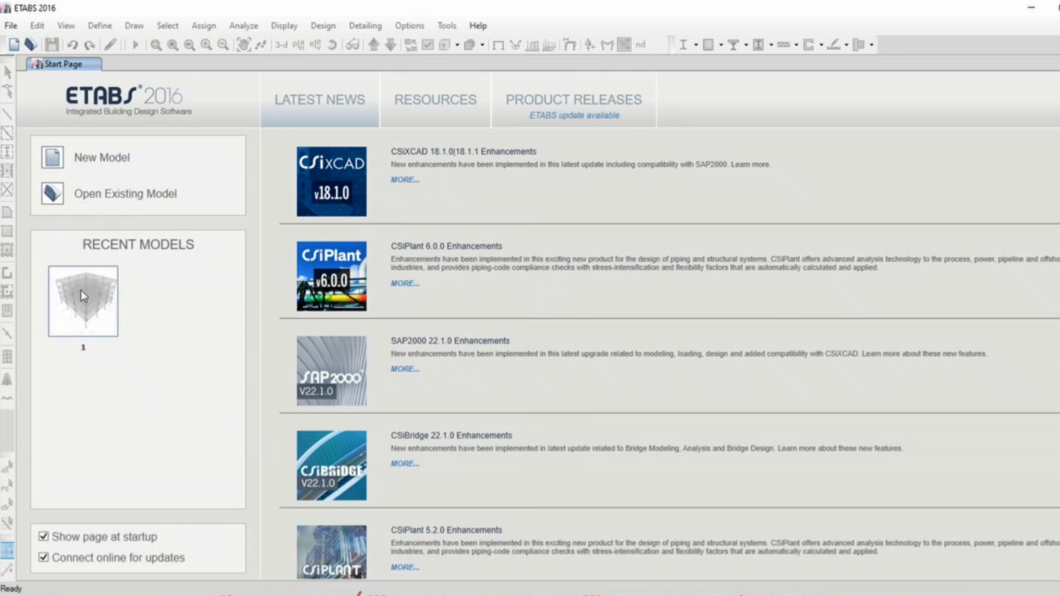
pyautogui.moveTo(192, 379)
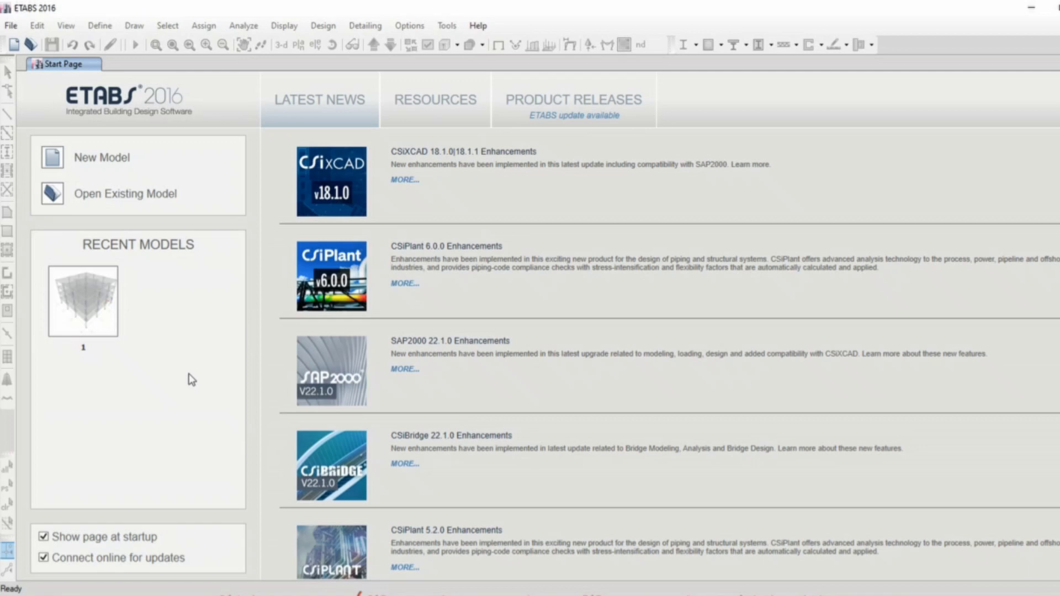
pyautogui.moveTo(77, 284)
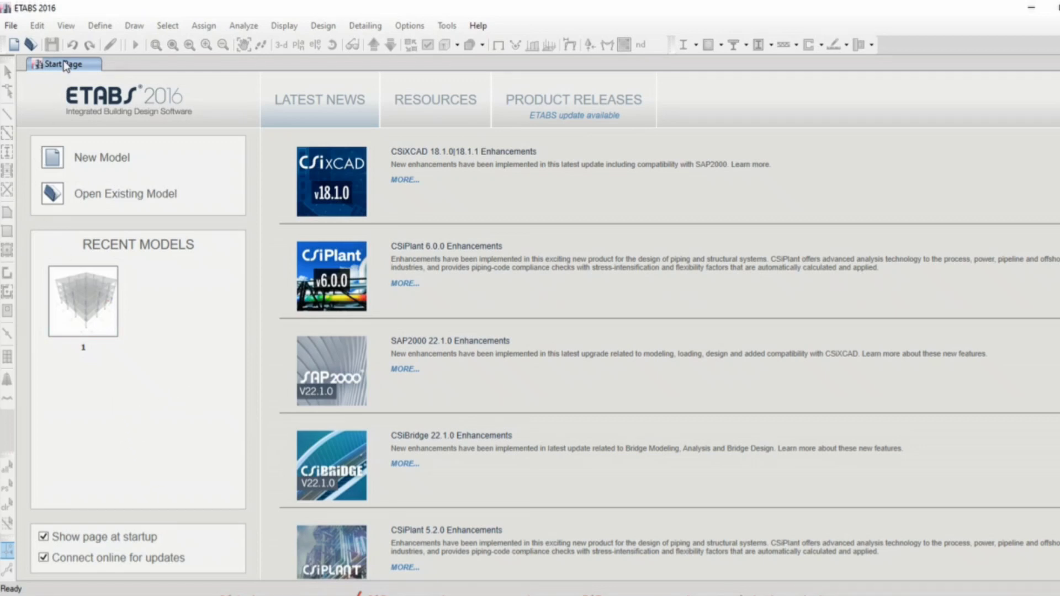
pyautogui.moveTo(30, 44)
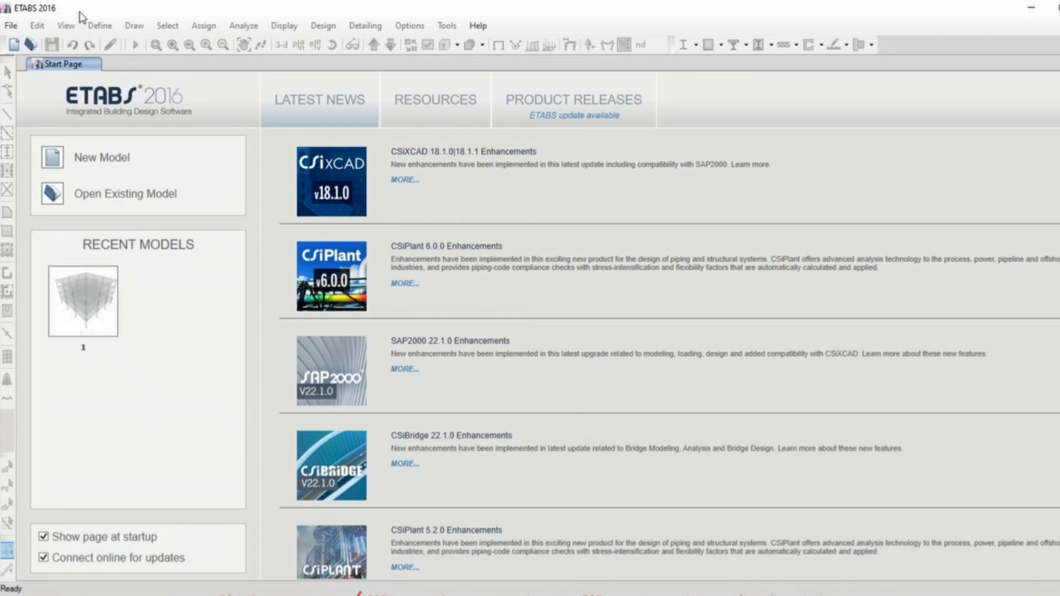
pyautogui.moveTo(477, 26)
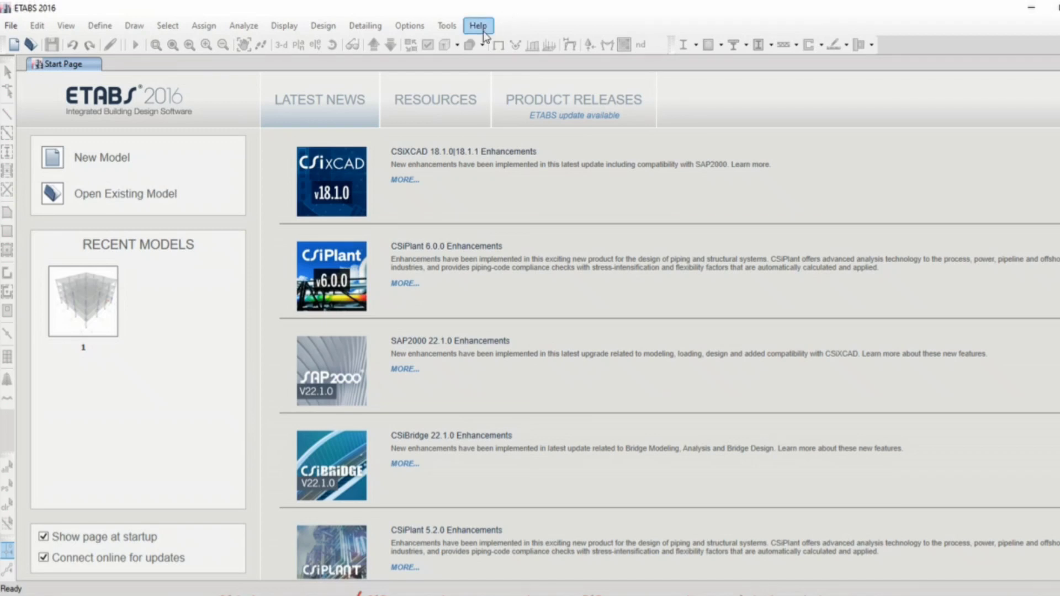
pyautogui.click(478, 25)
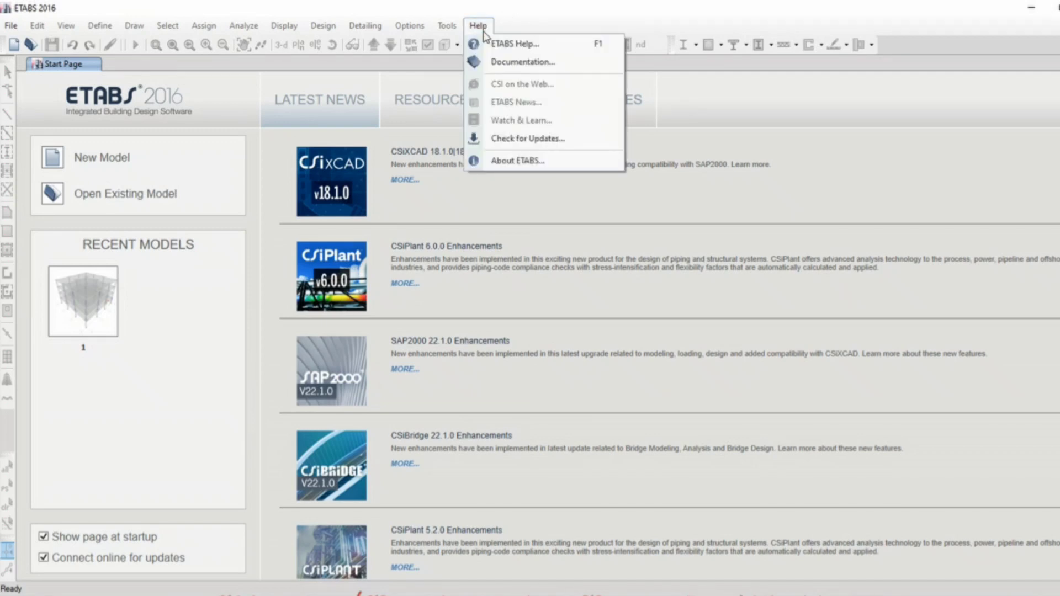
pyautogui.moveTo(500, 82)
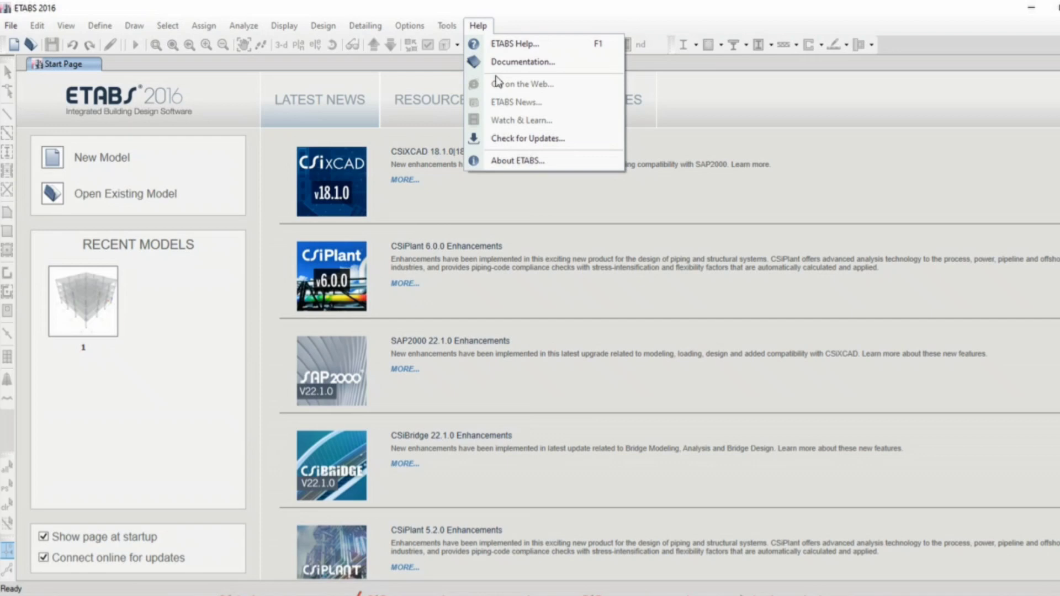
pyautogui.moveTo(518, 161)
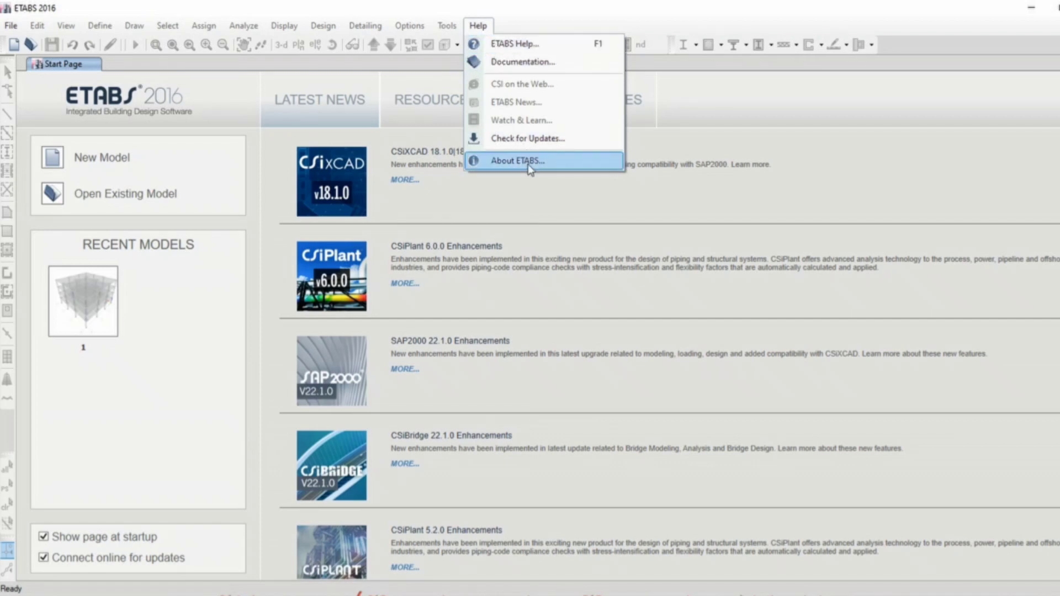
pyautogui.click(516, 160)
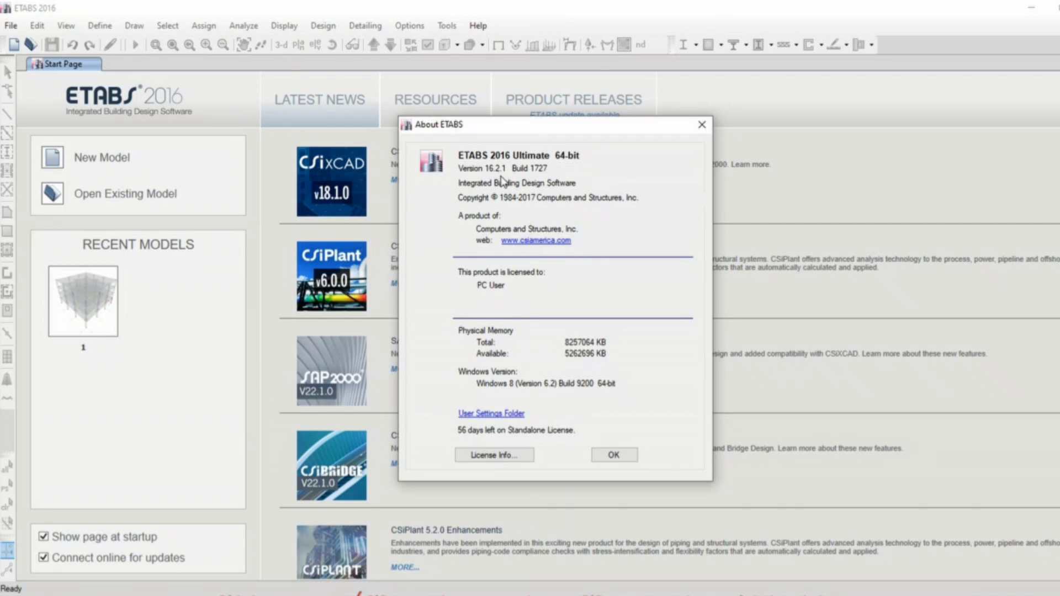
pyautogui.moveTo(480, 301)
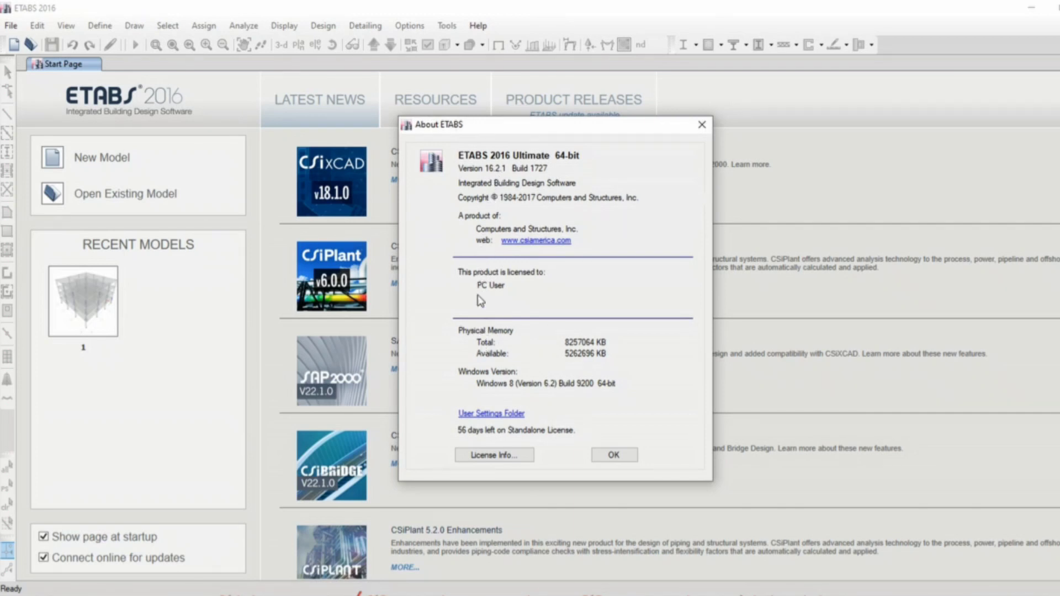
pyautogui.moveTo(497, 235)
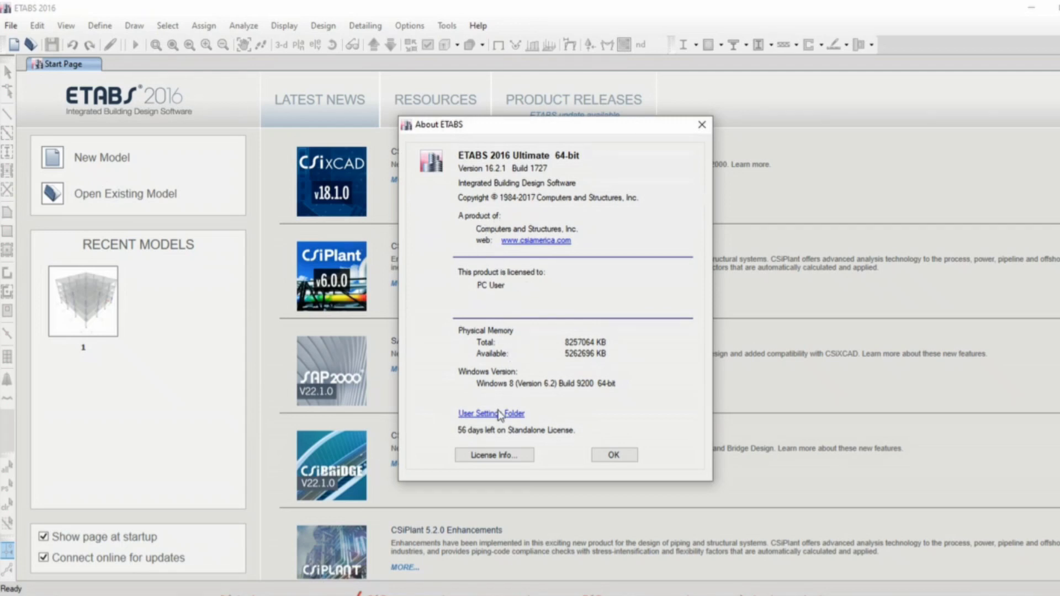
pyautogui.moveTo(480, 441)
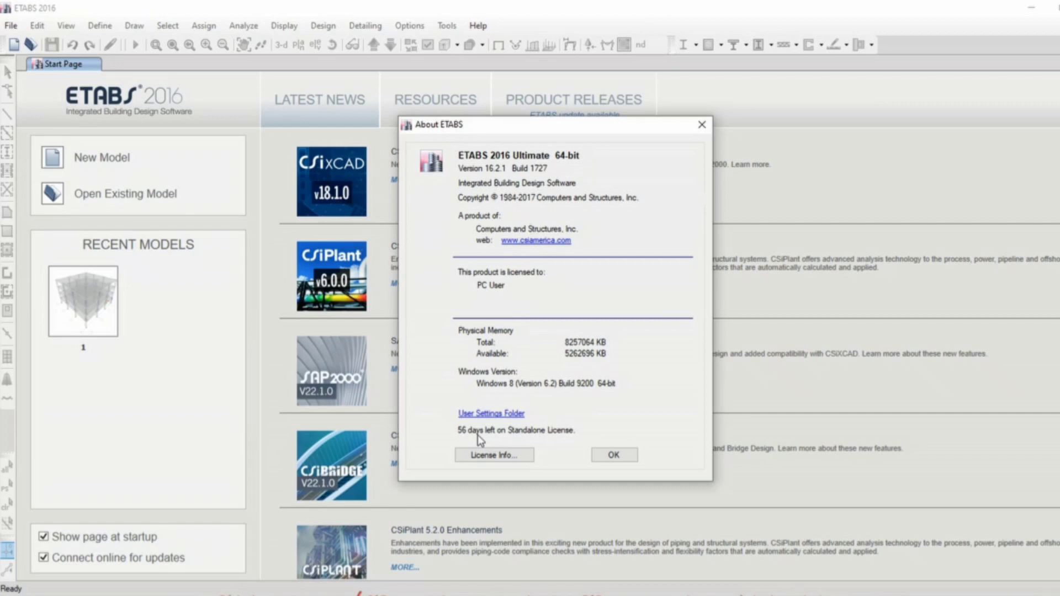
pyautogui.moveTo(554, 448)
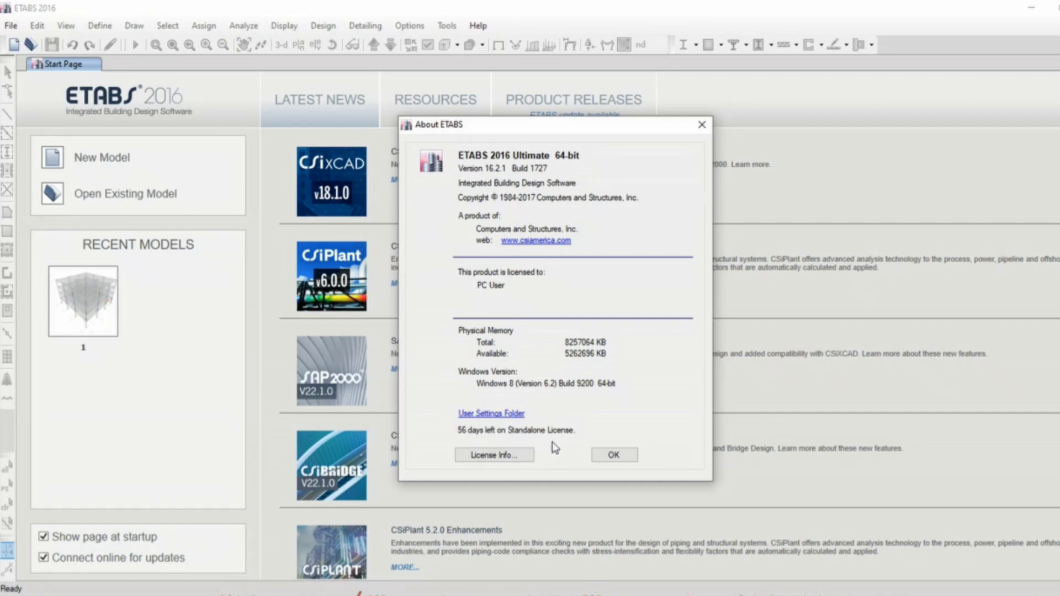
pyautogui.moveTo(494, 391)
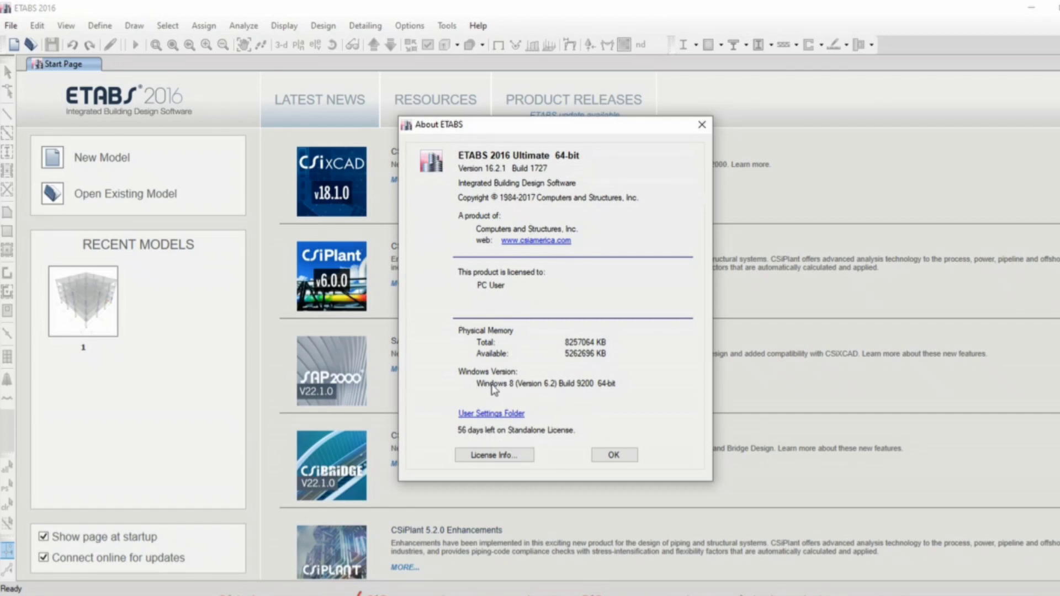
pyautogui.moveTo(603, 402)
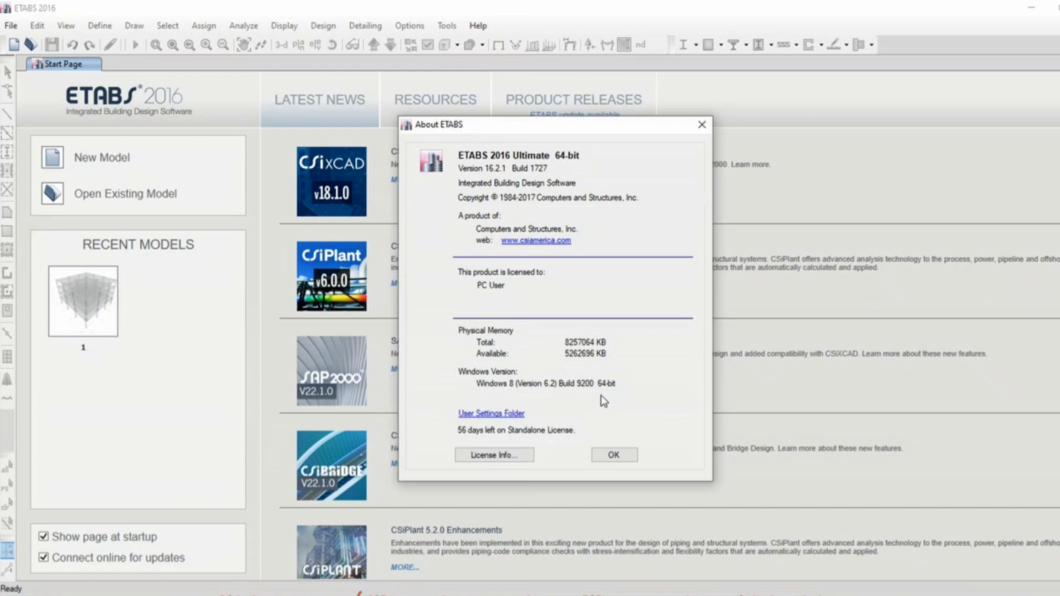
pyautogui.moveTo(609, 398)
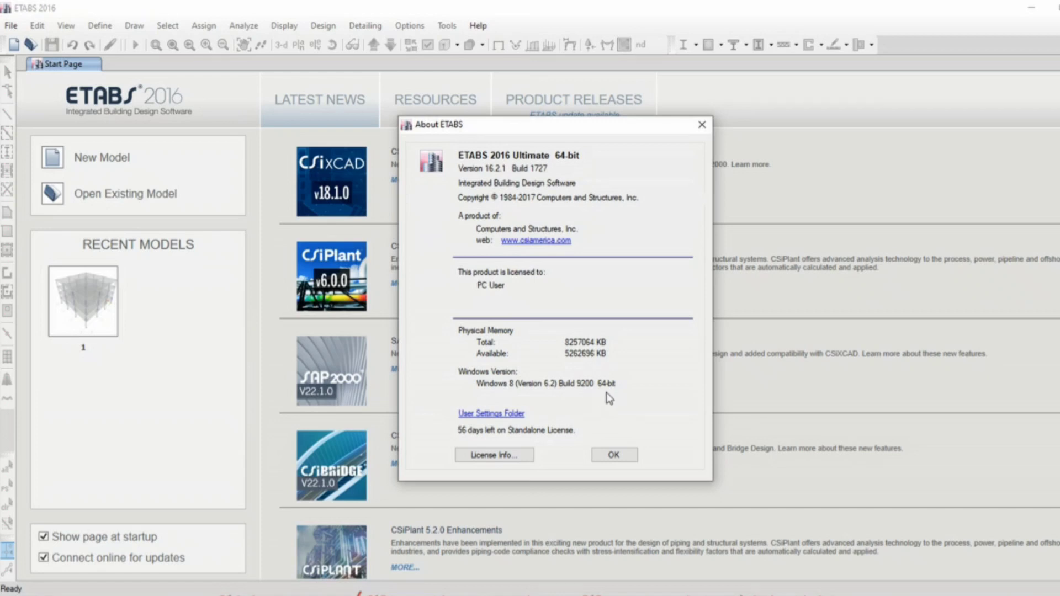
pyautogui.click(611, 455)
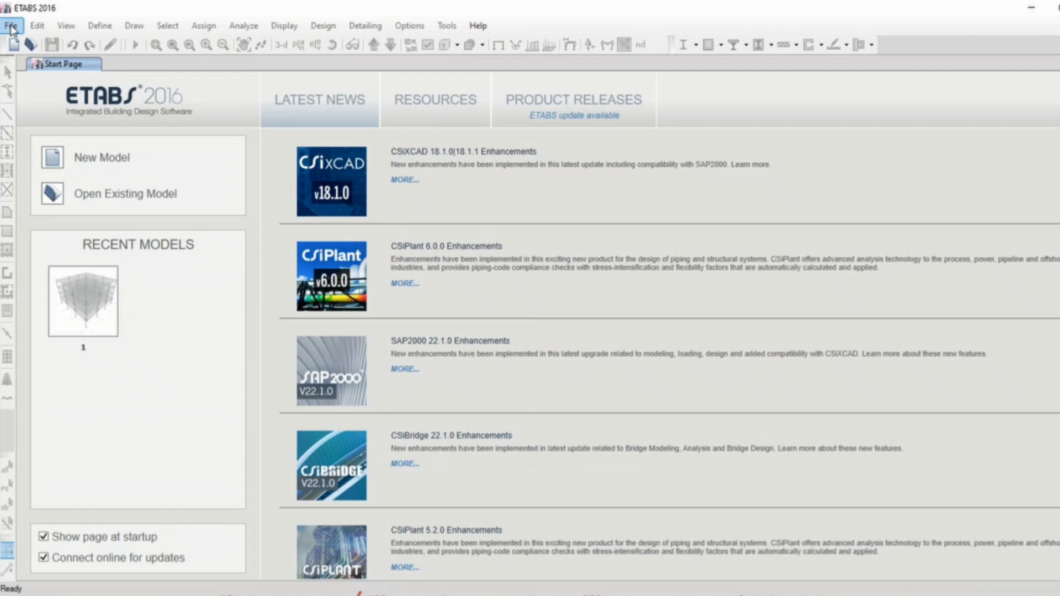
pyautogui.moveTo(436, 34)
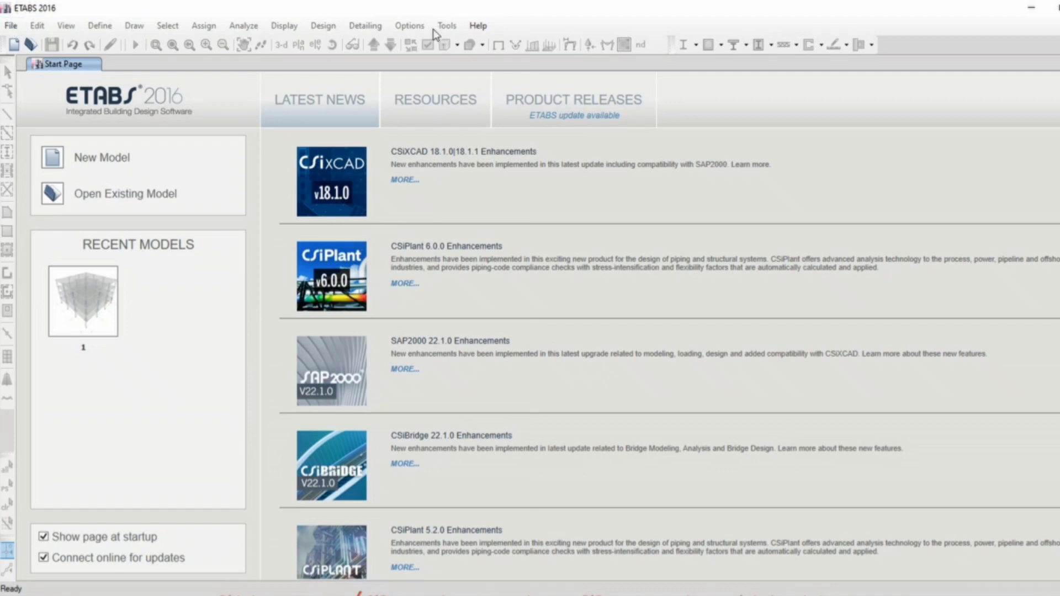
pyautogui.moveTo(11, 26)
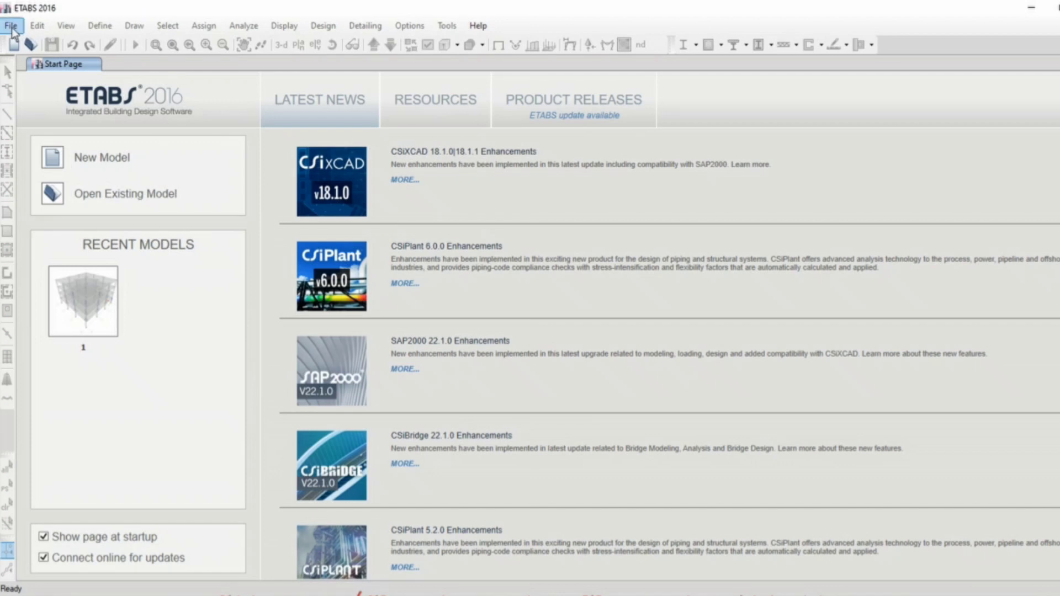
pyautogui.click(10, 24)
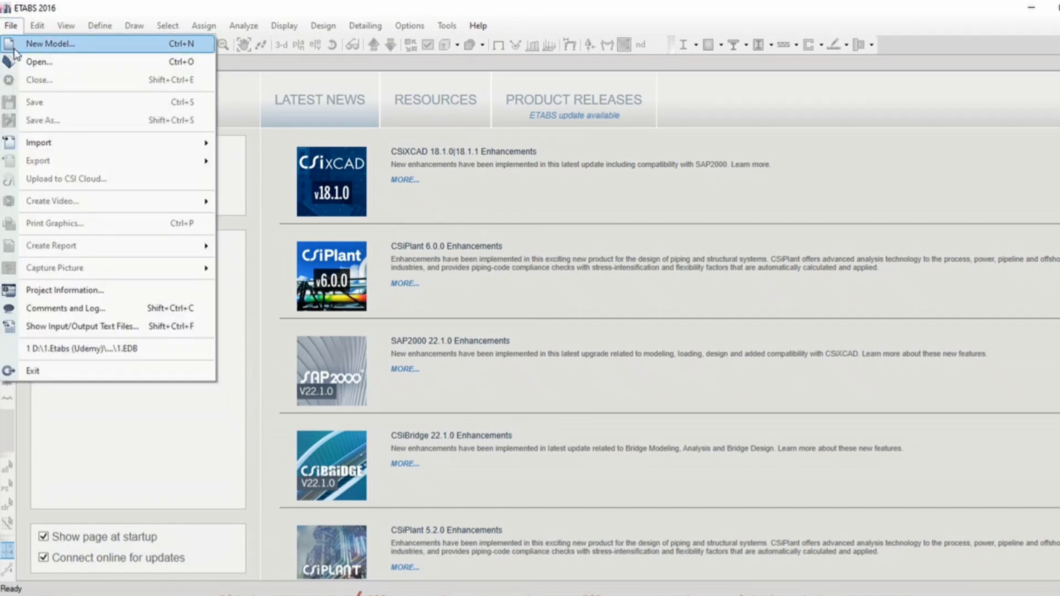
pyautogui.moveTo(79, 109)
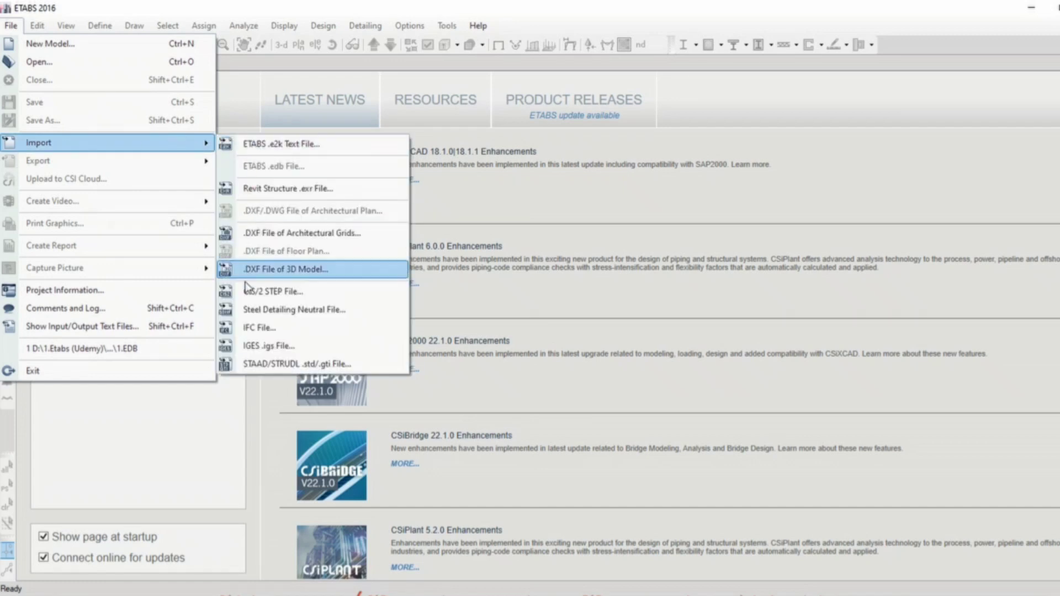
pyautogui.moveTo(311, 364)
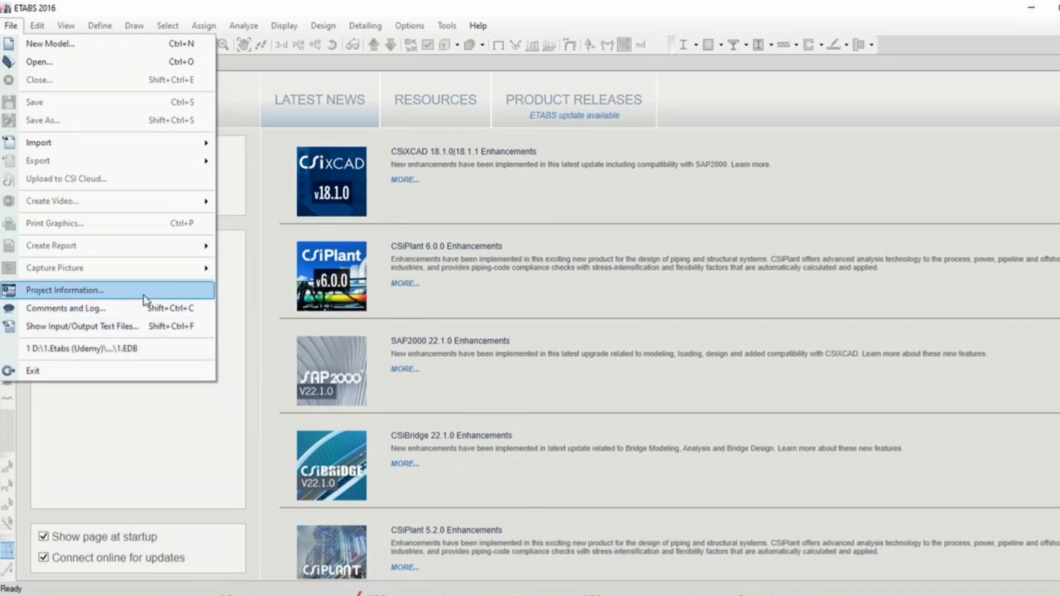
pyautogui.moveTo(105, 371)
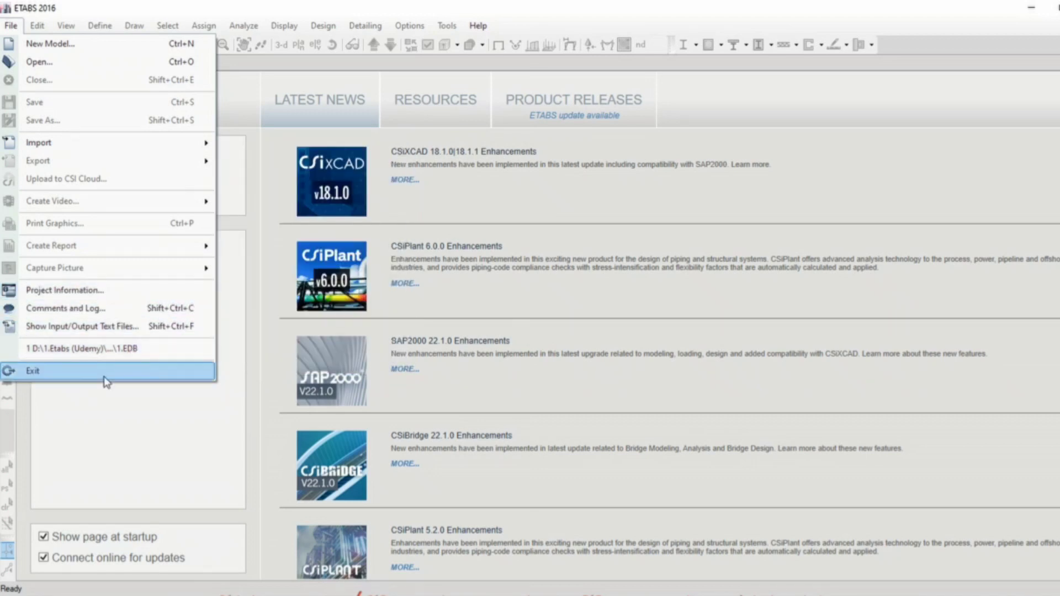
pyautogui.moveTo(82, 384)
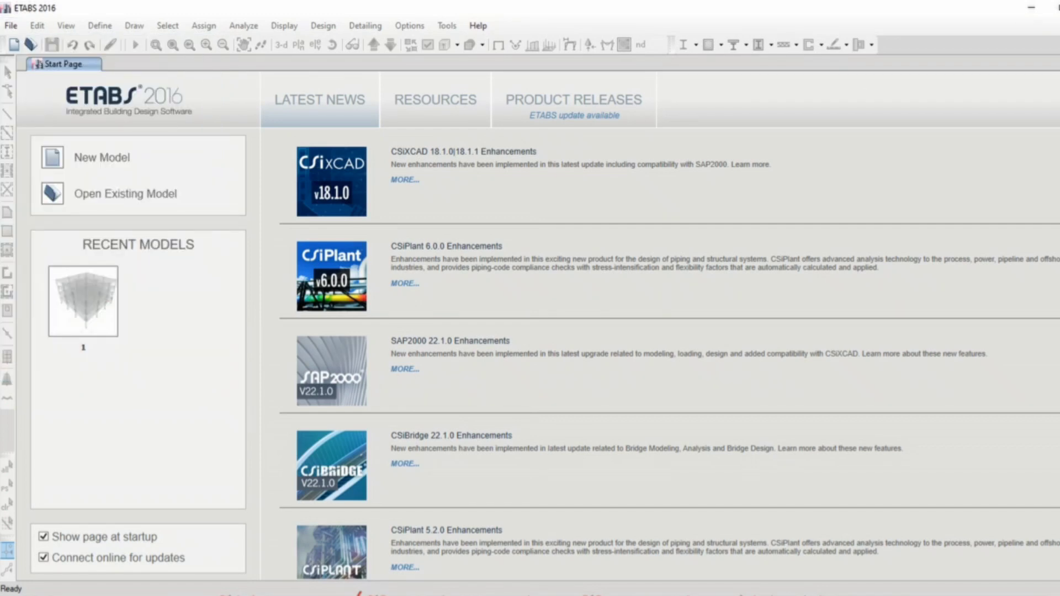
# Create a new blank model from saved default settings and the Blank template.
pyautogui.click(10, 25)
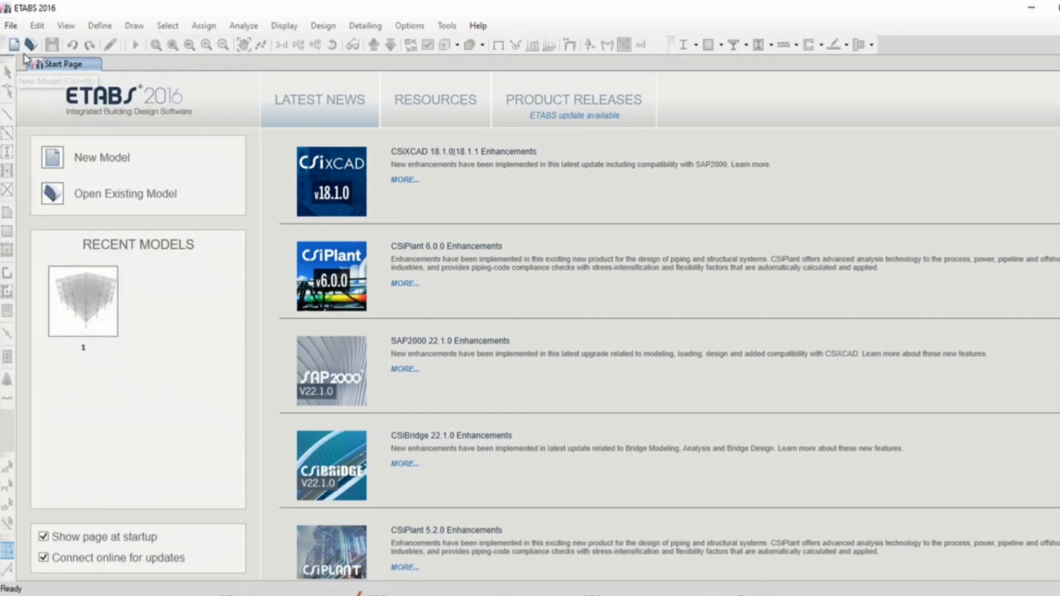
pyautogui.moveTo(841, 56)
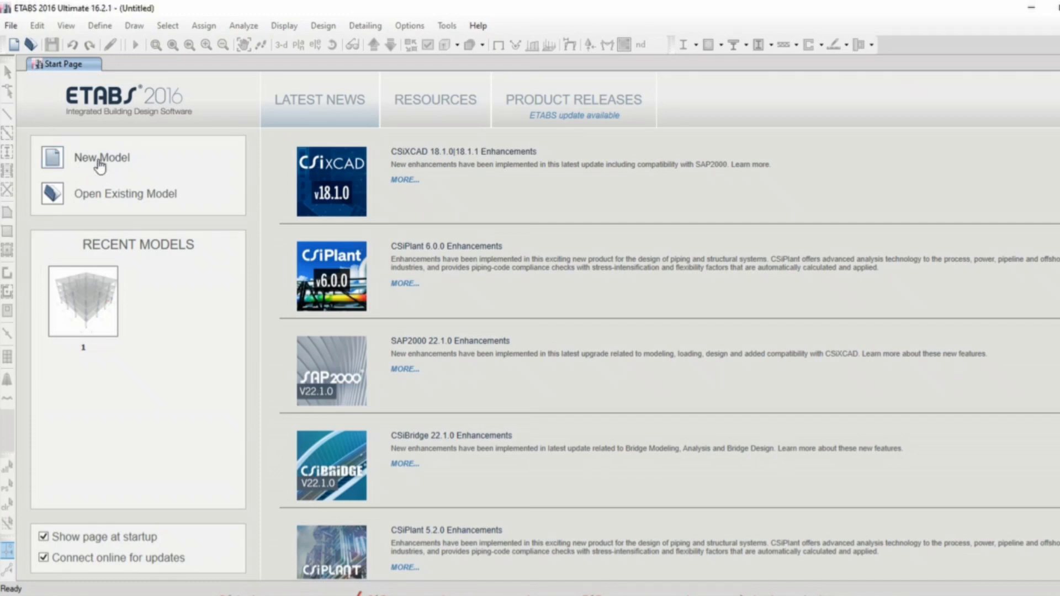
pyautogui.click(101, 157)
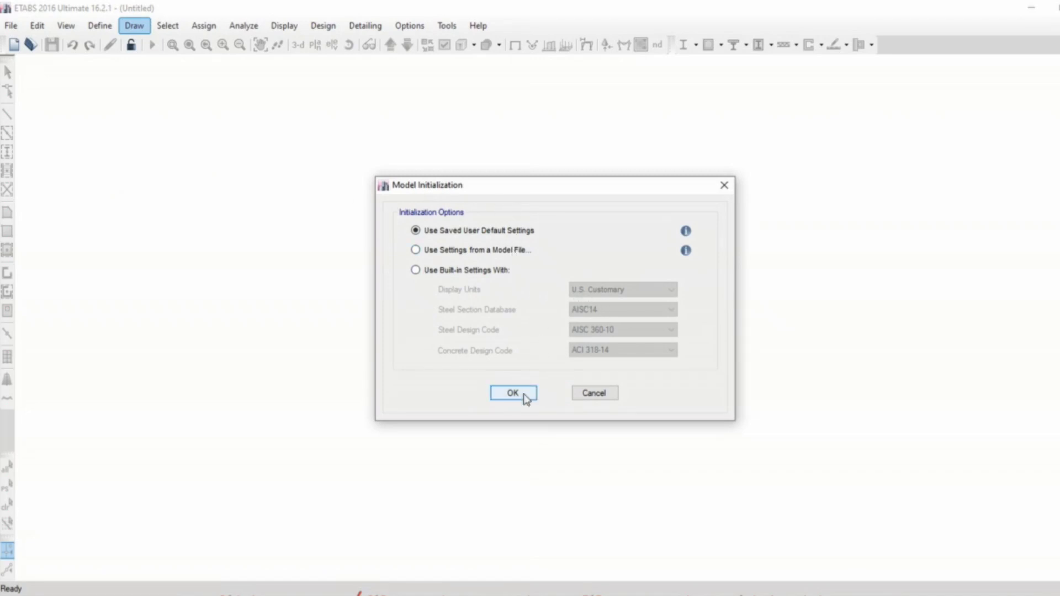
pyautogui.click(513, 393)
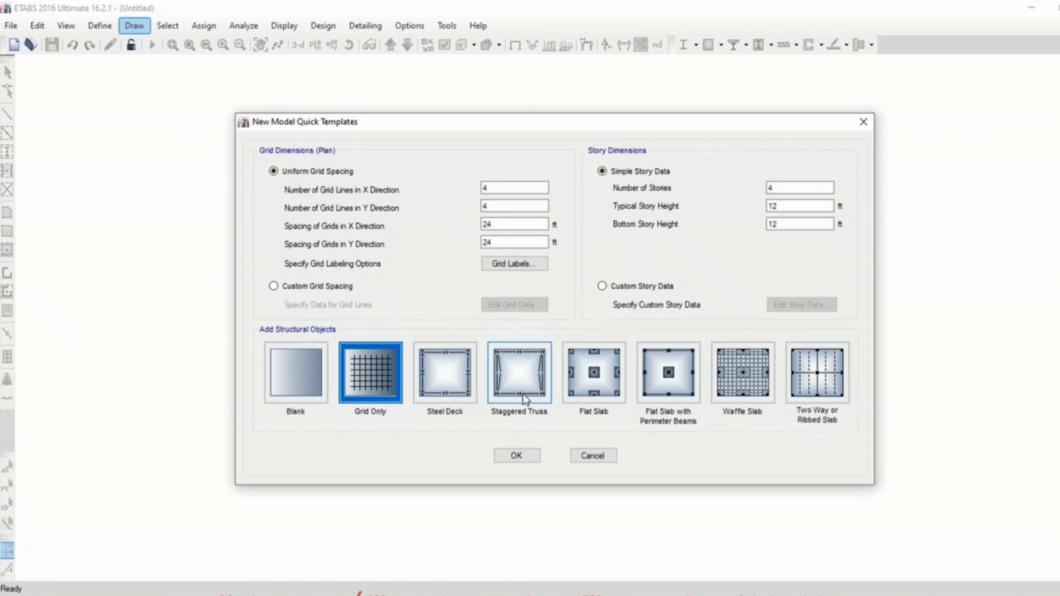
pyautogui.click(294, 372)
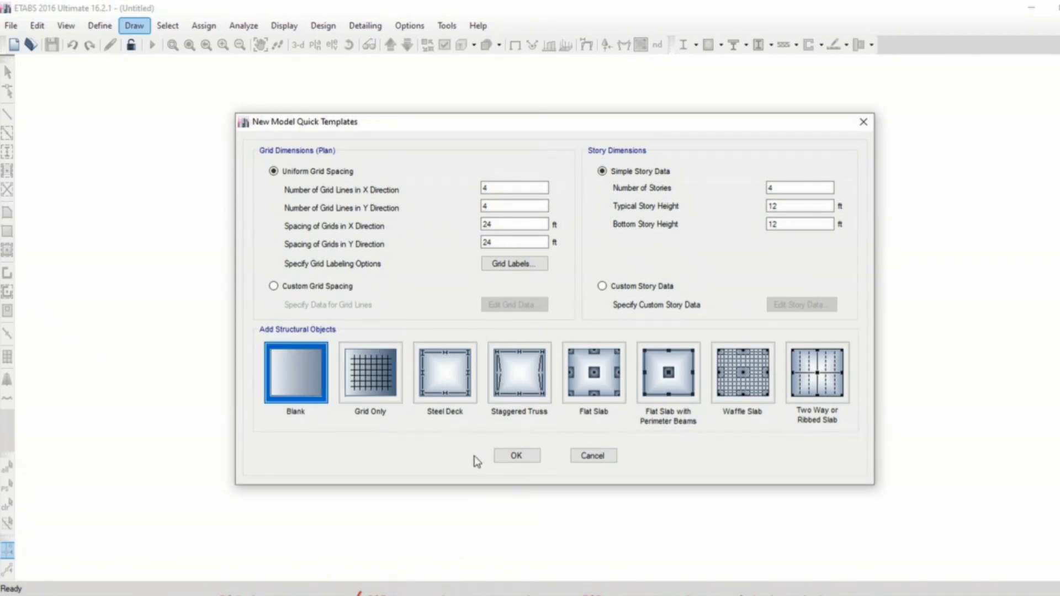
pyautogui.click(515, 455)
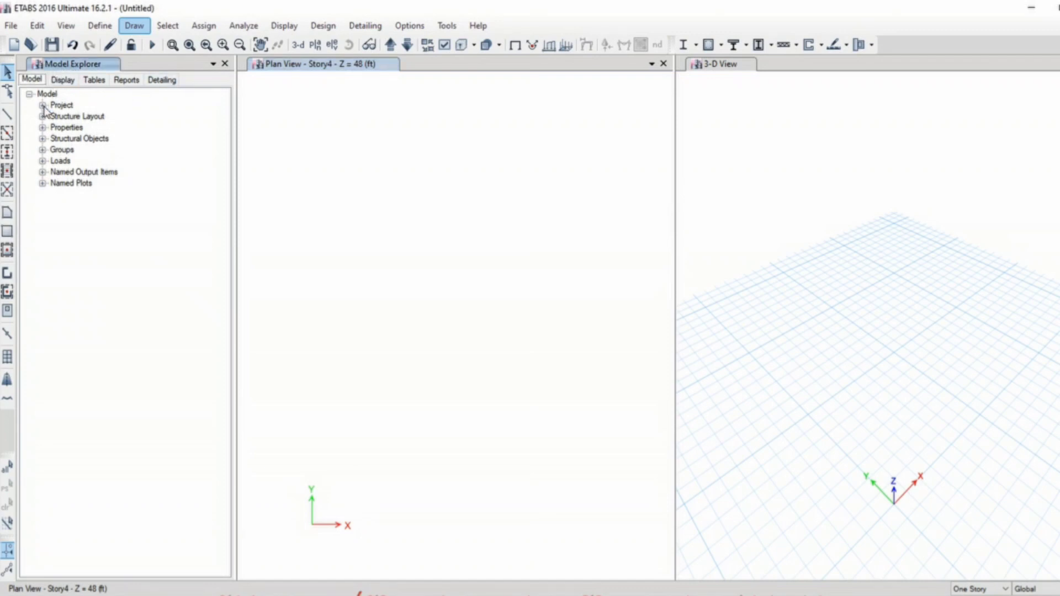
pyautogui.click(43, 105)
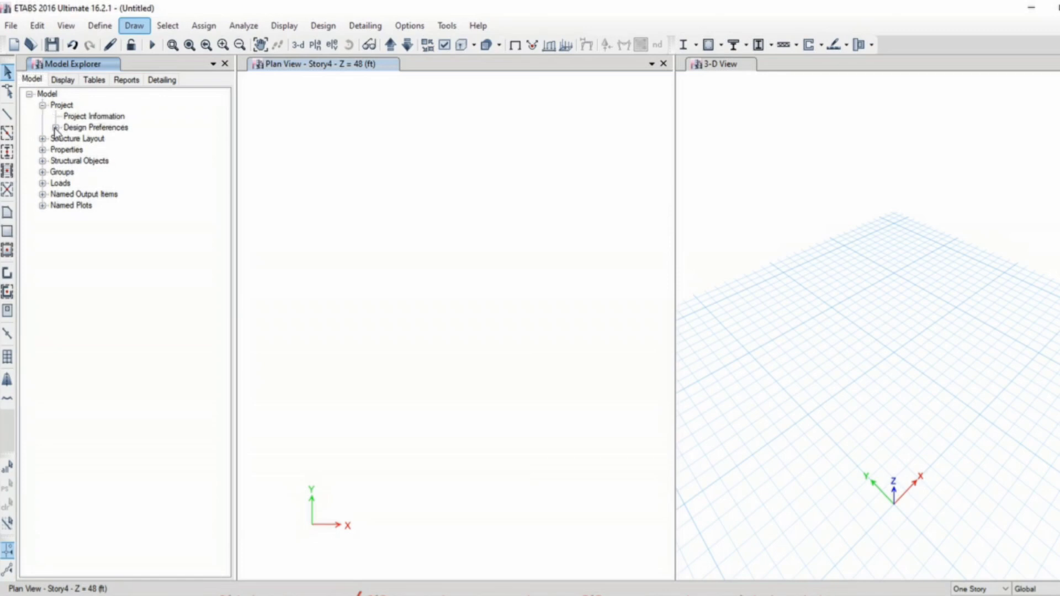
pyautogui.click(56, 127)
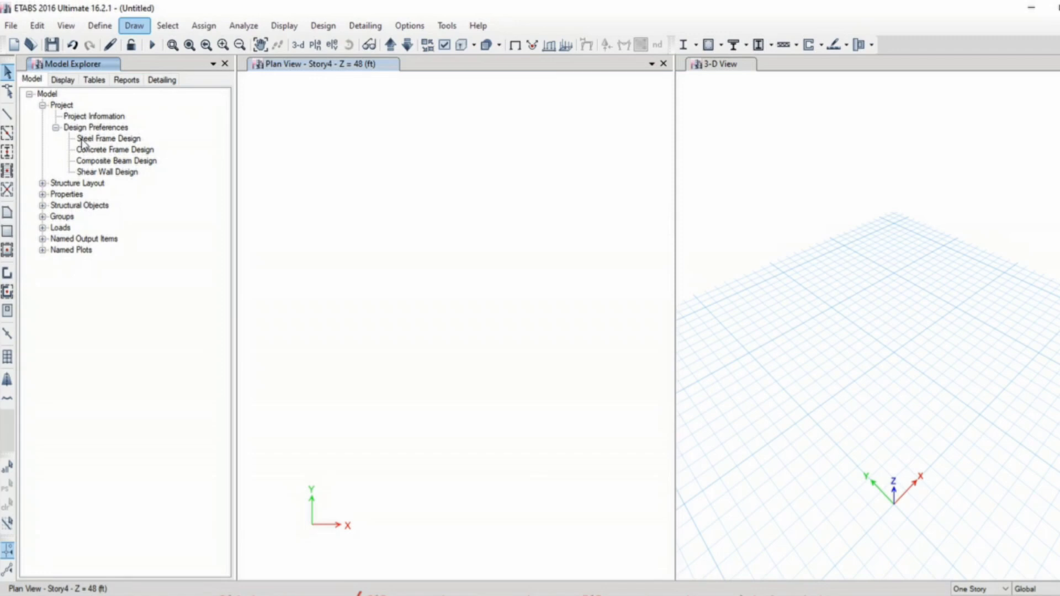
pyautogui.moveTo(60, 135)
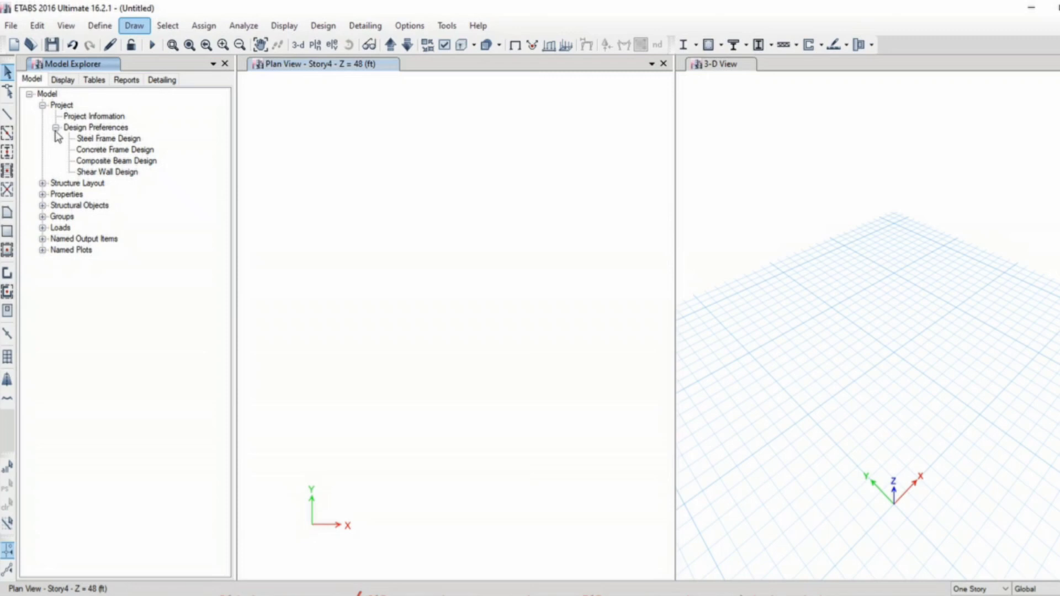
pyautogui.click(44, 105)
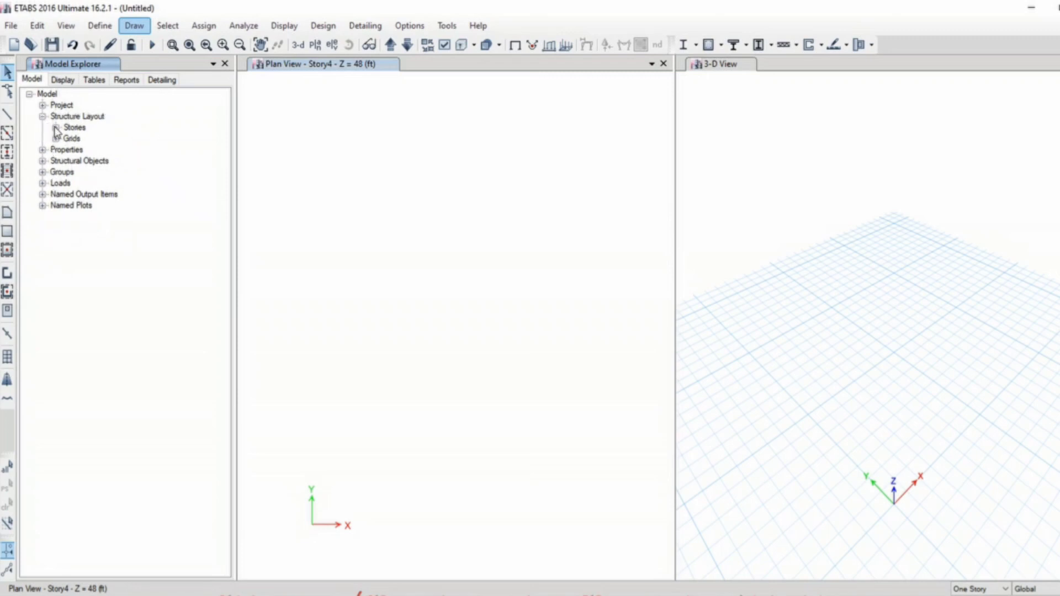
pyautogui.click(42, 127)
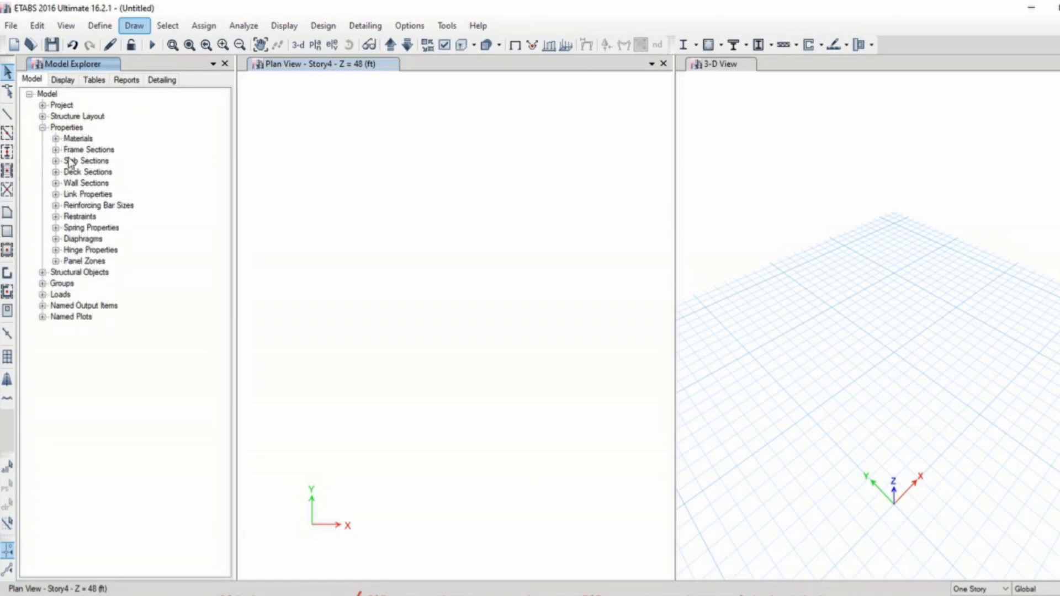
pyautogui.moveTo(78, 202)
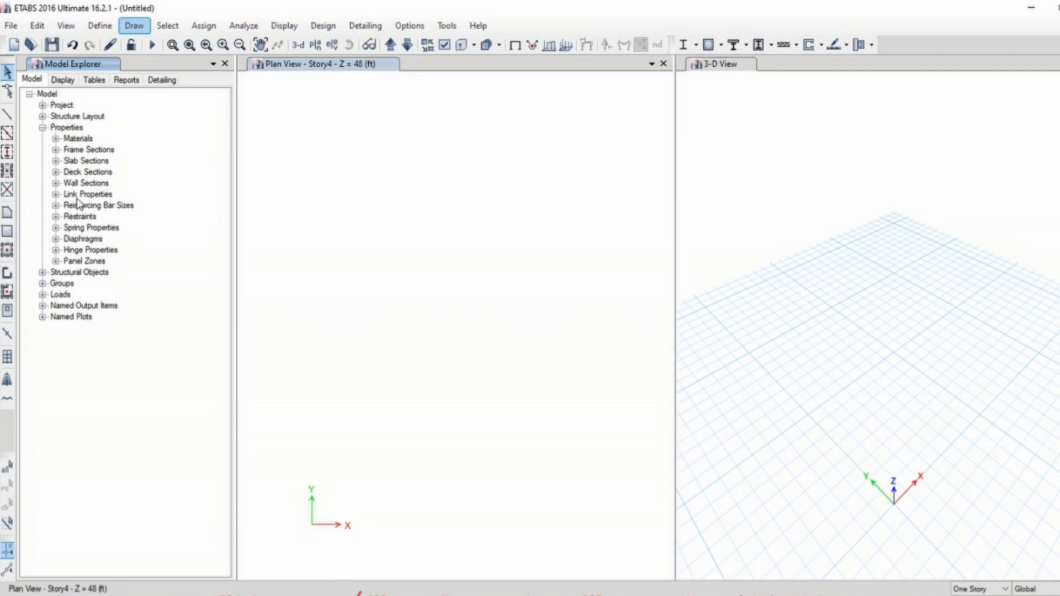
pyautogui.moveTo(82, 244)
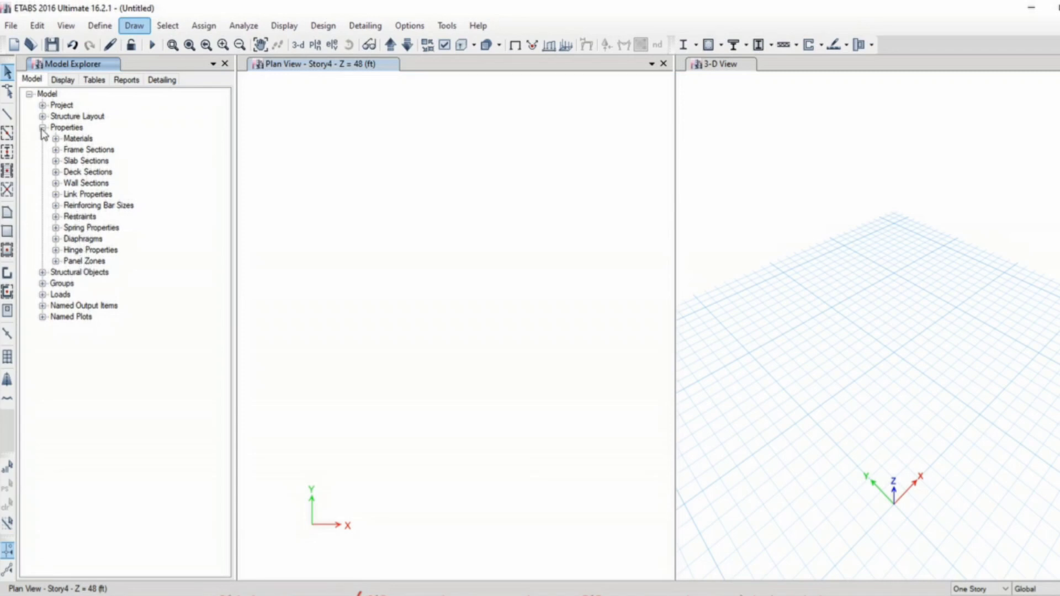
pyautogui.click(42, 127)
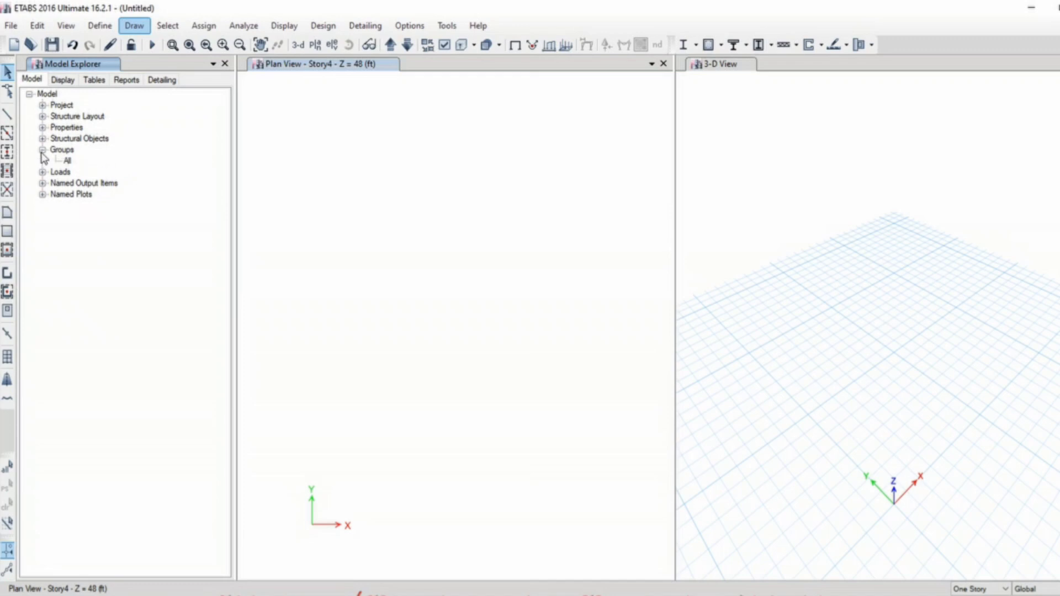
pyautogui.click(43, 150)
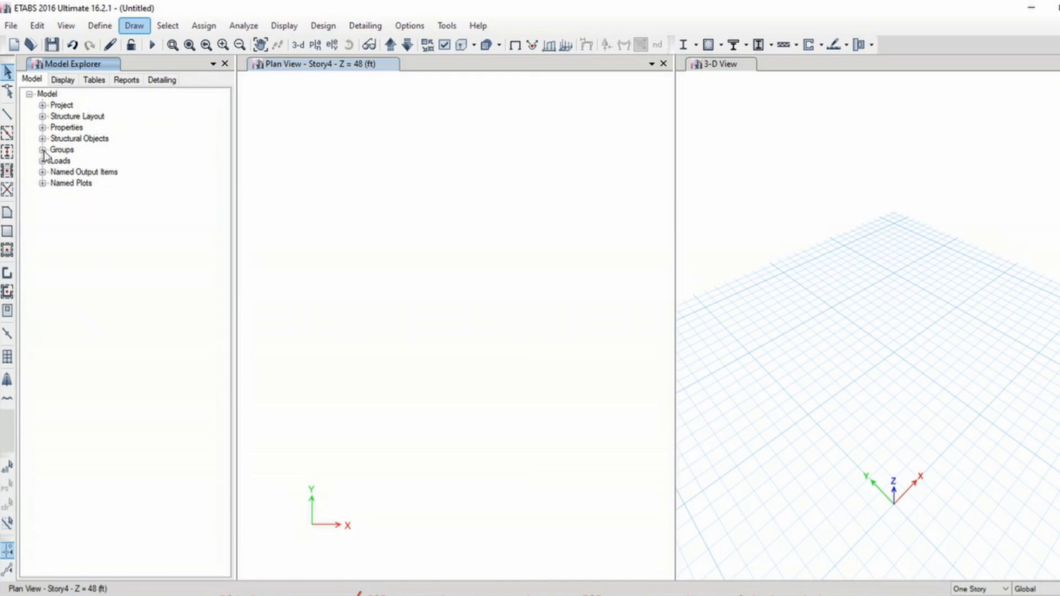
pyautogui.moveTo(75, 157)
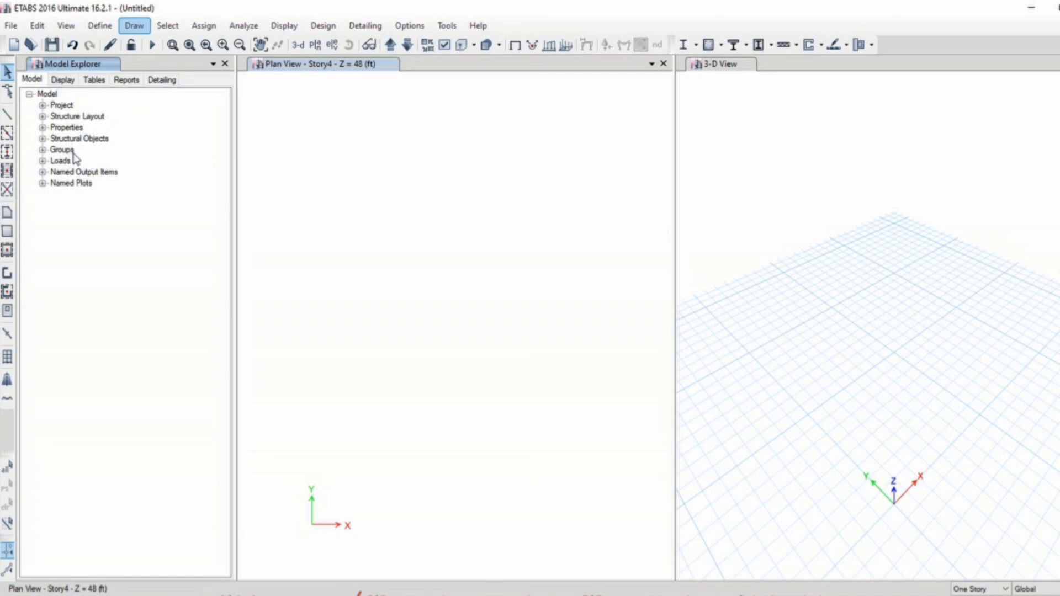
pyautogui.moveTo(72, 195)
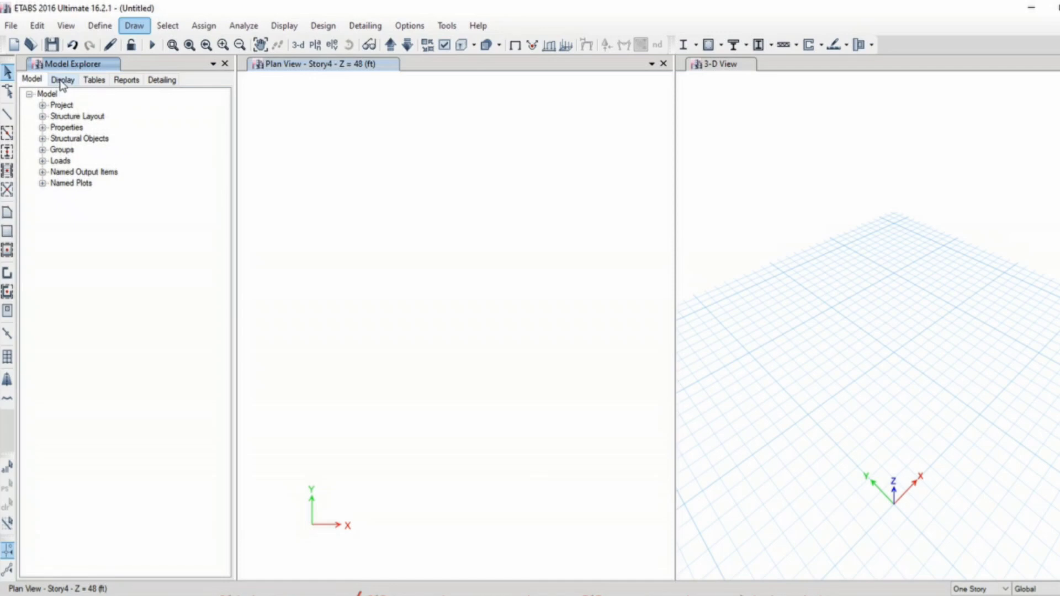
pyautogui.click(63, 79)
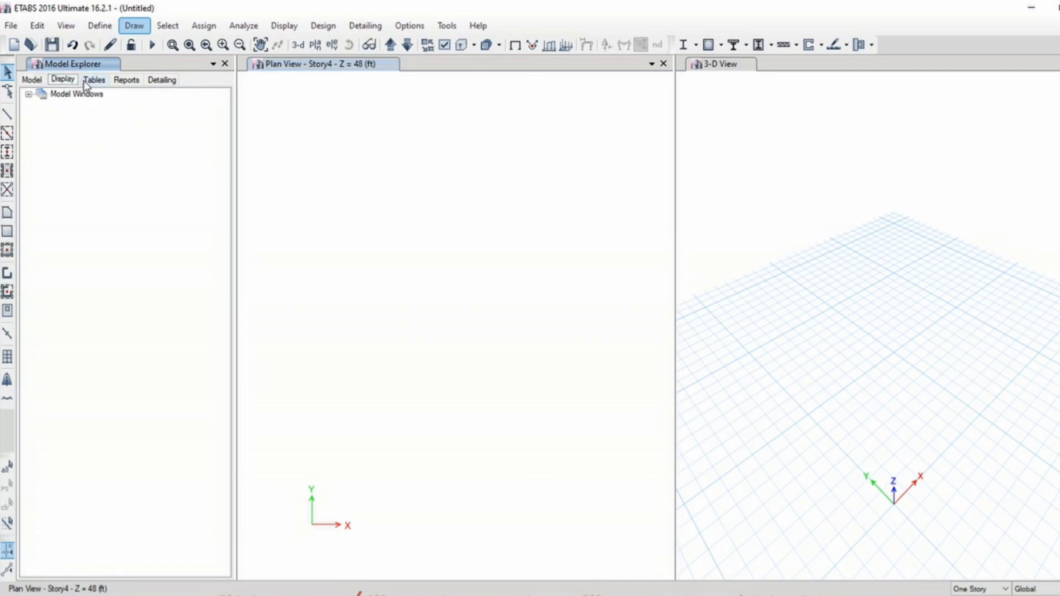
pyautogui.click(162, 79)
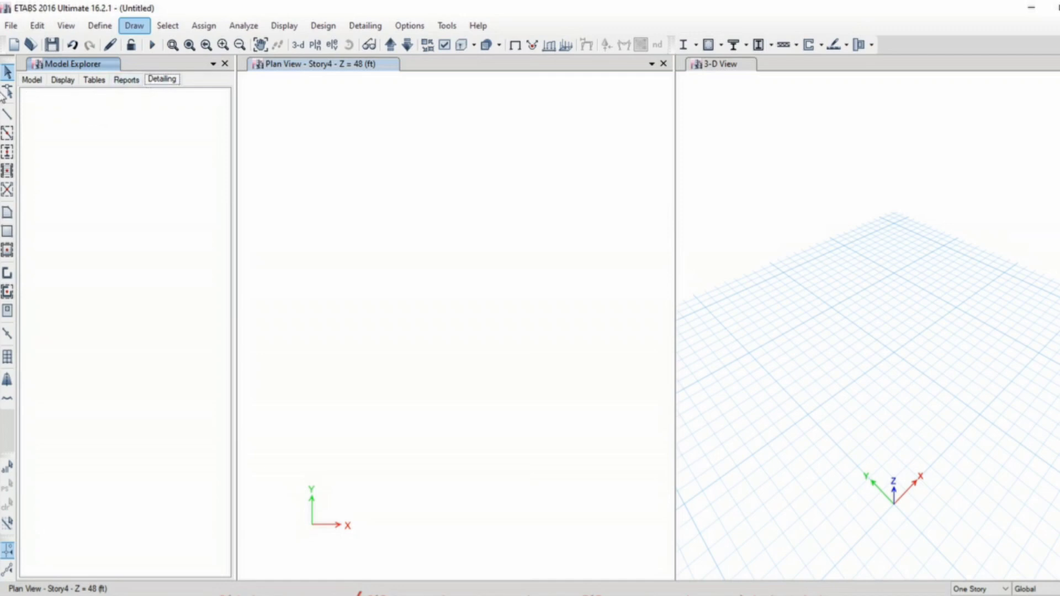
pyautogui.click(31, 79)
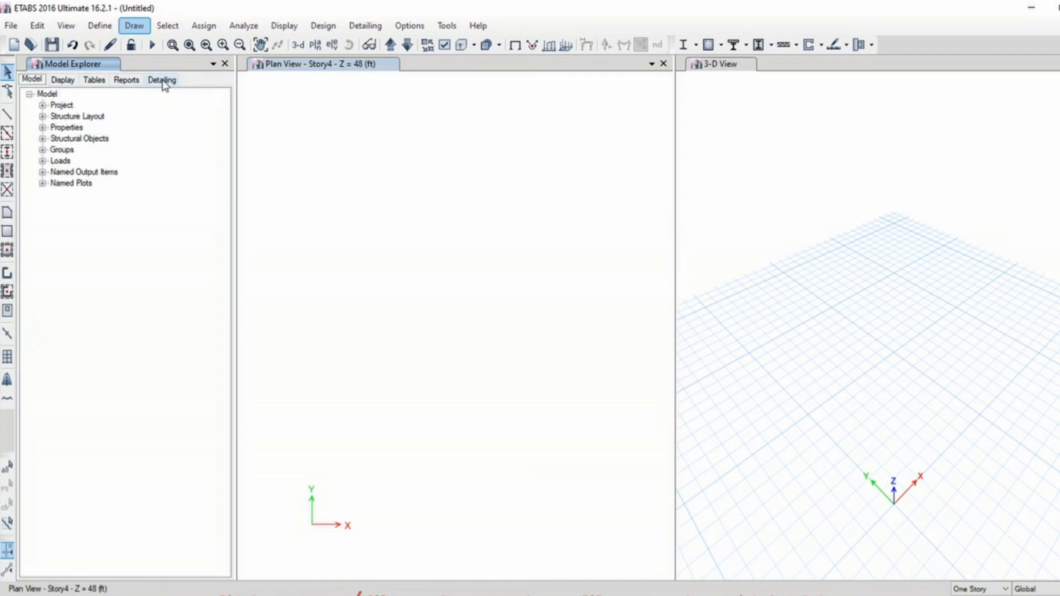
pyautogui.moveTo(44, 93)
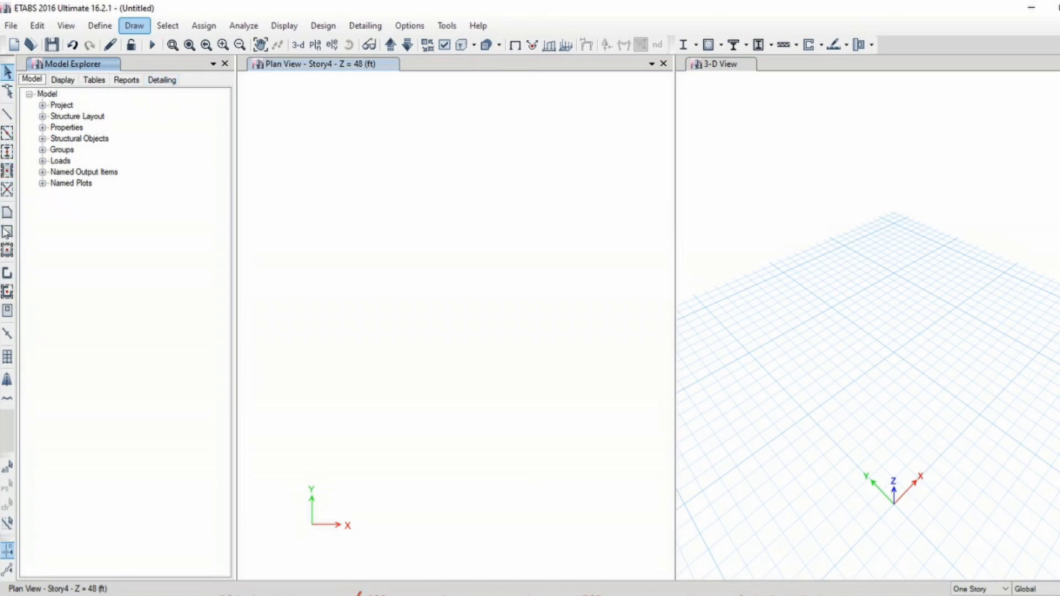
pyautogui.moveTo(10, 456)
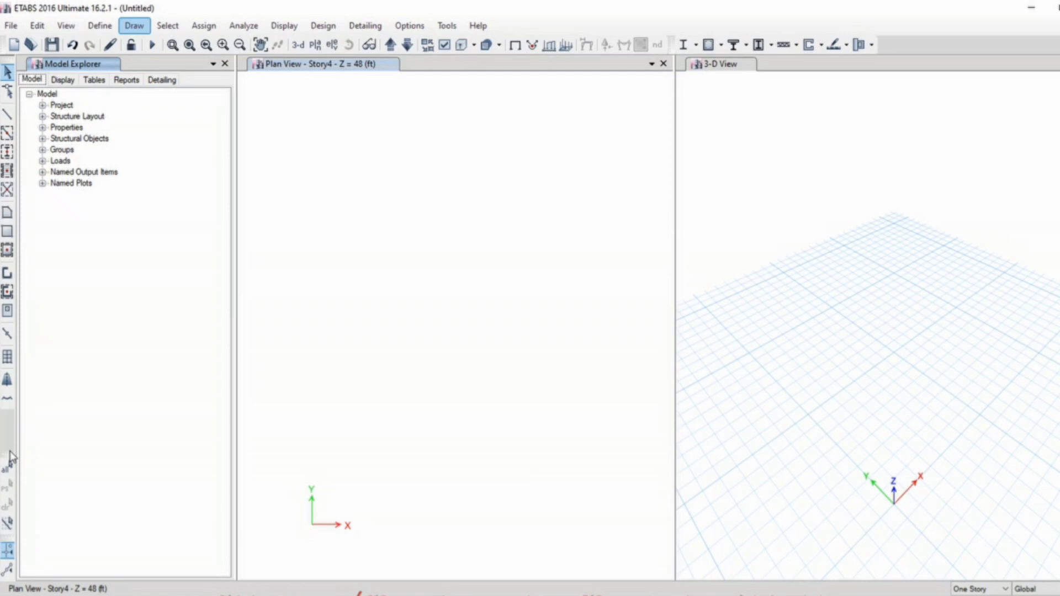
pyautogui.moveTo(10, 343)
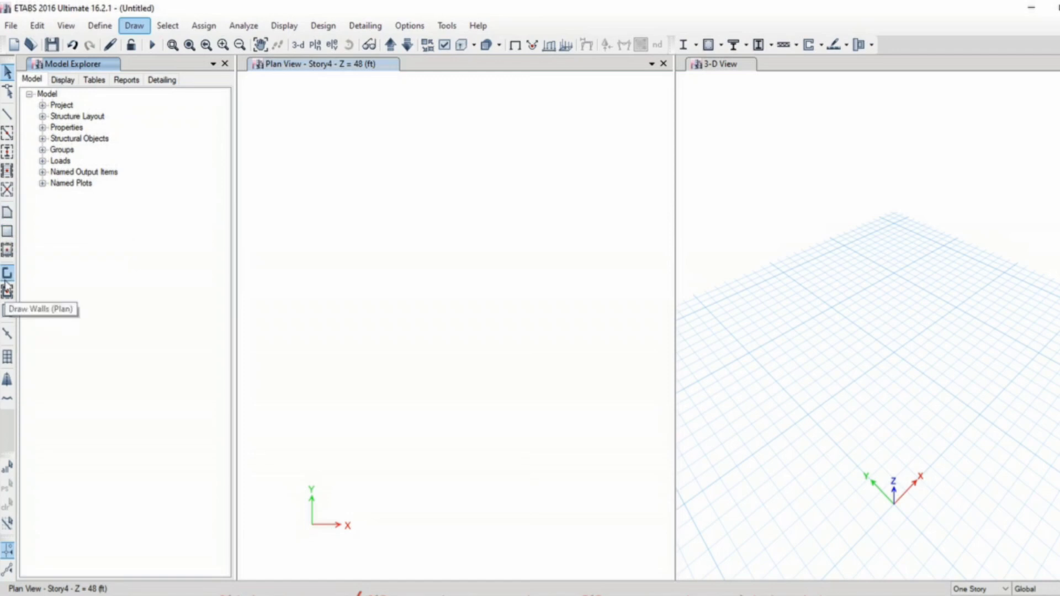
pyautogui.moveTo(8, 505)
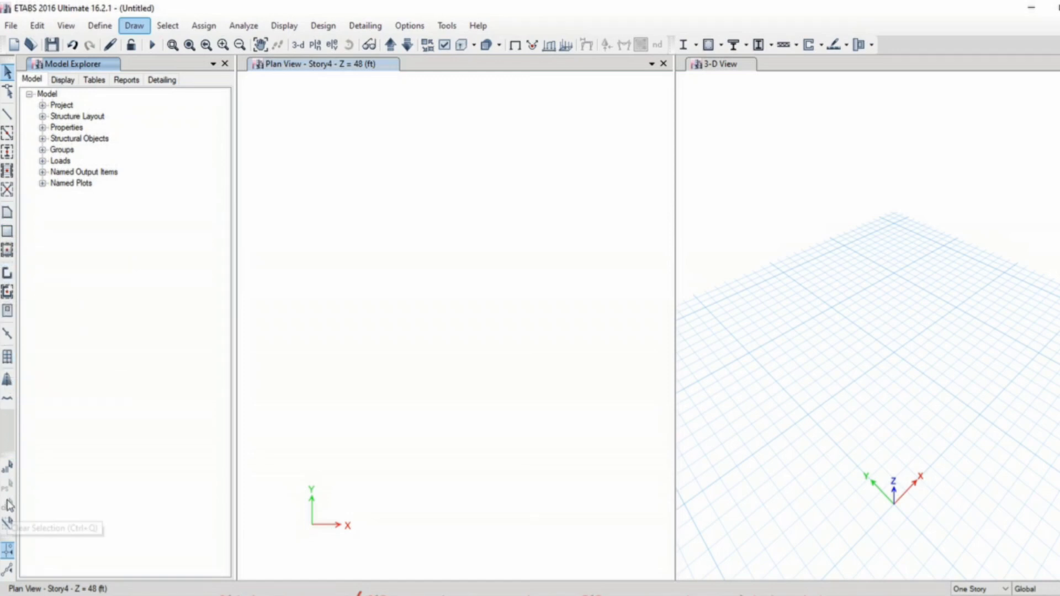
pyautogui.moveTo(9, 26)
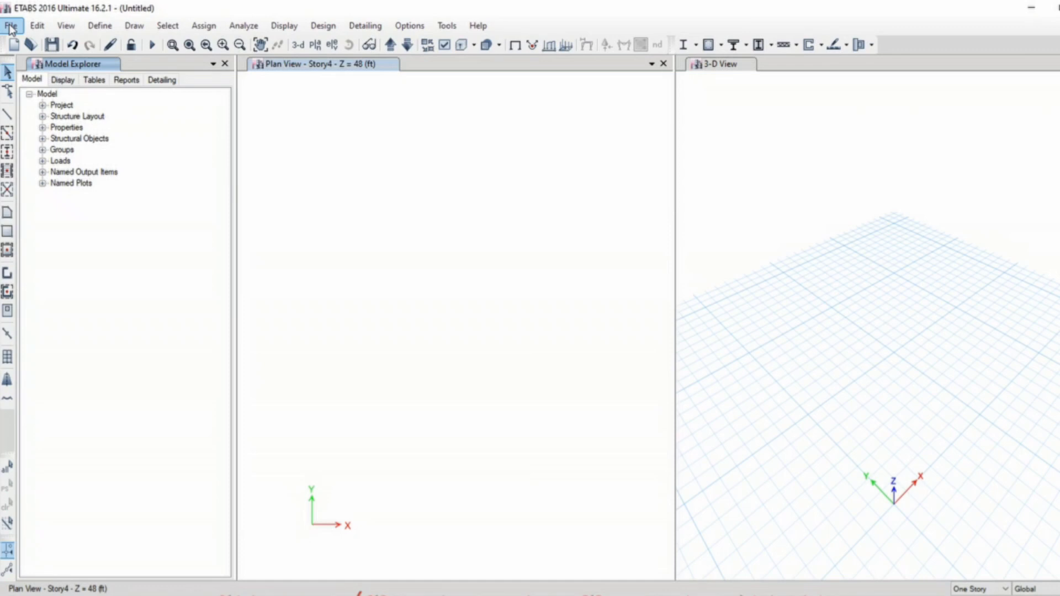
pyautogui.moveTo(284, 26)
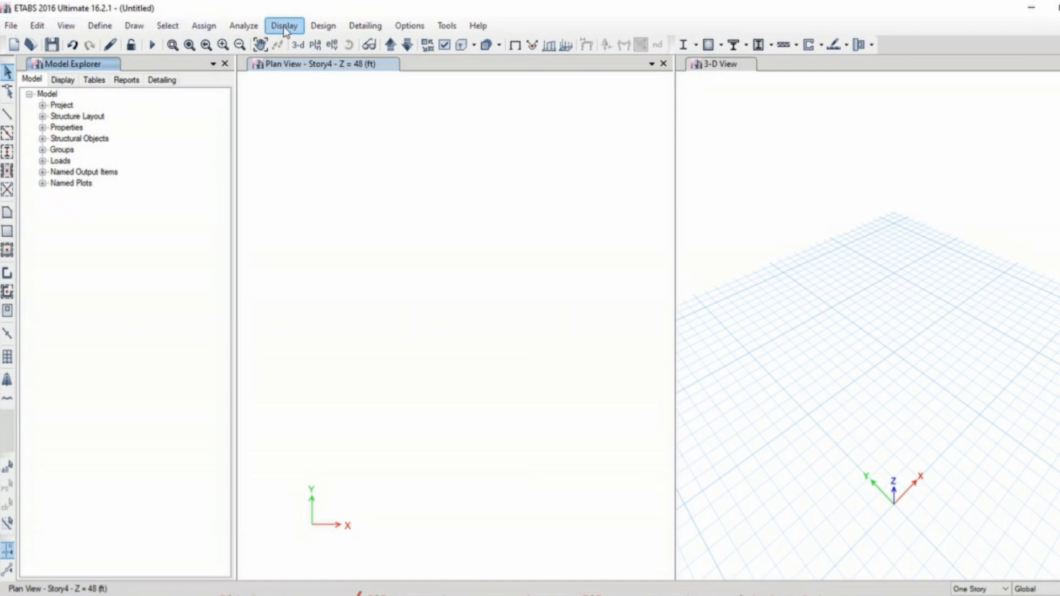
pyautogui.click(323, 26)
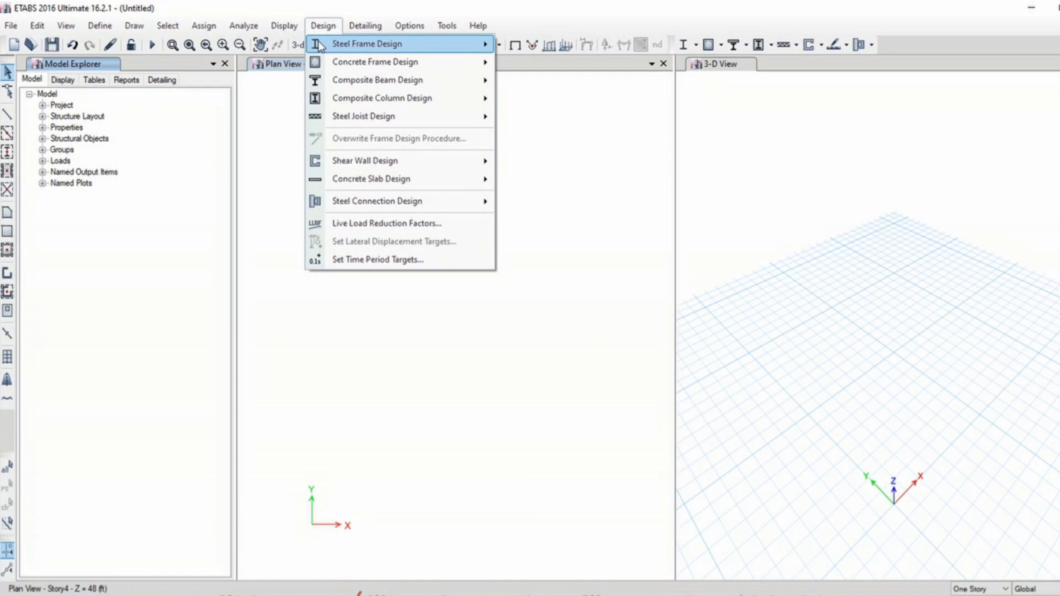
pyautogui.moveTo(376, 62)
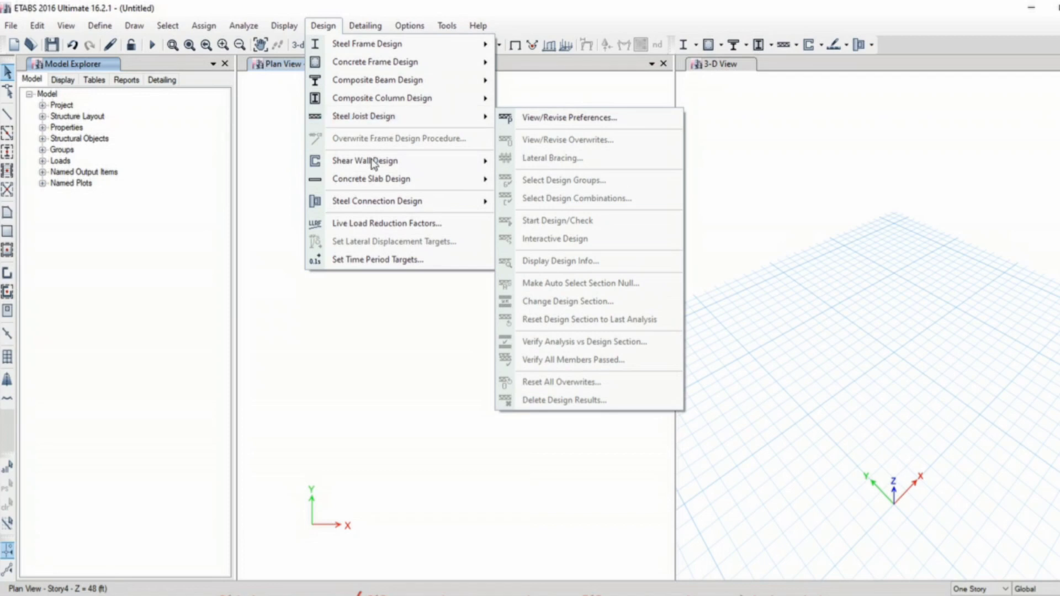
pyautogui.moveTo(377, 201)
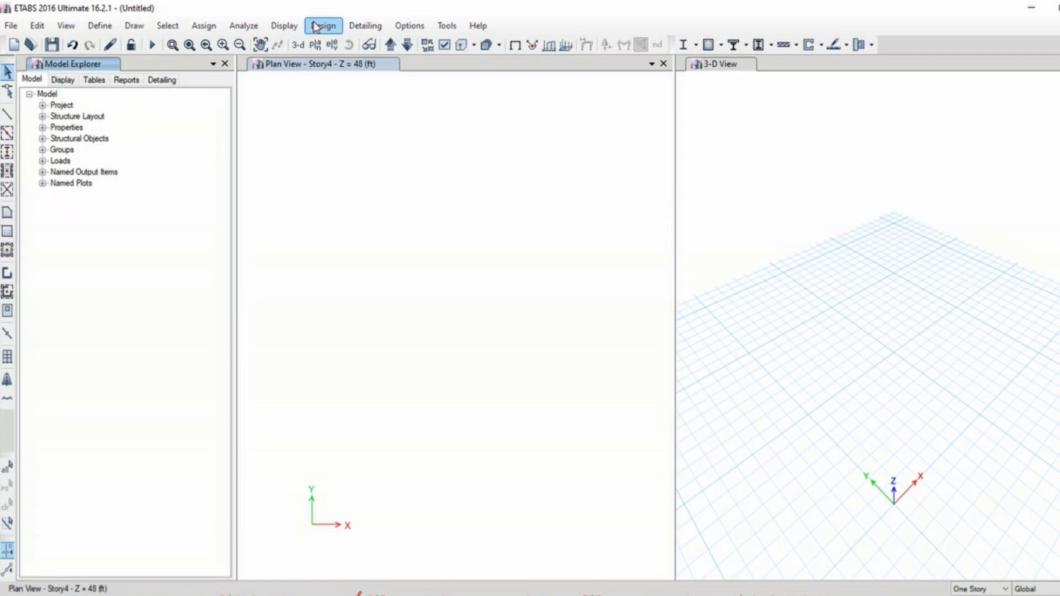
pyautogui.moveTo(174, 52)
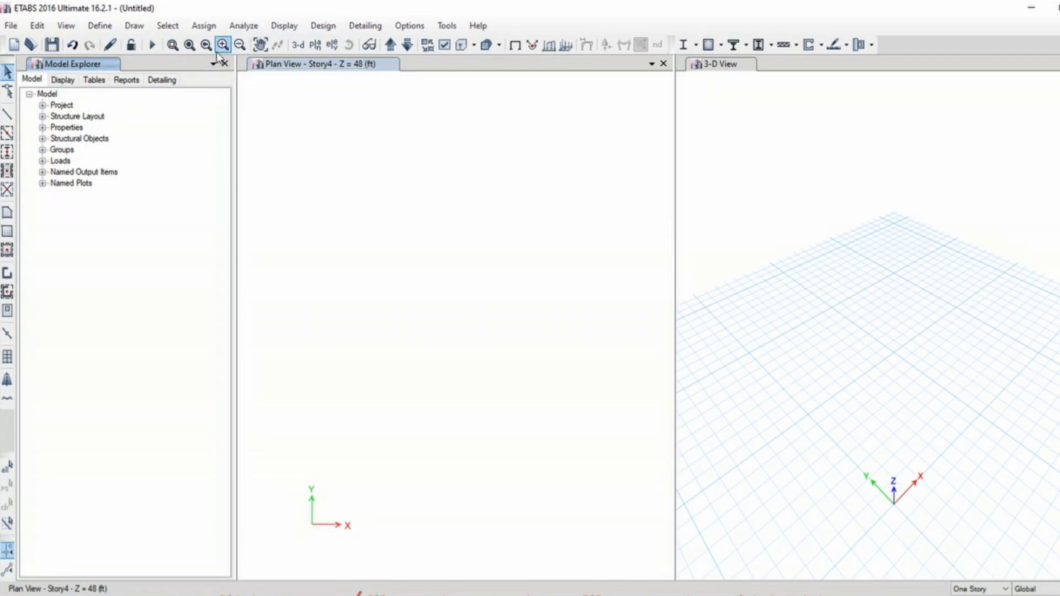
pyautogui.moveTo(315, 45)
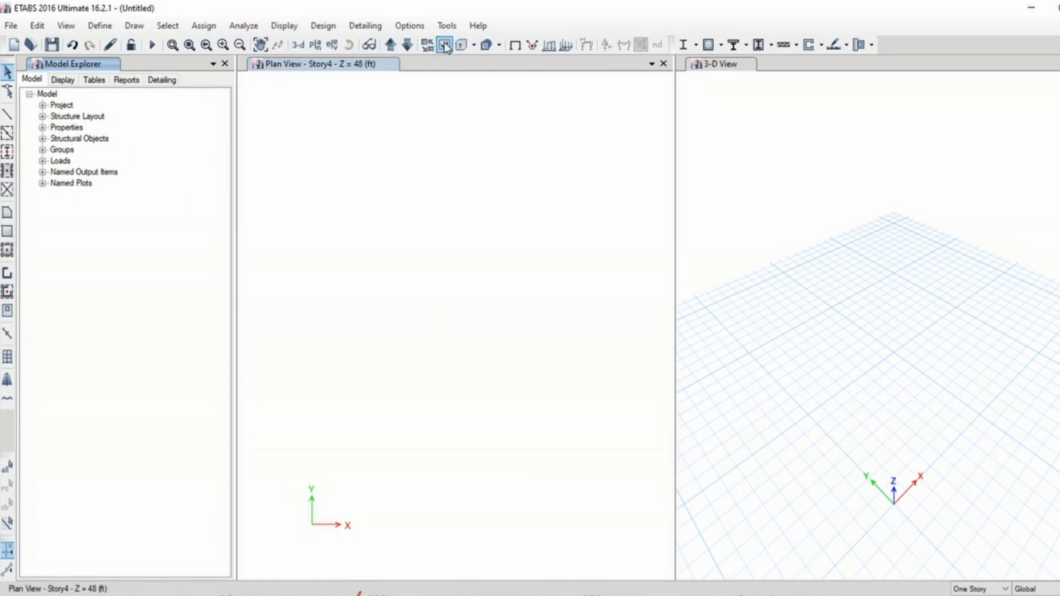
pyautogui.moveTo(443, 45)
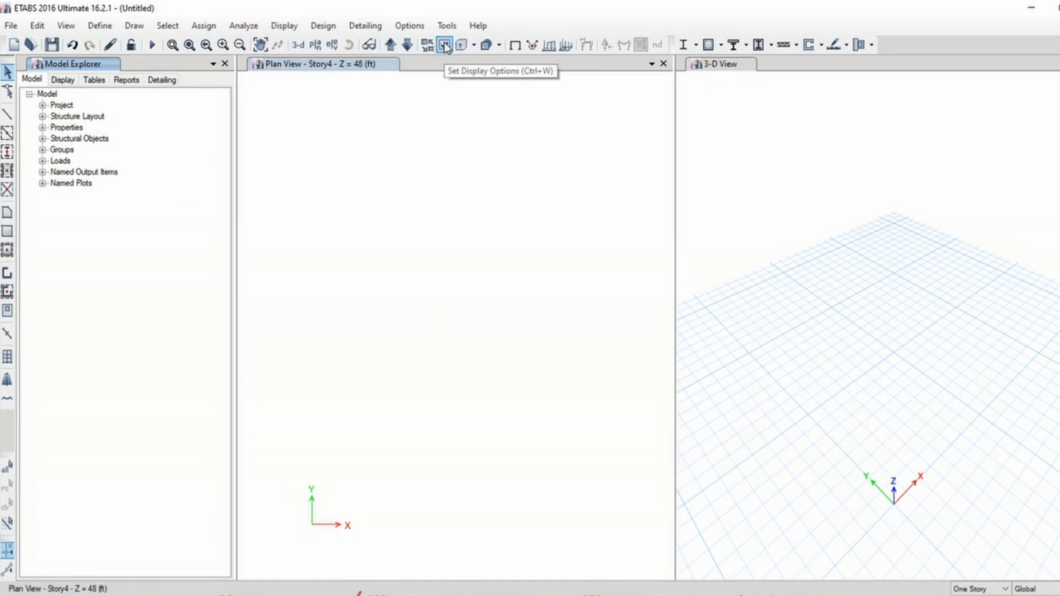
pyautogui.click(443, 44)
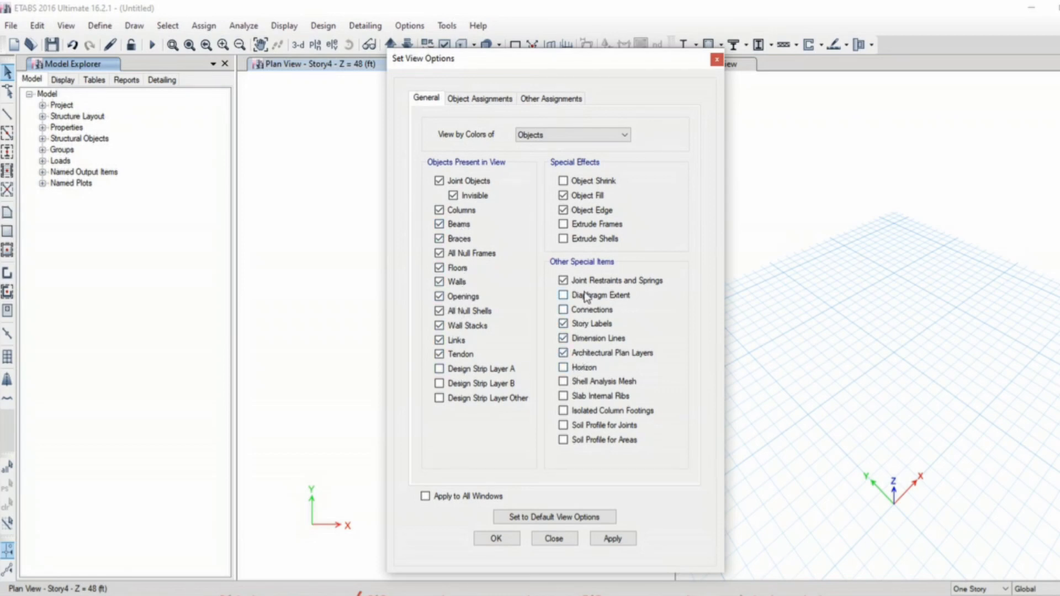
pyautogui.click(479, 98)
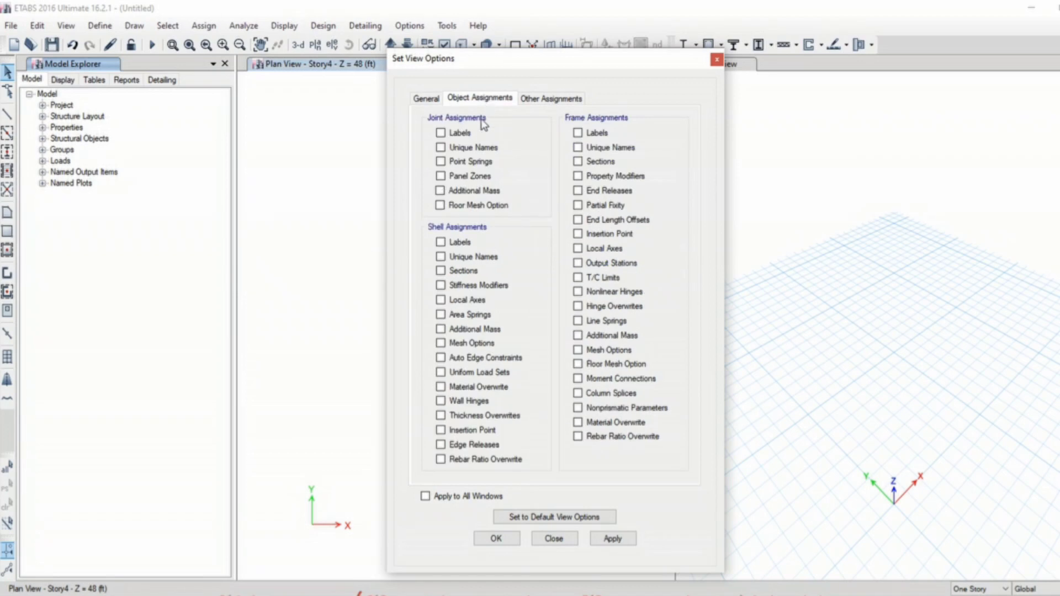
pyautogui.click(550, 99)
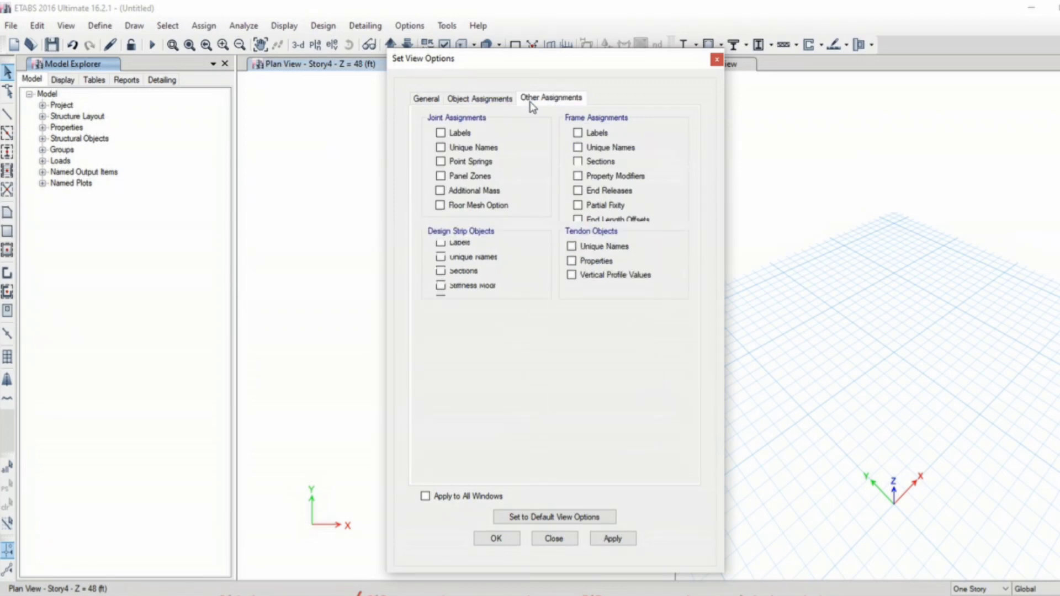
pyautogui.click(426, 99)
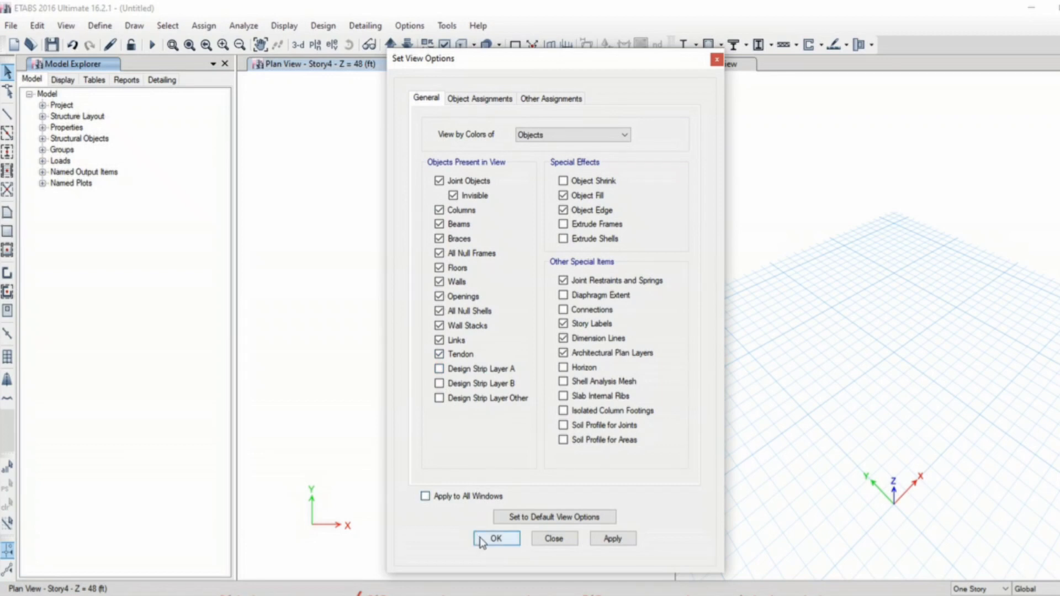
pyautogui.click(496, 538)
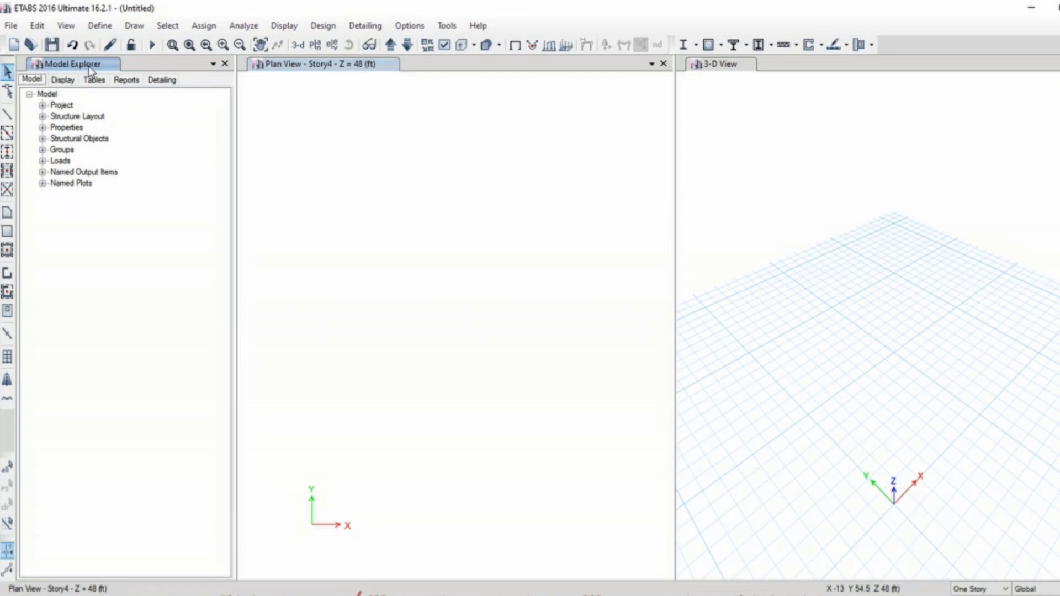
pyautogui.moveTo(224, 63)
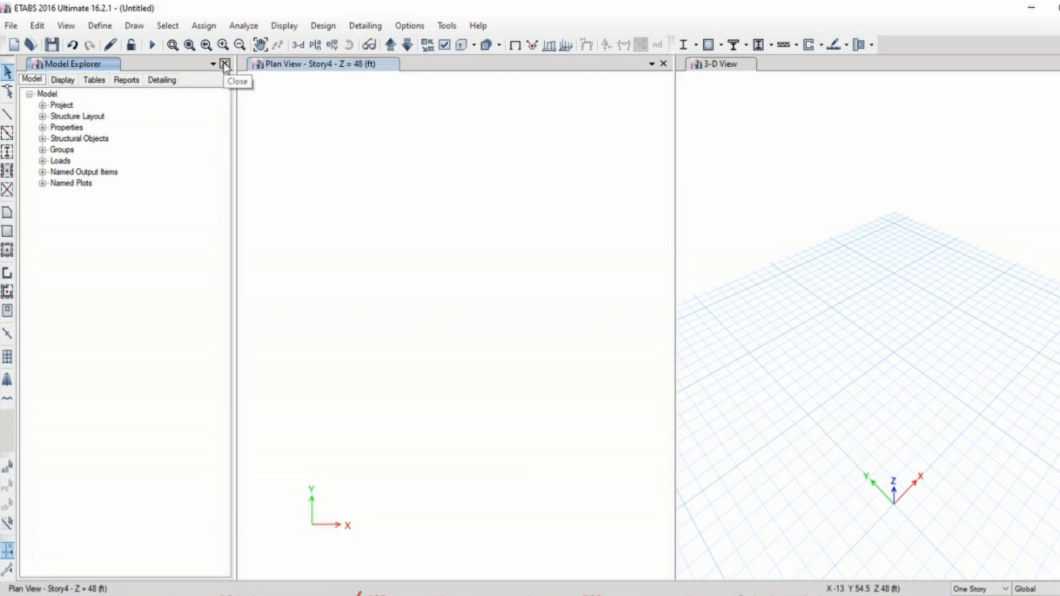
pyautogui.click(225, 64)
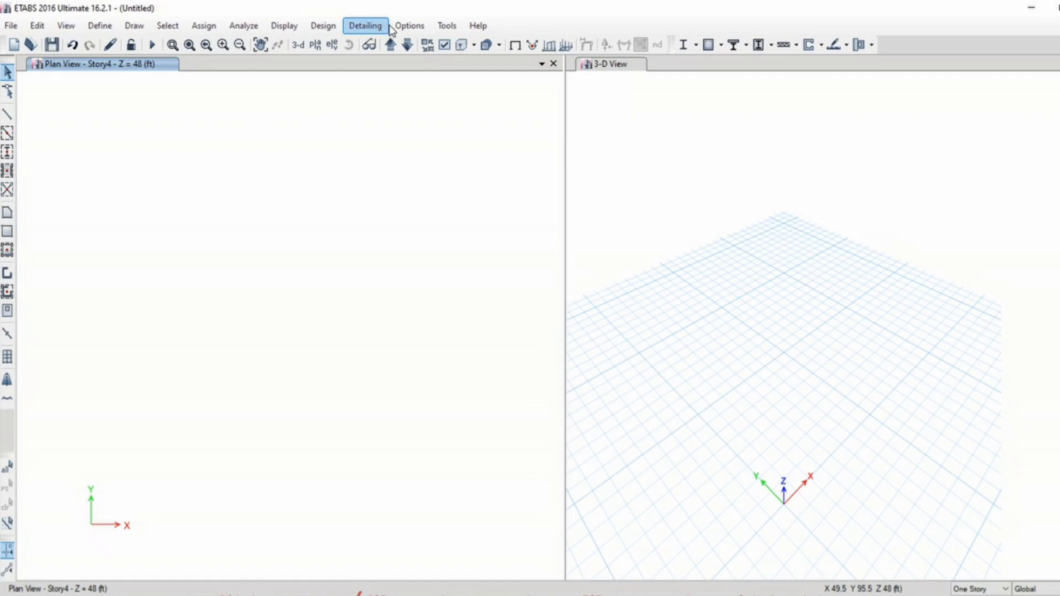
pyautogui.click(410, 25)
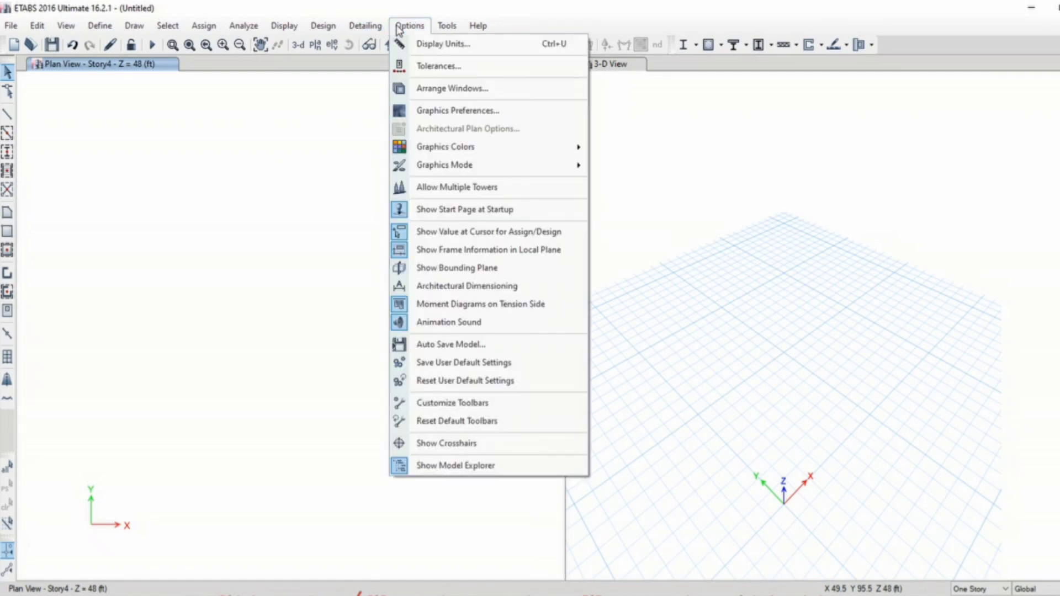
pyautogui.moveTo(454, 465)
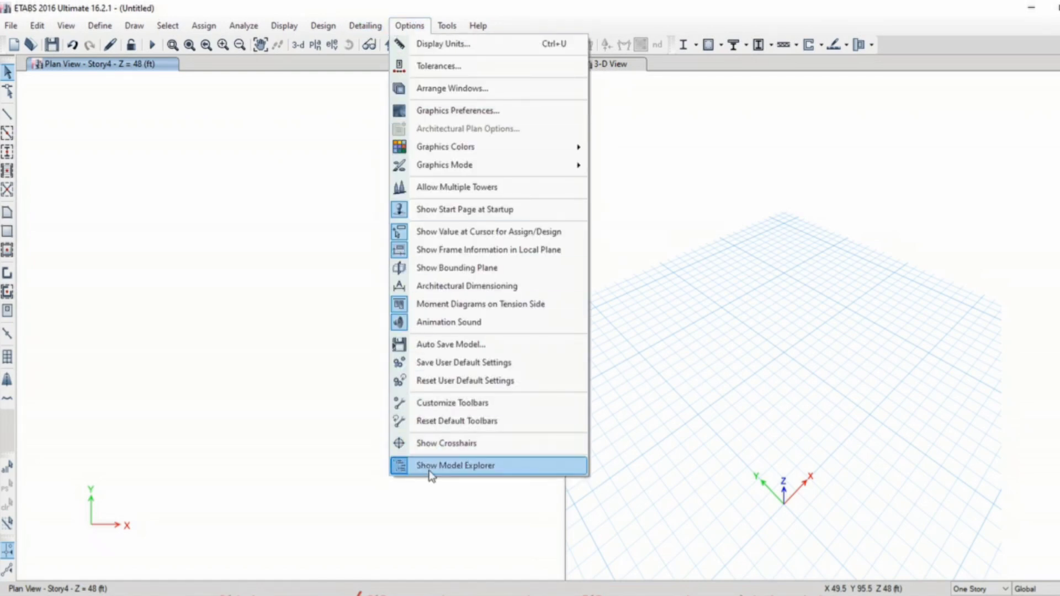
pyautogui.click(455, 465)
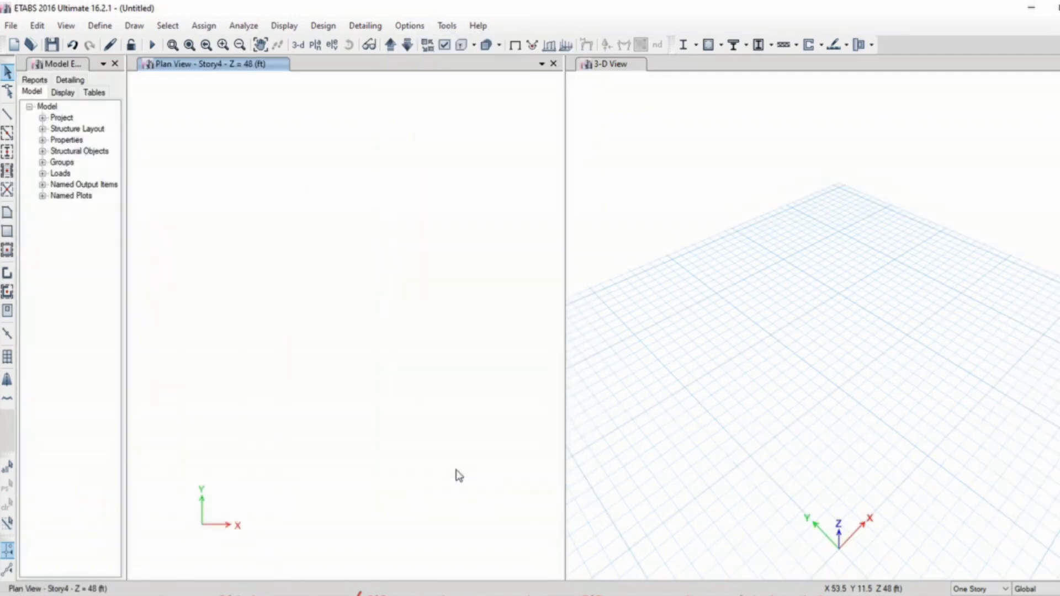
pyautogui.moveTo(141, 217)
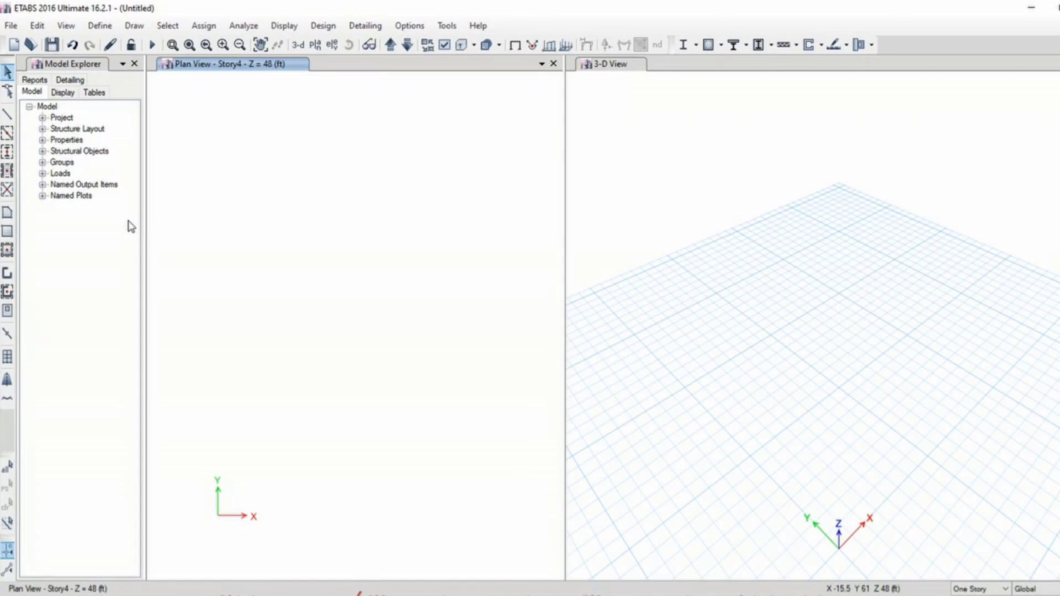
pyautogui.moveTo(446, 217)
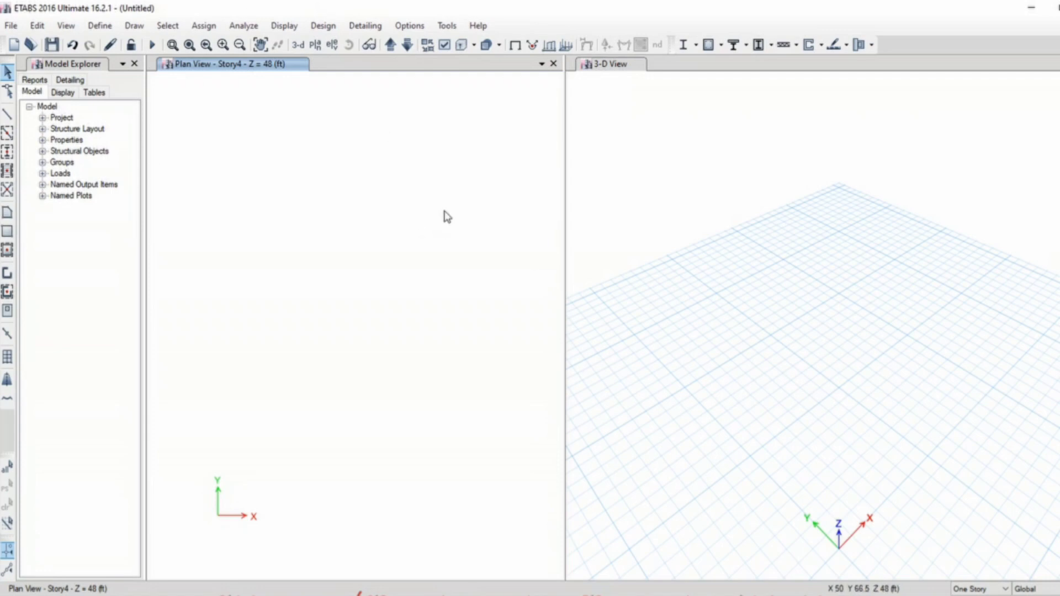
pyautogui.moveTo(553, 317)
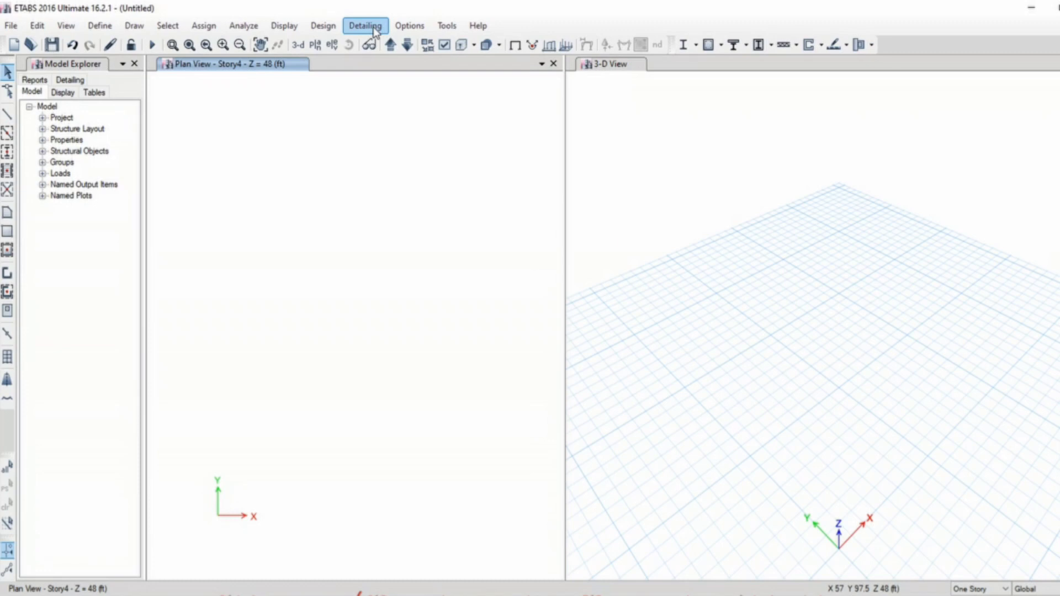
pyautogui.moveTo(410, 26)
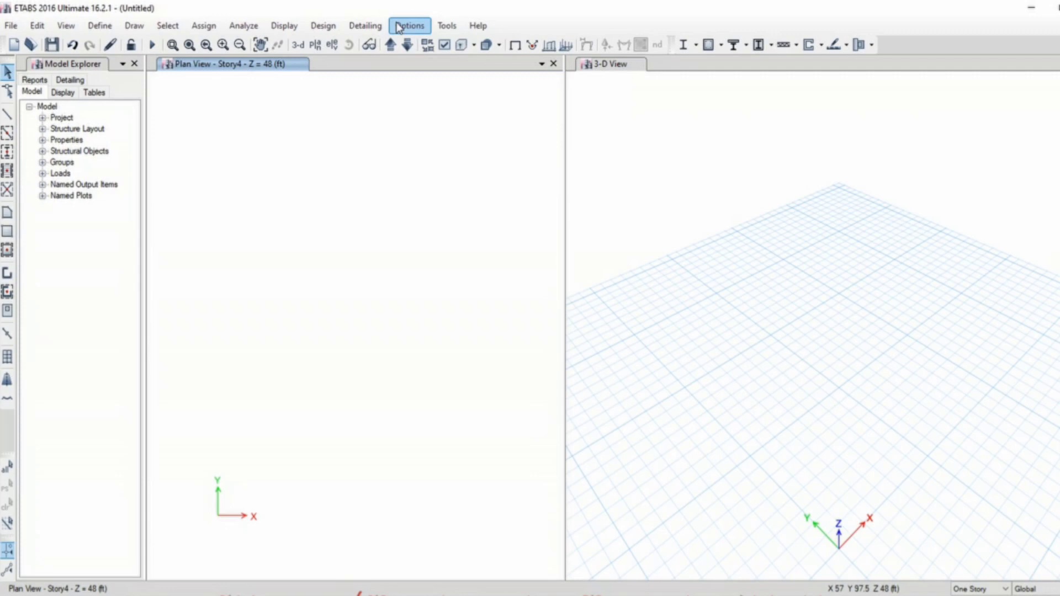
# Apply the black background display colour scheme, then reopen the Options menu.
pyautogui.click(408, 26)
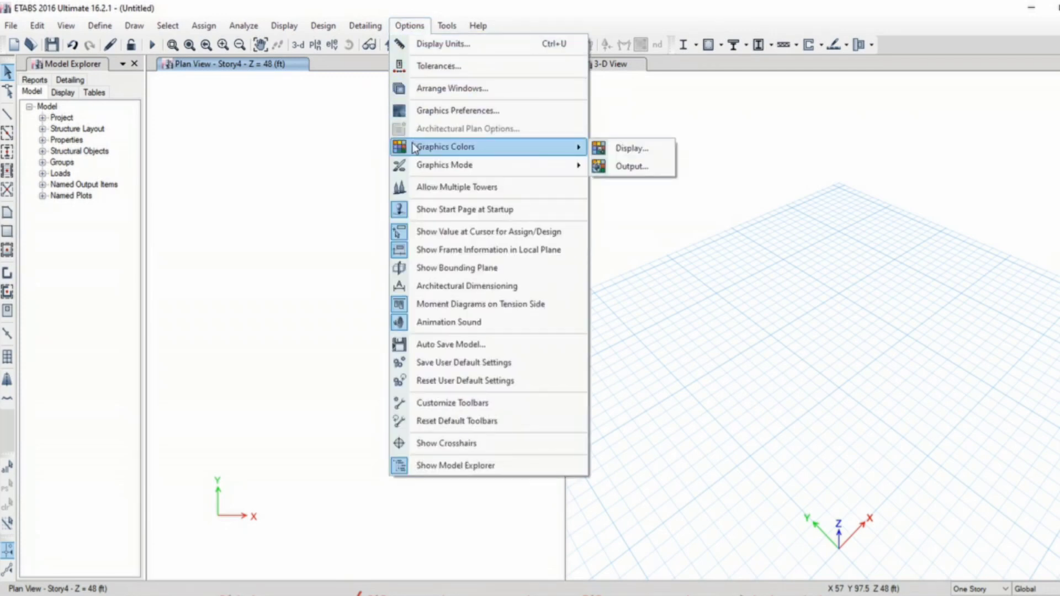
pyautogui.click(631, 148)
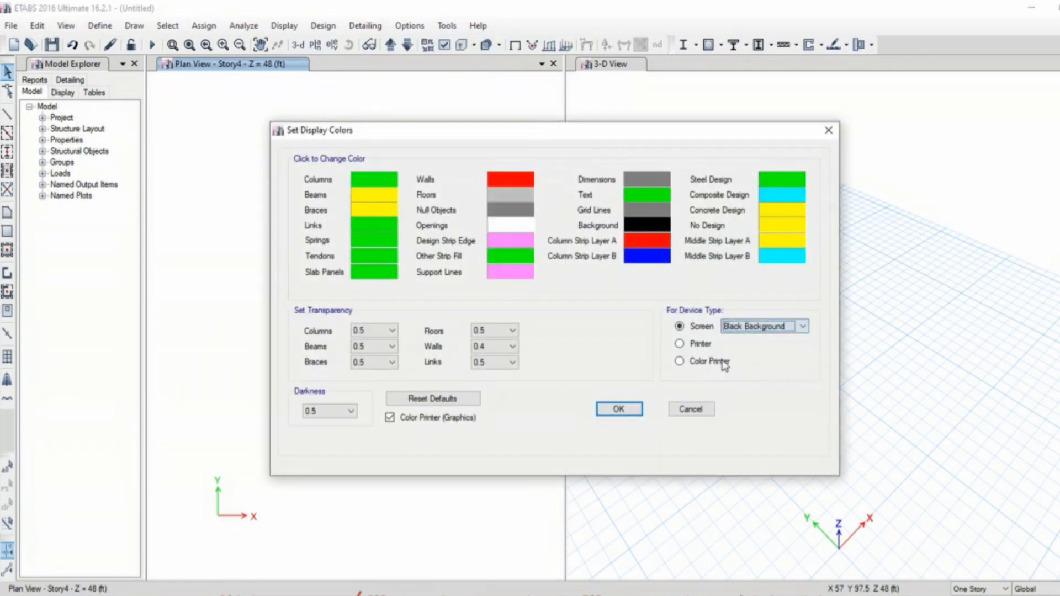
pyautogui.click(617, 409)
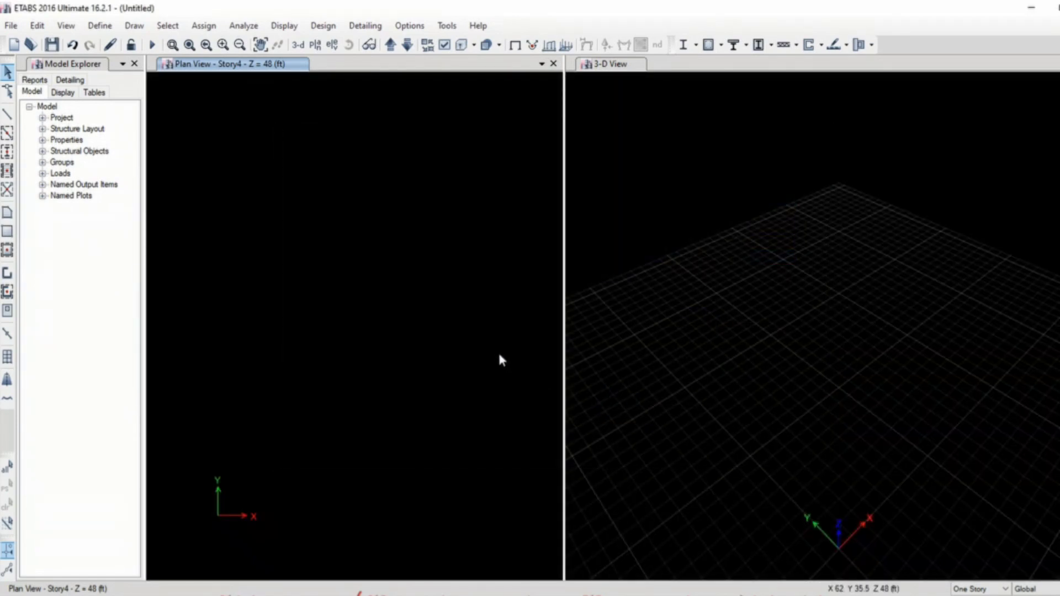
pyautogui.moveTo(492, 350)
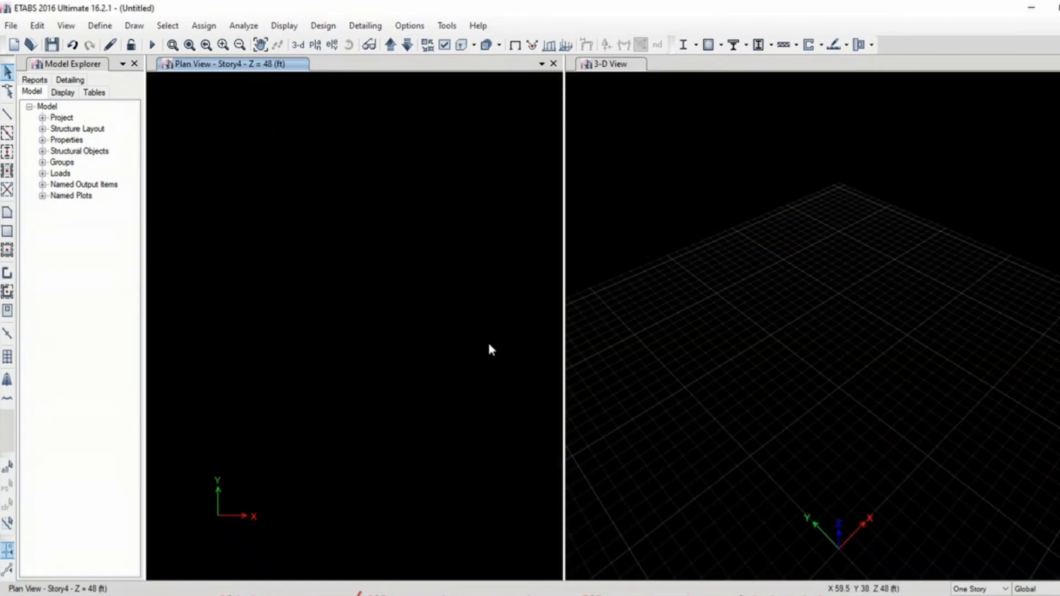
pyautogui.moveTo(419, 322)
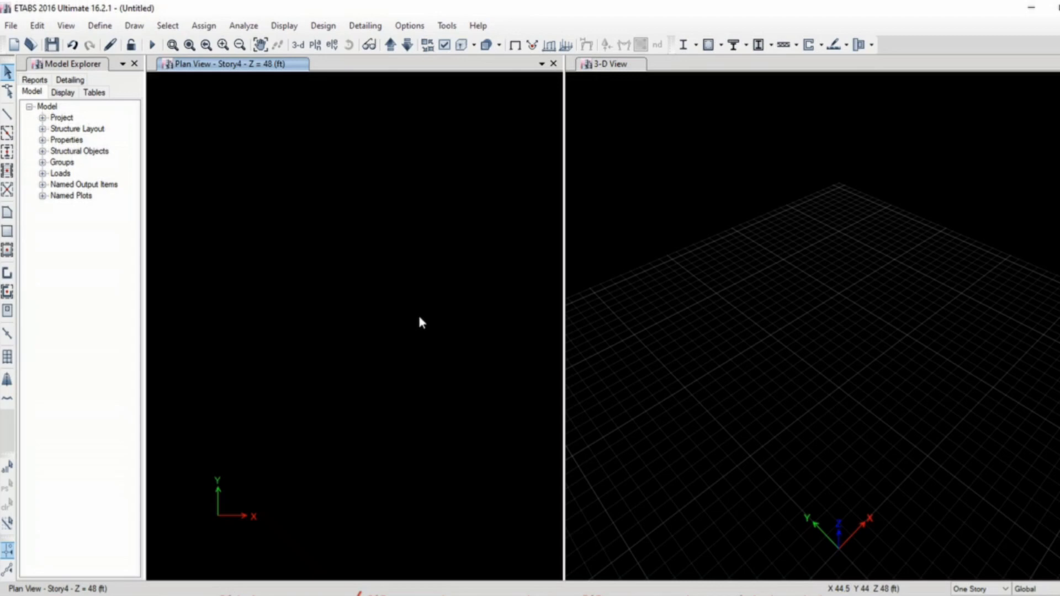
pyautogui.moveTo(332, 45)
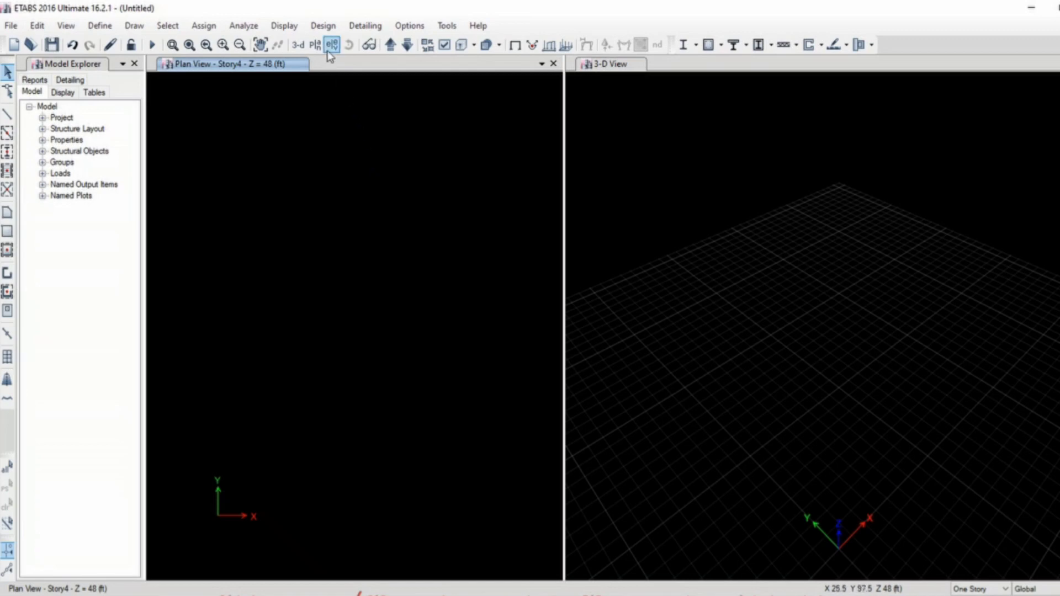
pyautogui.moveTo(514, 45)
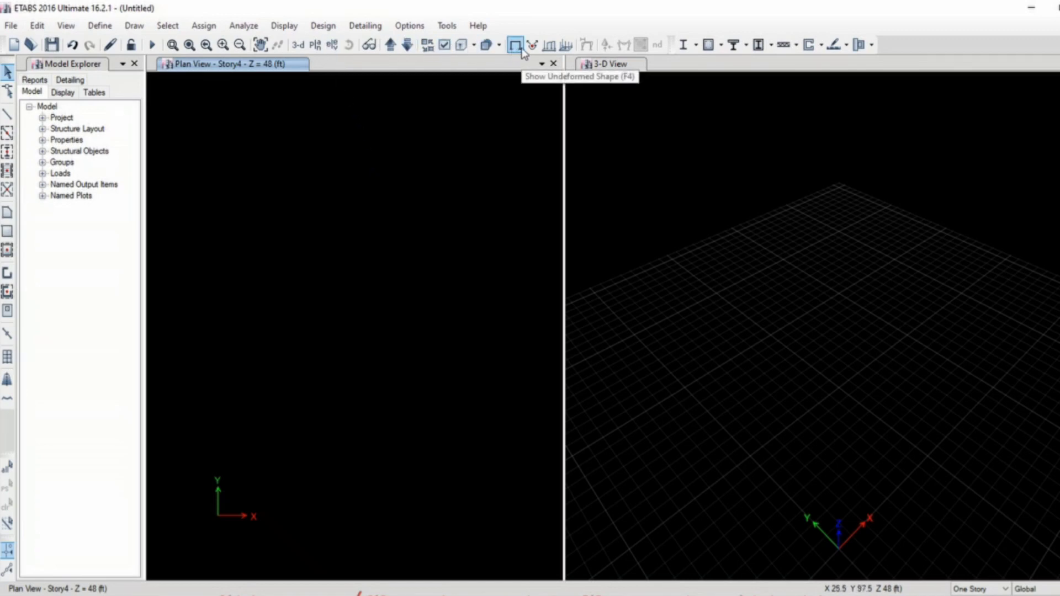
pyautogui.moveTo(876, 61)
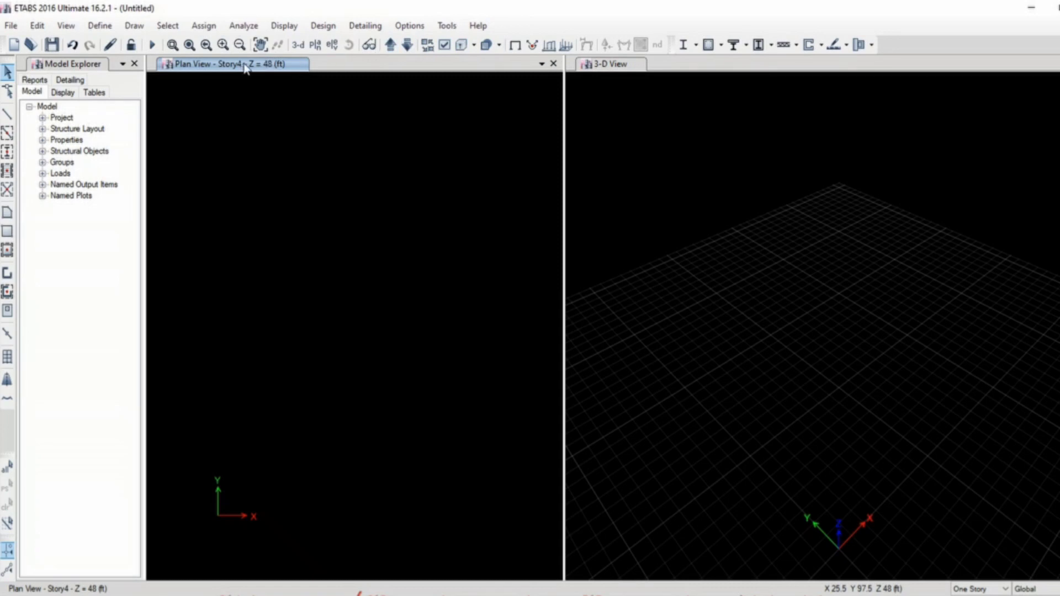
pyautogui.moveTo(515, 45)
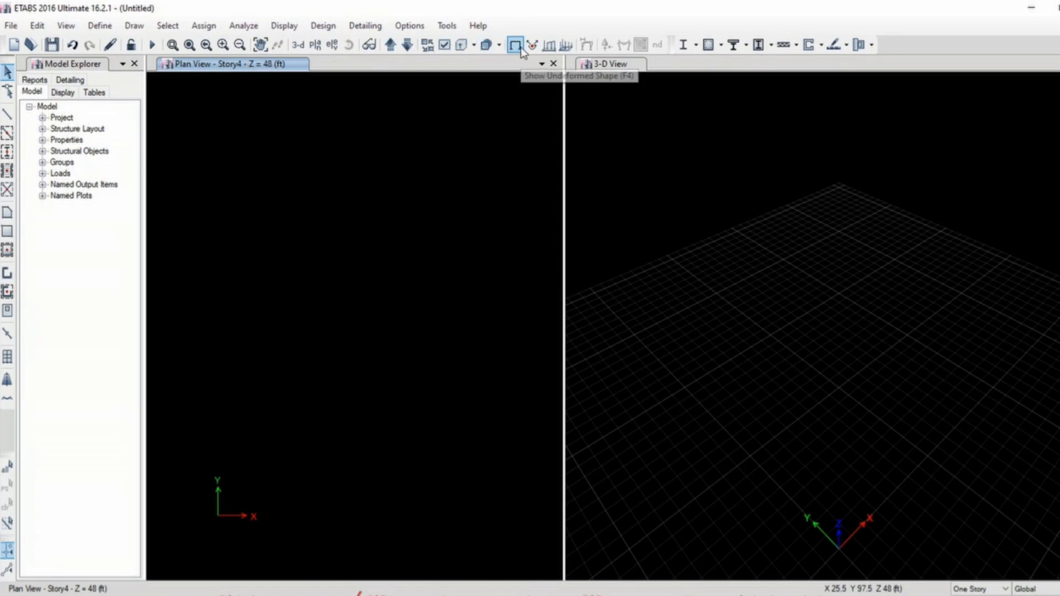
pyautogui.moveTo(810, 45)
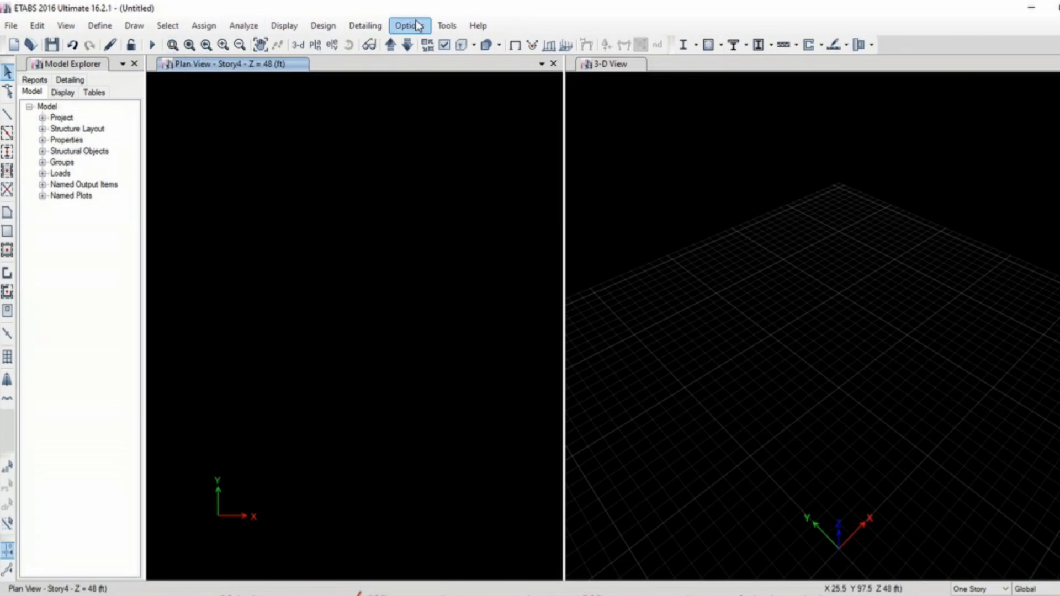
pyautogui.click(408, 26)
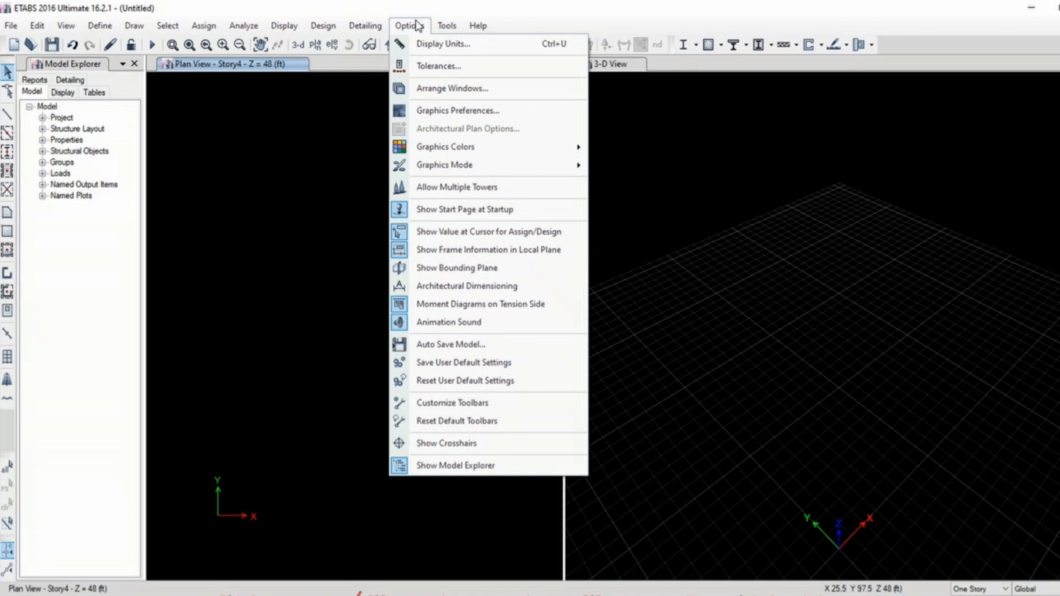
pyautogui.moveTo(419, 145)
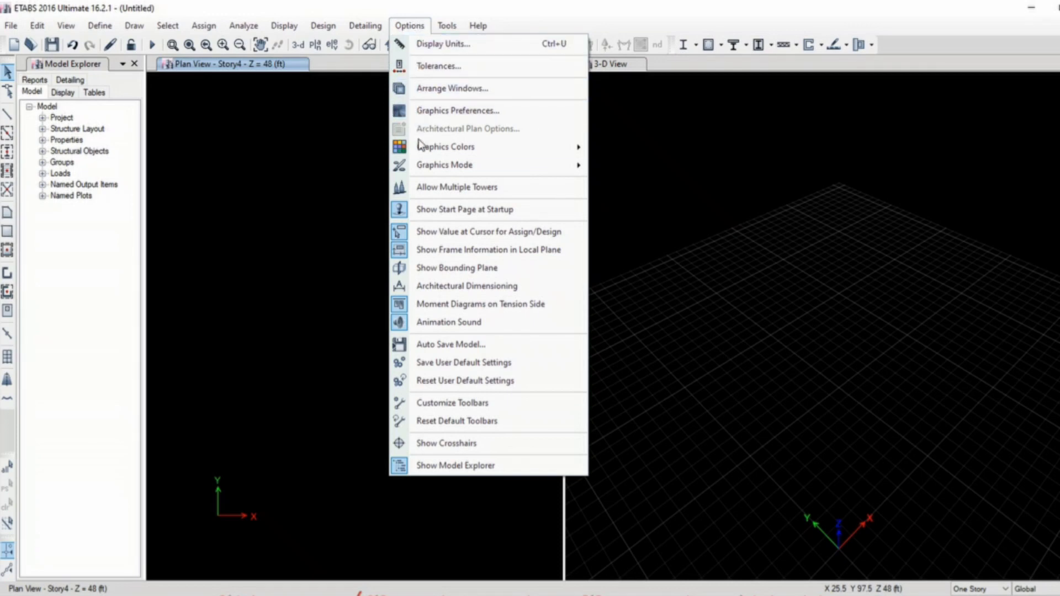
pyautogui.moveTo(446, 147)
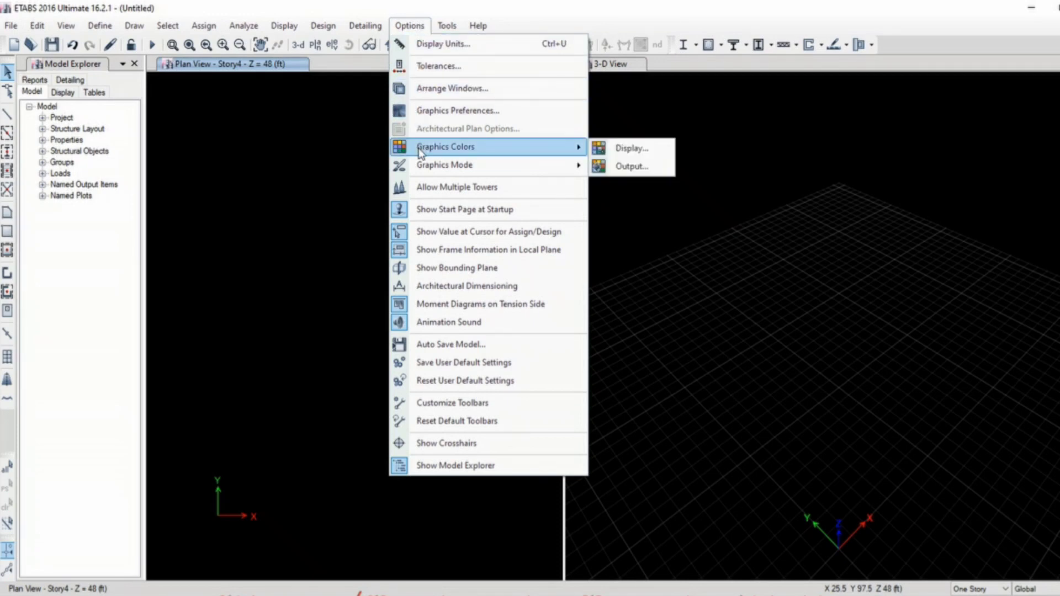
pyautogui.moveTo(438, 66)
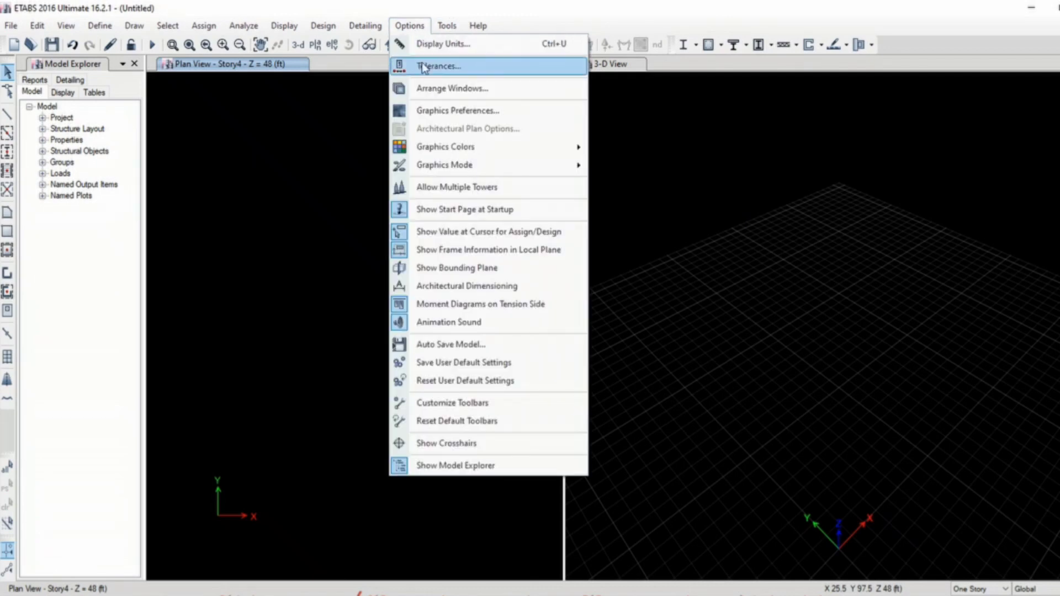
pyautogui.moveTo(444, 164)
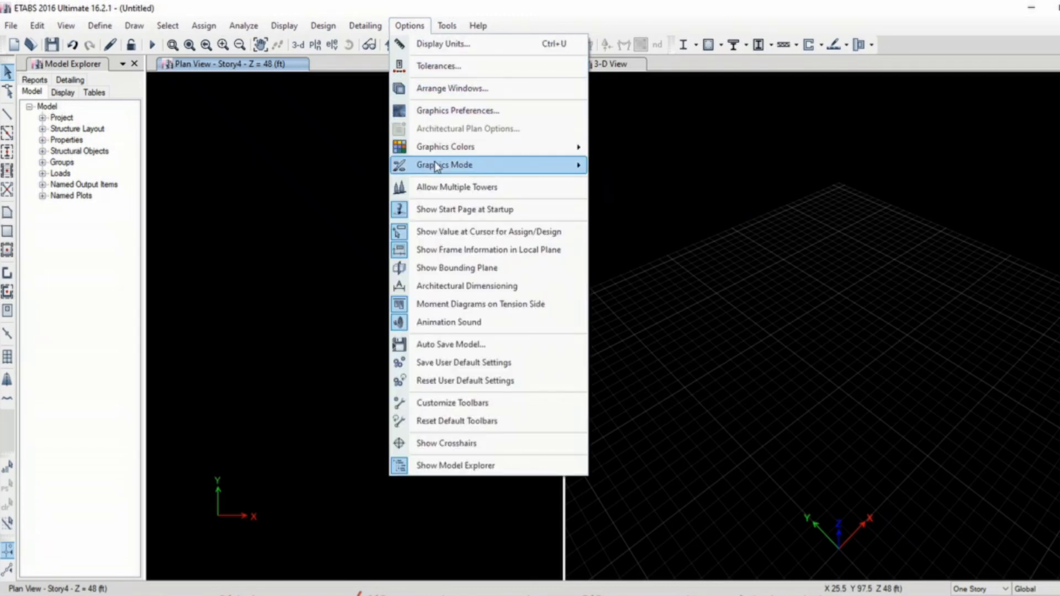
pyautogui.moveTo(452, 403)
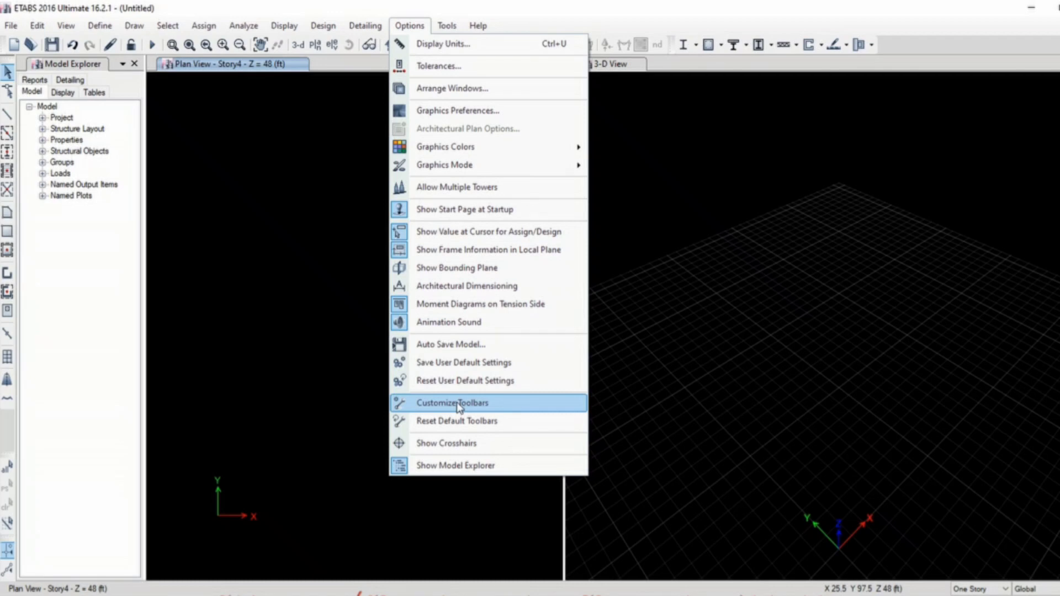
# Enable the Assign Joint, Frame, Shell, Edit, View and Define toolbars.
pyautogui.click(452, 403)
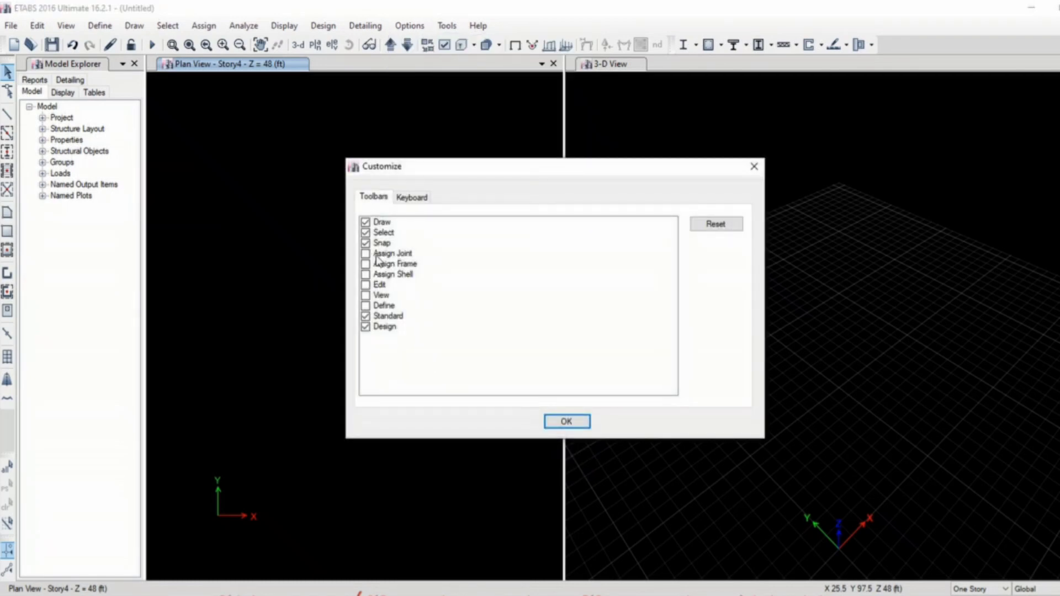
pyautogui.click(367, 253)
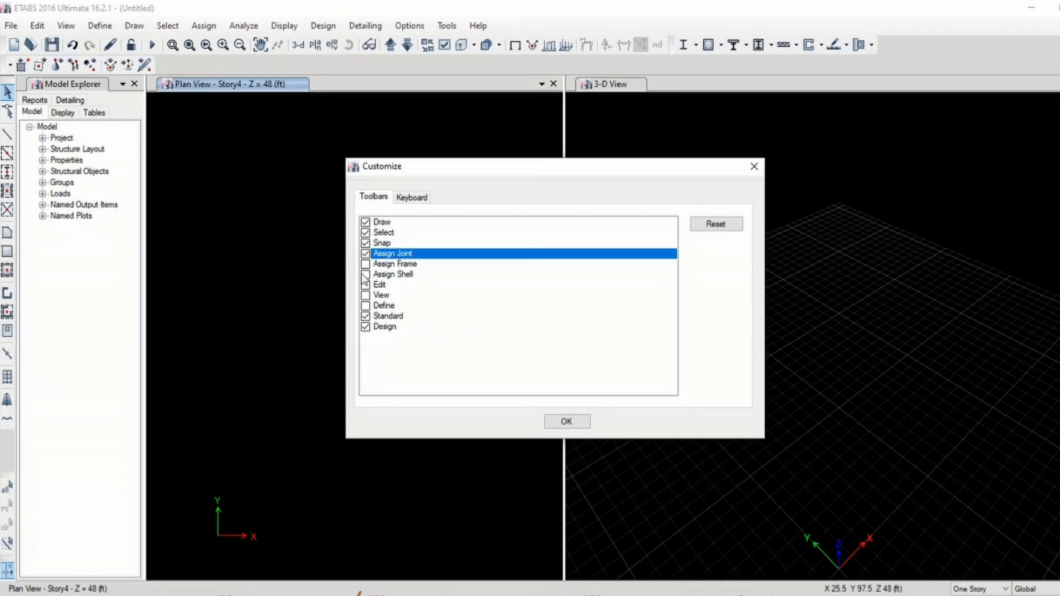
pyautogui.click(365, 264)
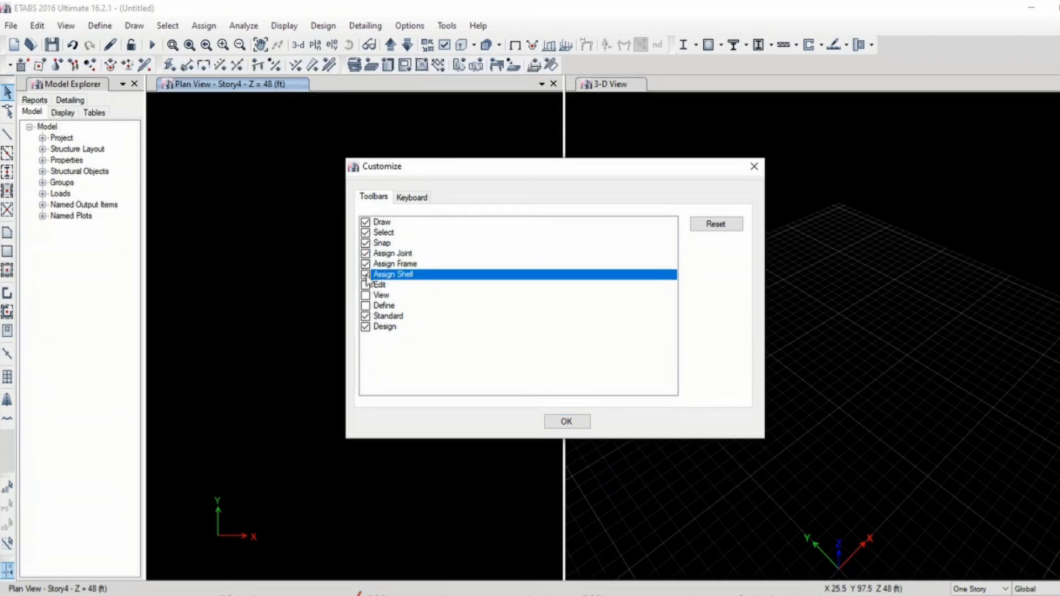
pyautogui.click(366, 296)
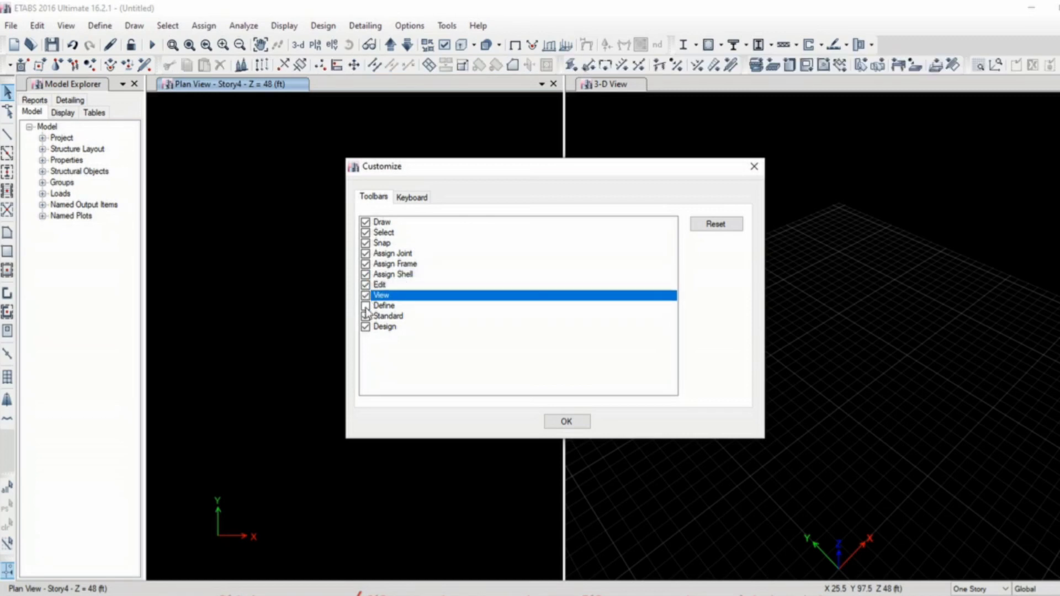
pyautogui.click(383, 305)
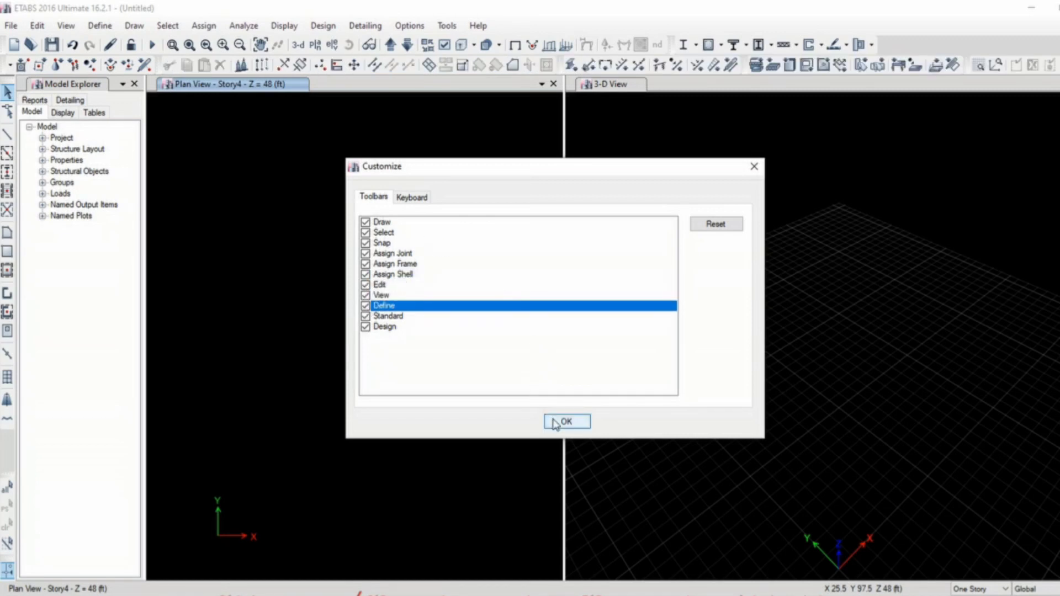
pyautogui.click(566, 421)
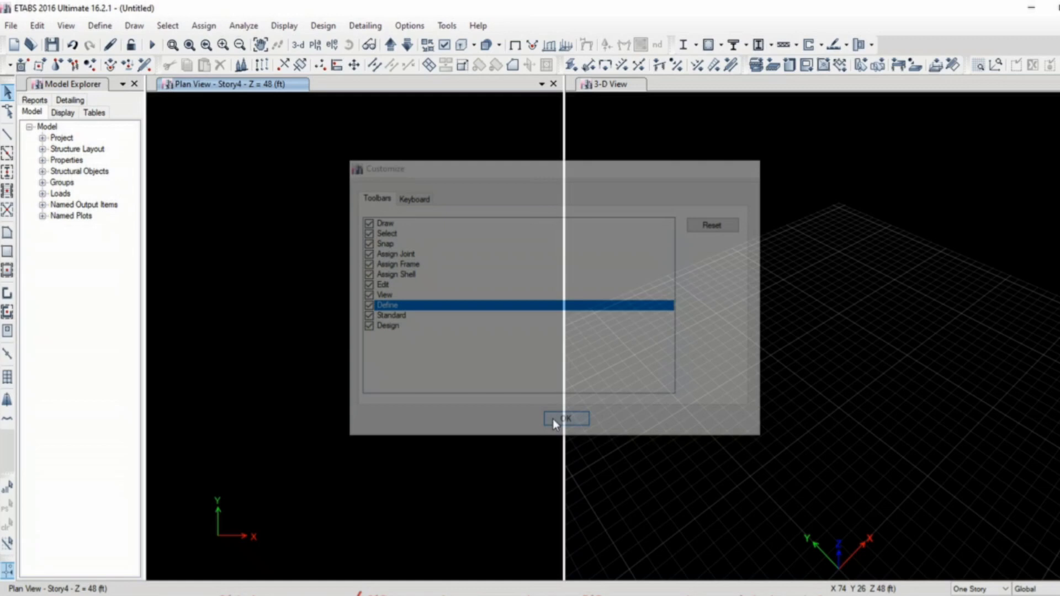
pyautogui.click(566, 418)
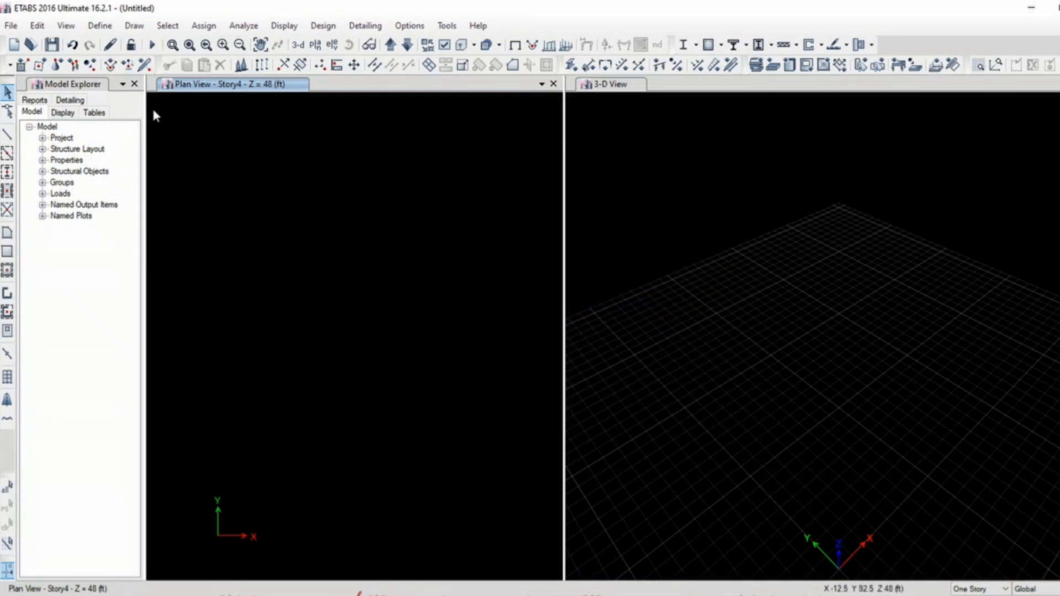
pyautogui.moveTo(91, 80)
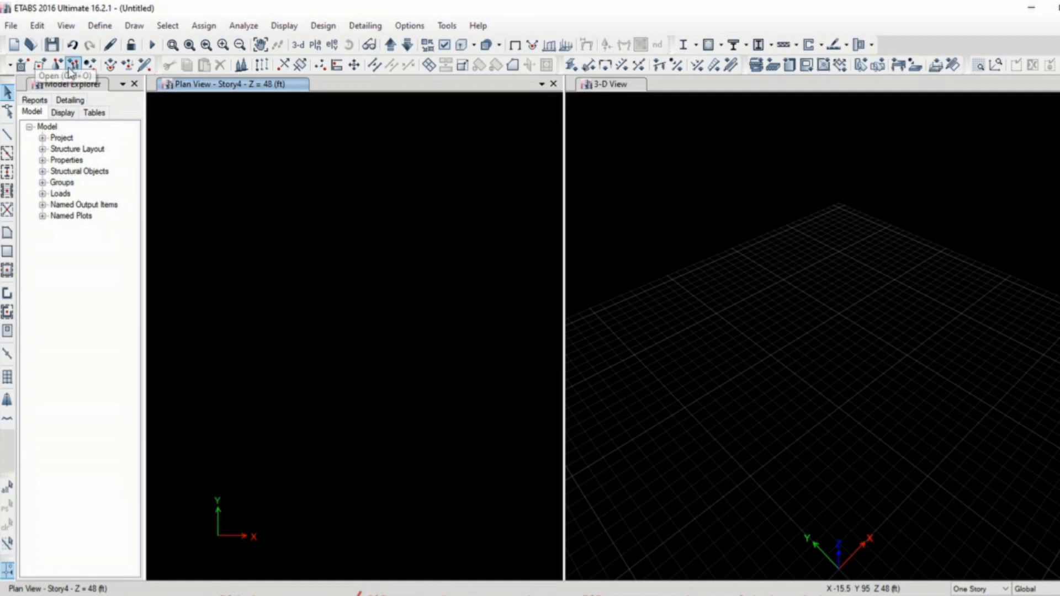
pyautogui.moveTo(30, 45)
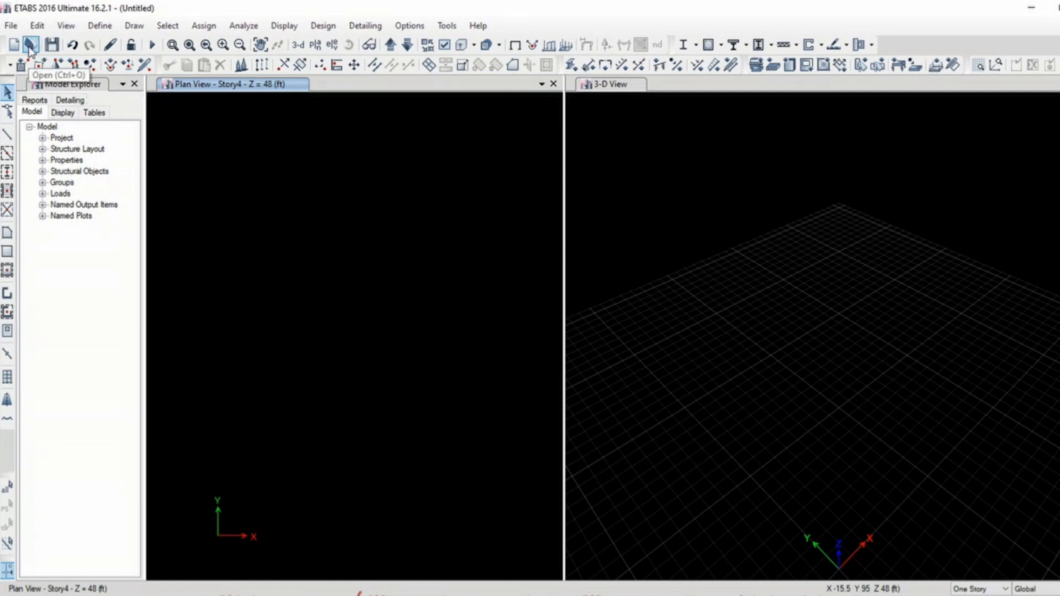
# Open model file '1' from the Video 1 folder, discarding the untitled model.
pyautogui.click(30, 45)
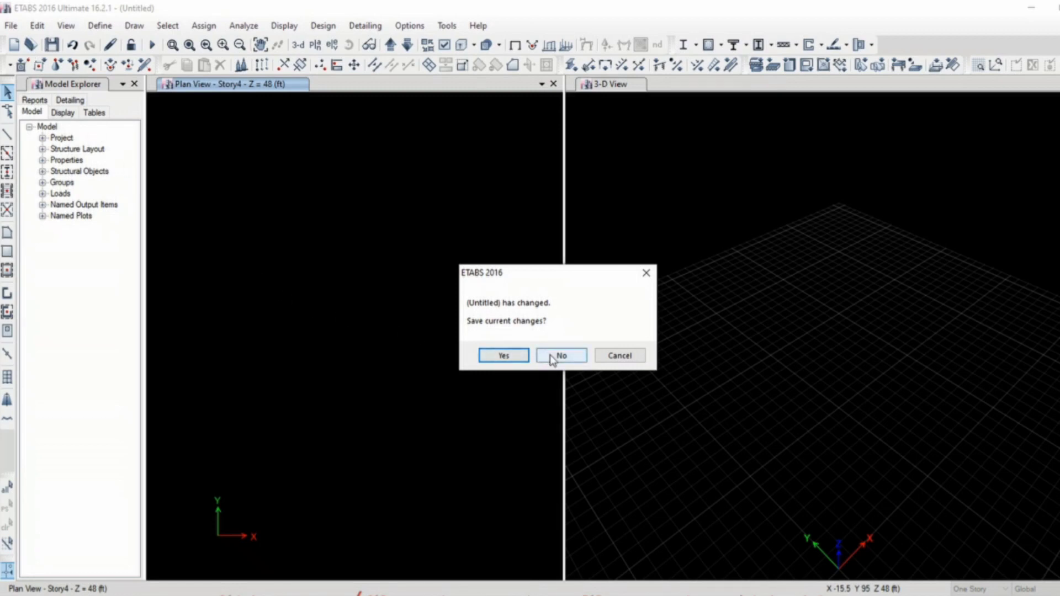
pyautogui.click(560, 355)
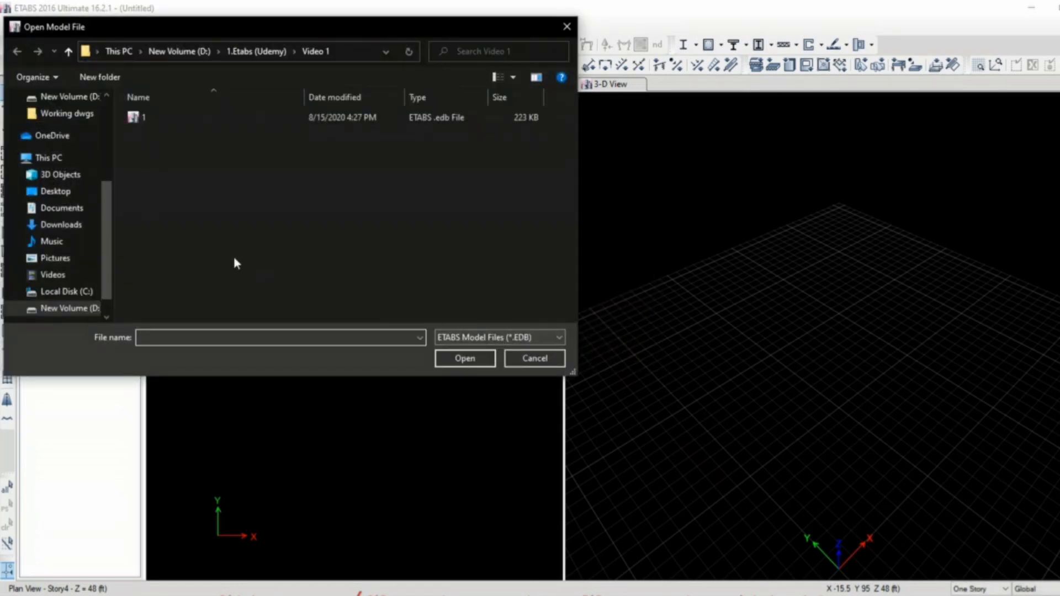
pyautogui.click(142, 117)
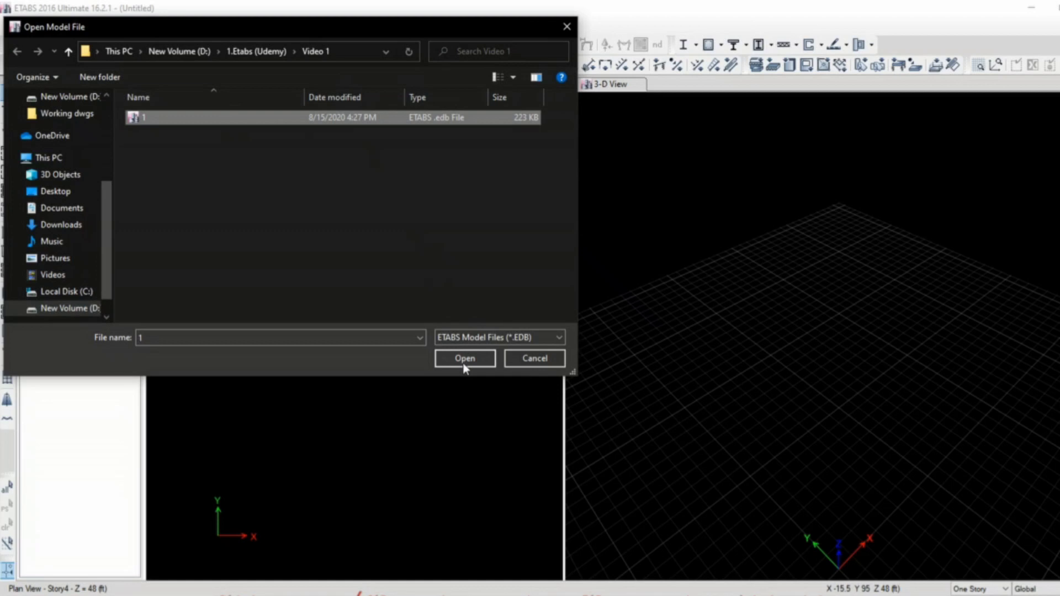
pyautogui.click(465, 358)
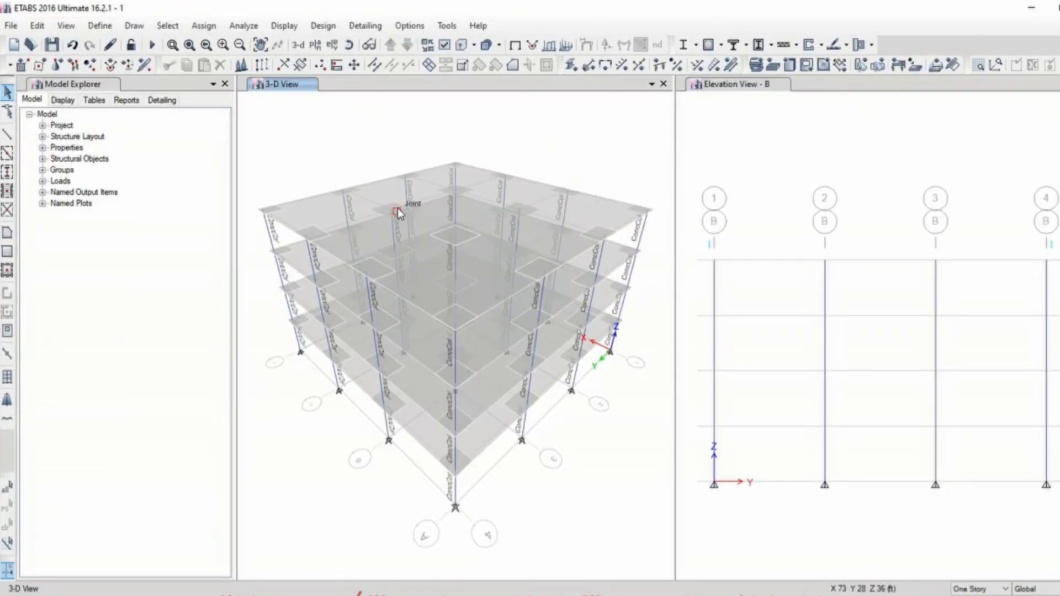
pyautogui.moveTo(389, 165)
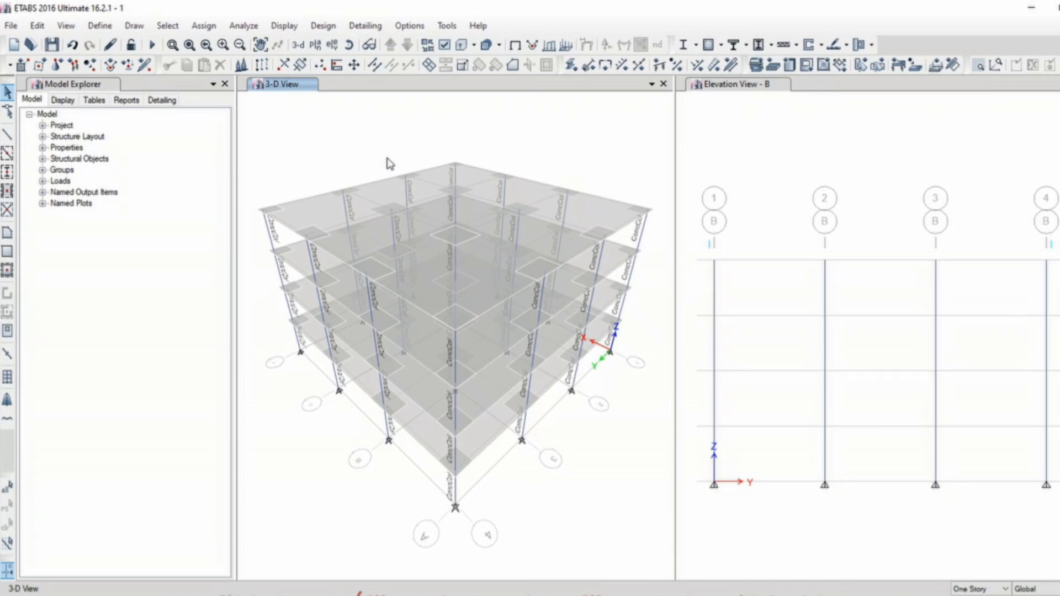
pyautogui.moveTo(394, 168)
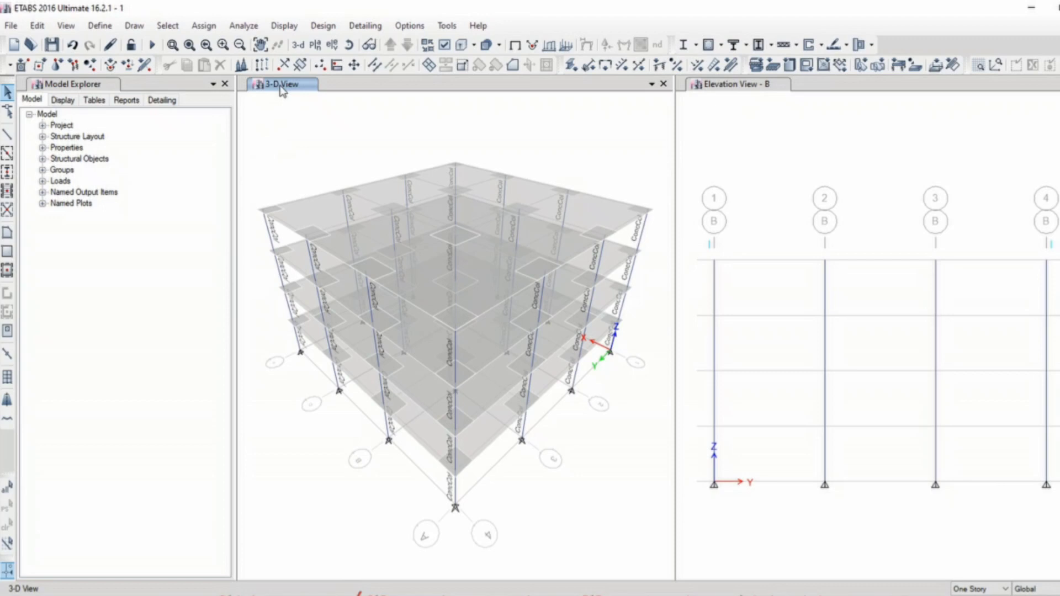
pyautogui.moveTo(775, 99)
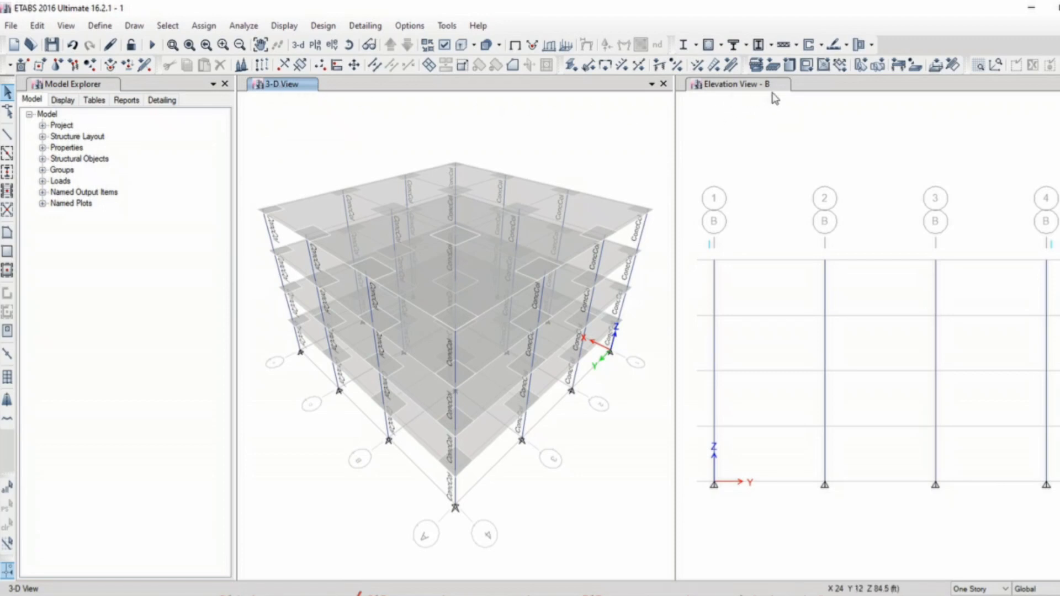
pyautogui.moveTo(555, 144)
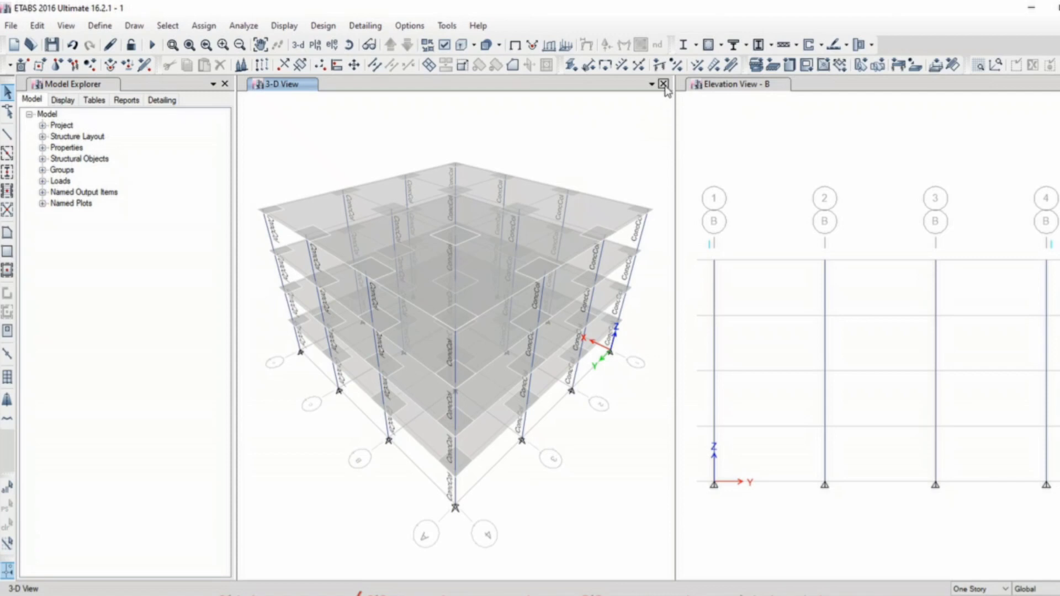
# Close the 3-D view window, leaving elevation view B with Base to Story4.
pyautogui.click(661, 84)
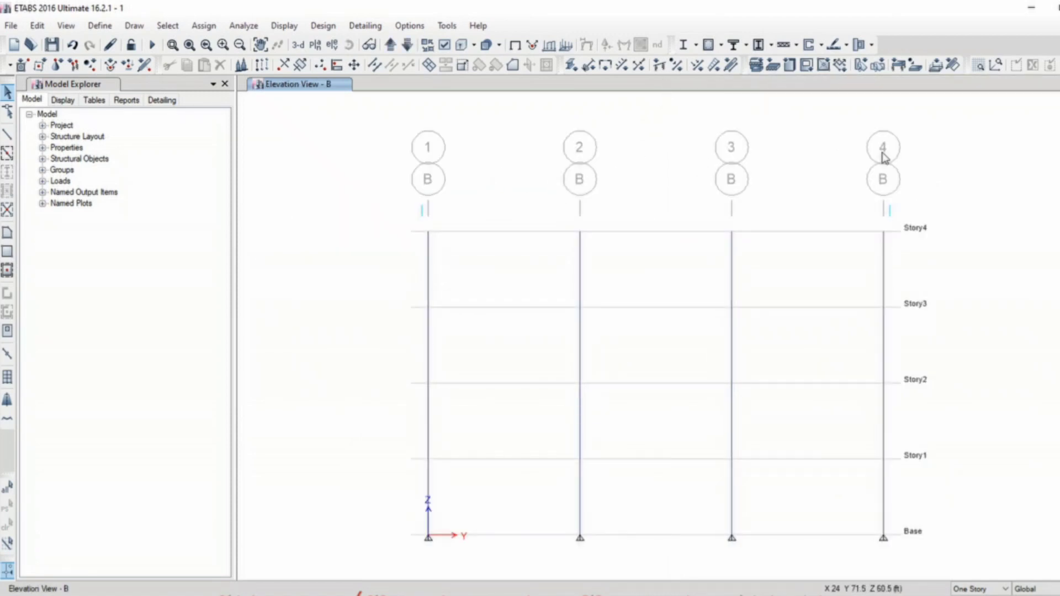
pyautogui.moveTo(435, 206)
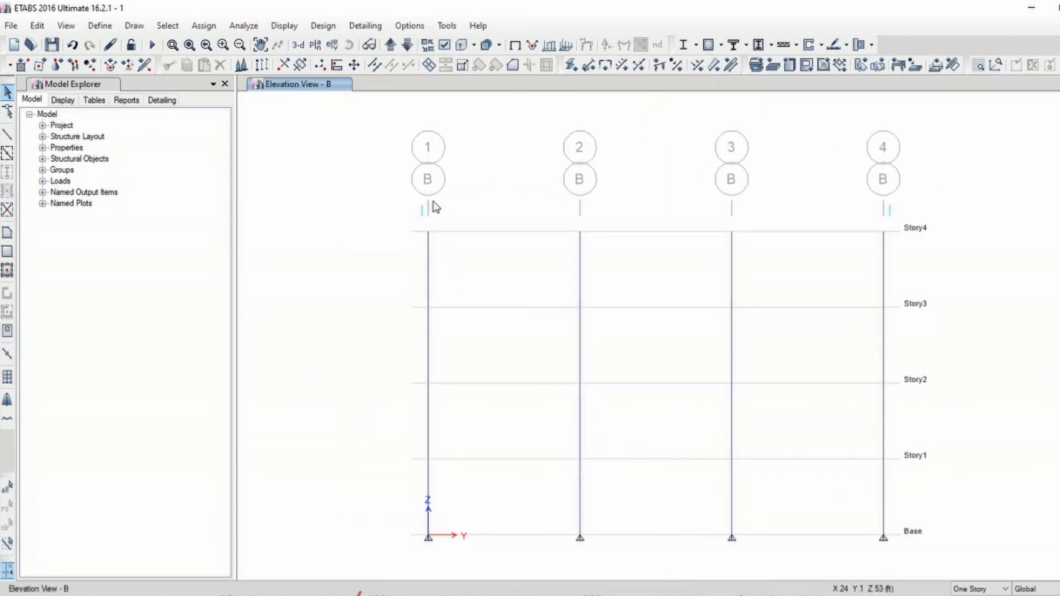
pyautogui.moveTo(700, 168)
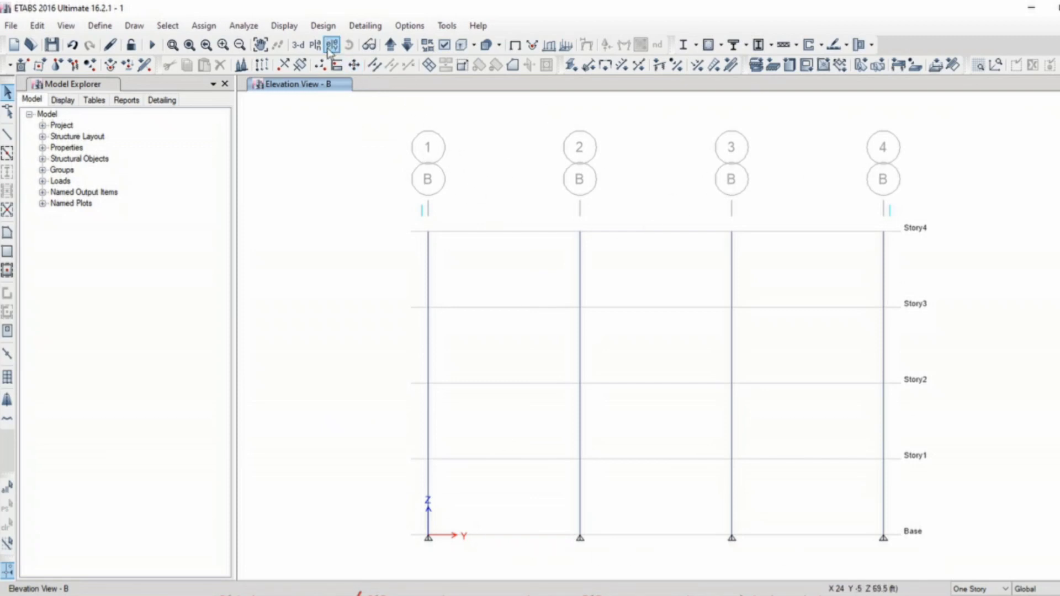
# Display the Story3 plan view at Z = 36 ft.
pyautogui.click(330, 44)
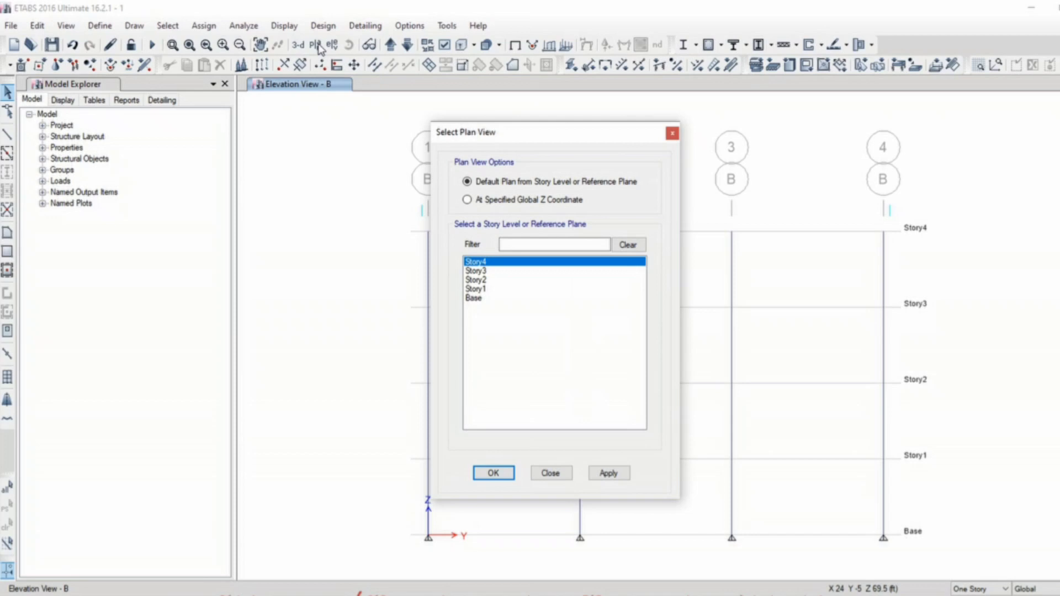
pyautogui.moveTo(314, 45)
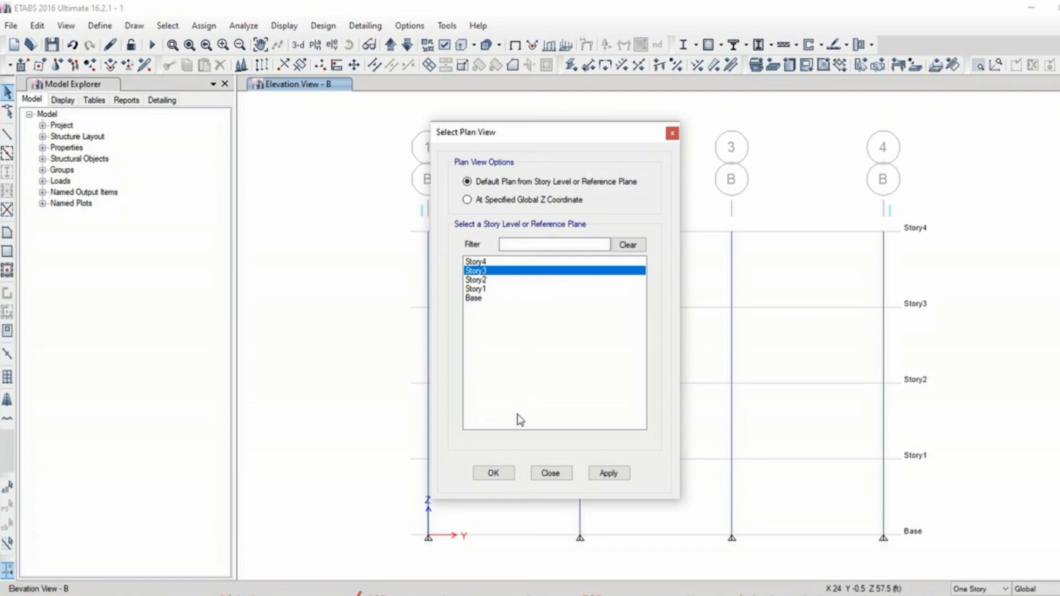
pyautogui.click(493, 473)
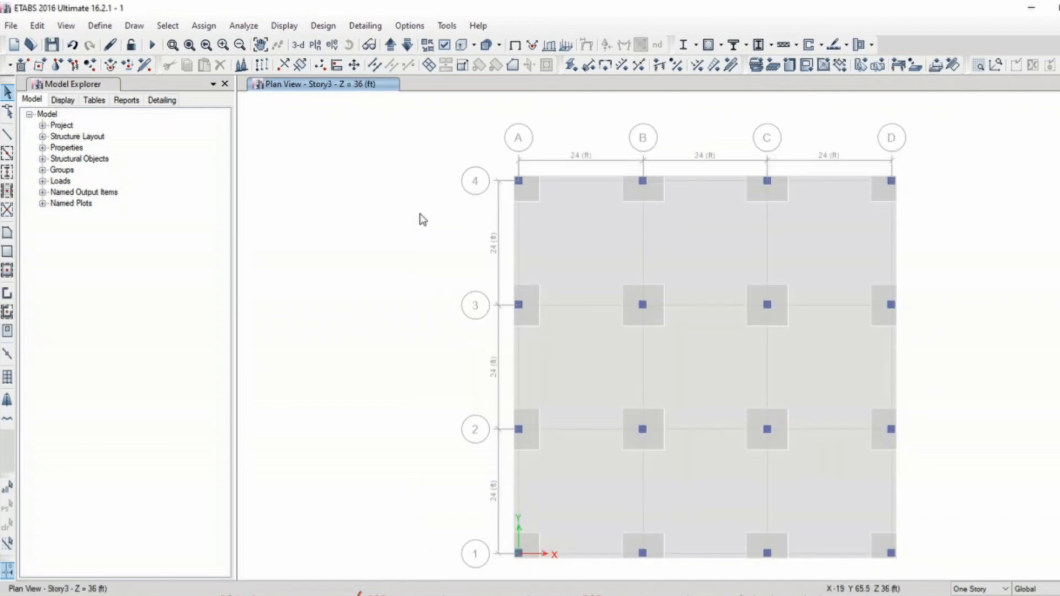
pyautogui.moveTo(457, 433)
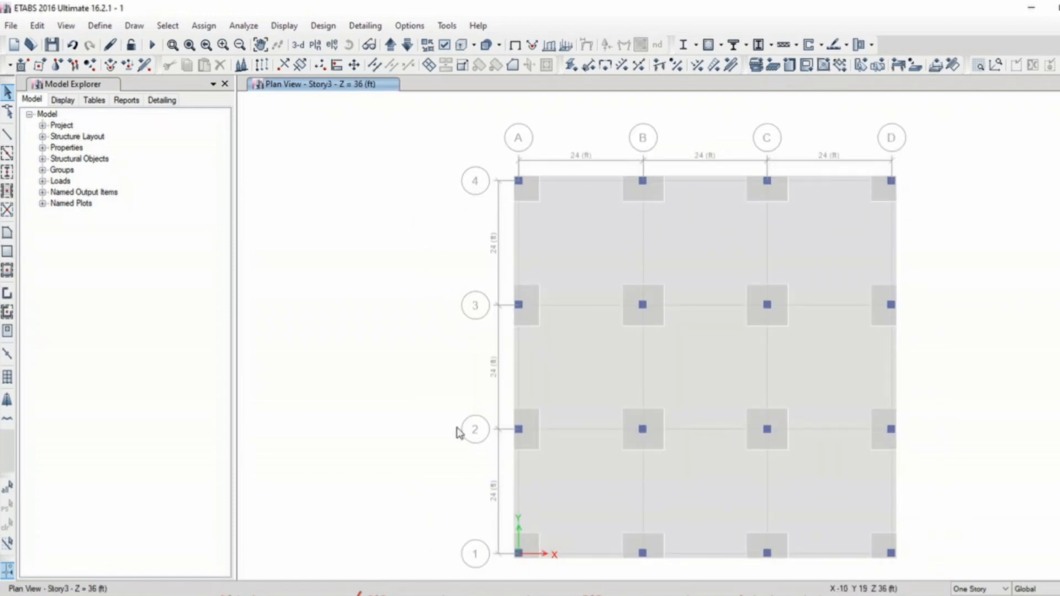
pyautogui.moveTo(296, 45)
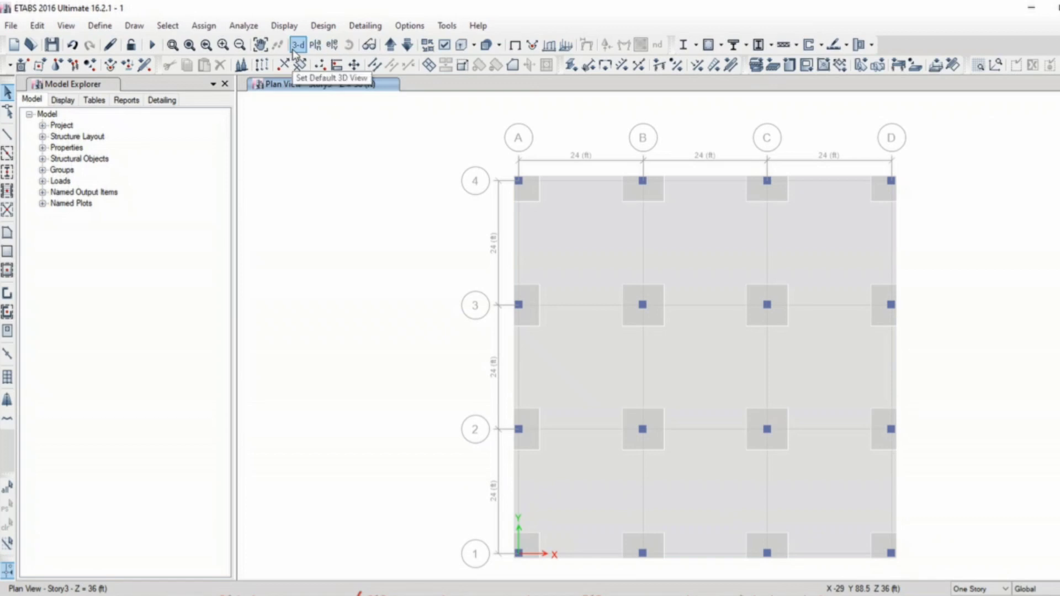
# Show the default 3D view beside a second window with the Story3 plan.
pyautogui.click(296, 45)
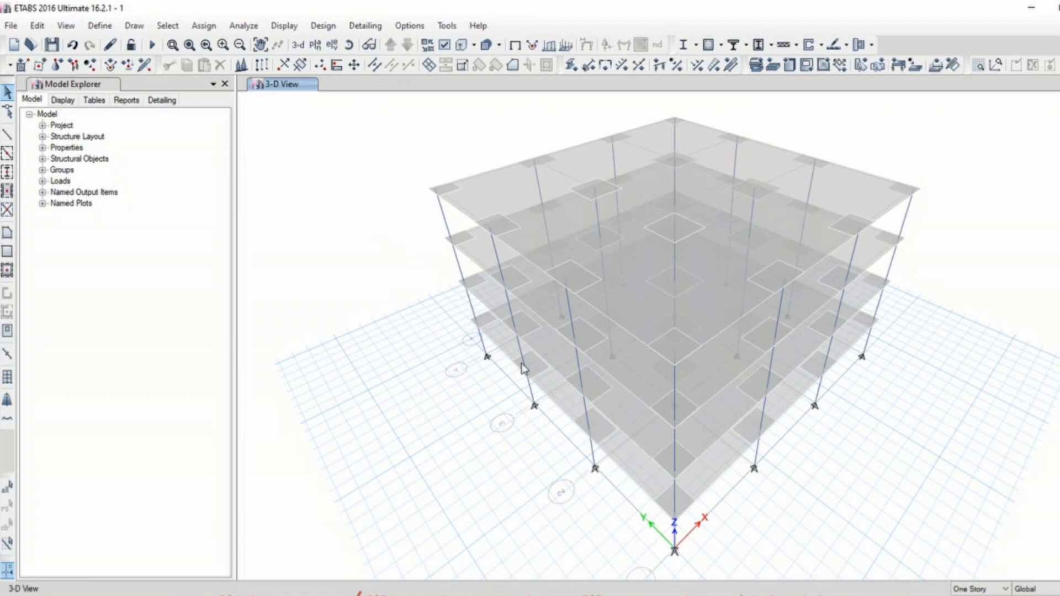
pyautogui.moveTo(524, 370)
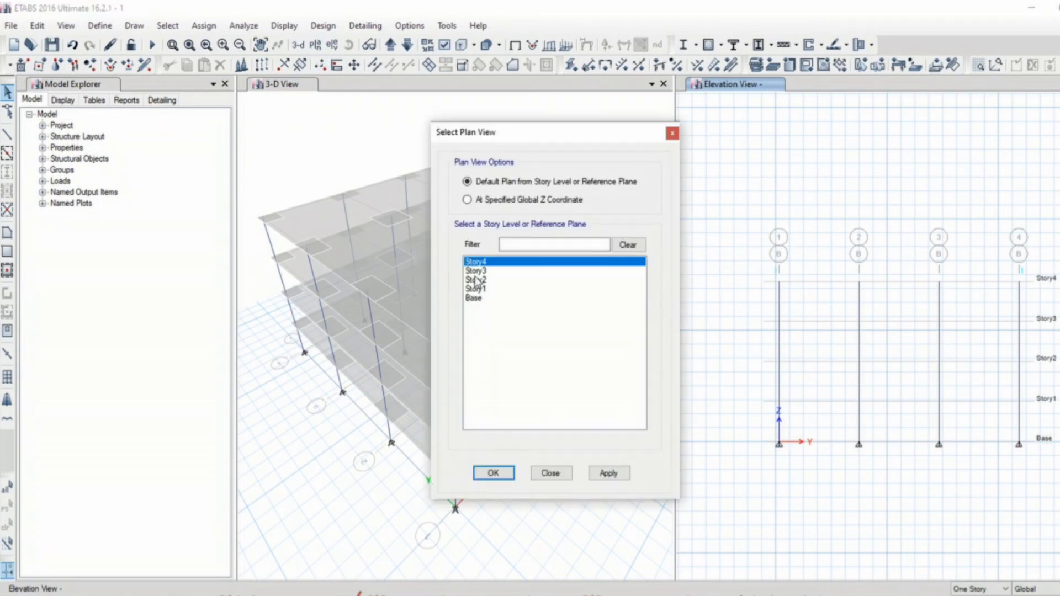
pyautogui.click(492, 472)
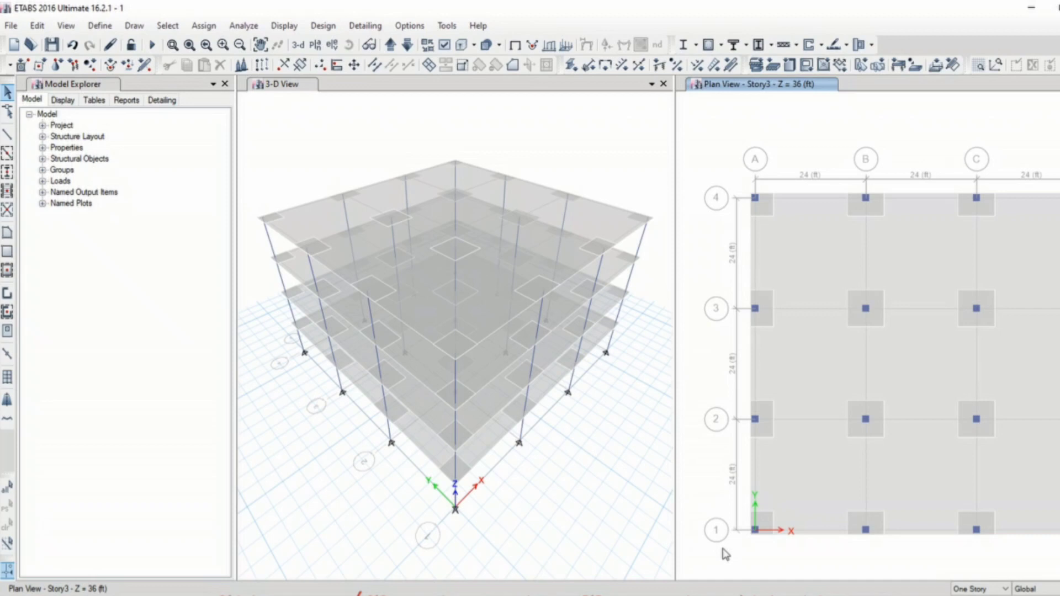
pyautogui.moveTo(743, 397)
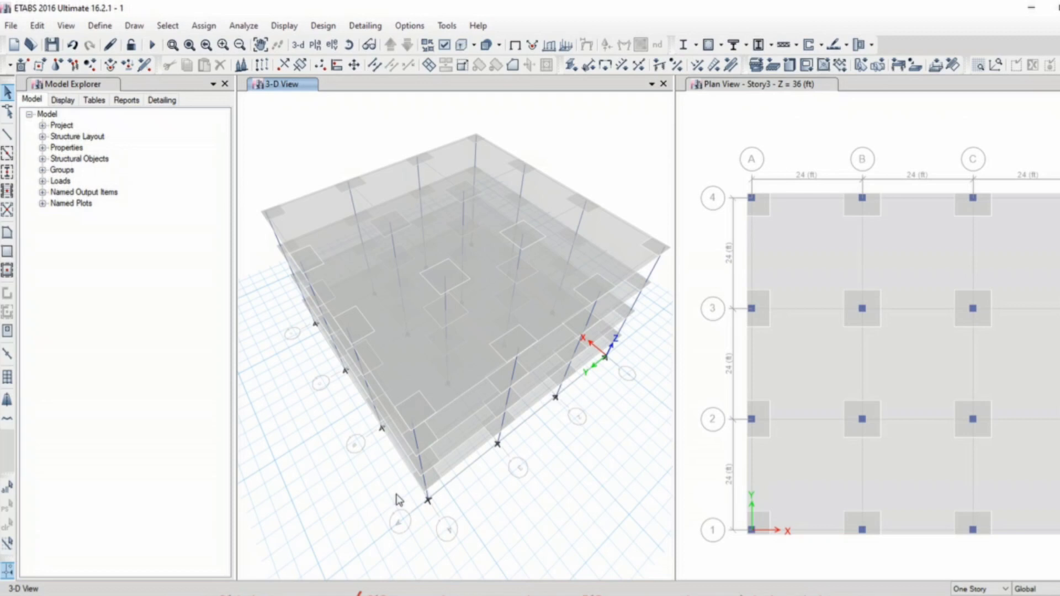
pyautogui.moveTo(436, 518)
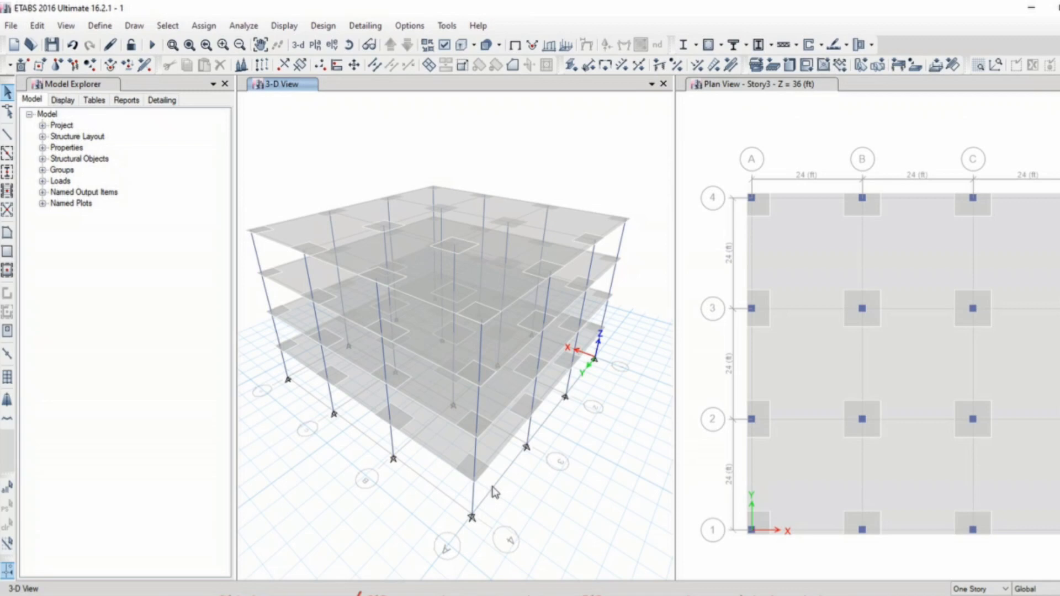
pyautogui.moveTo(615, 412)
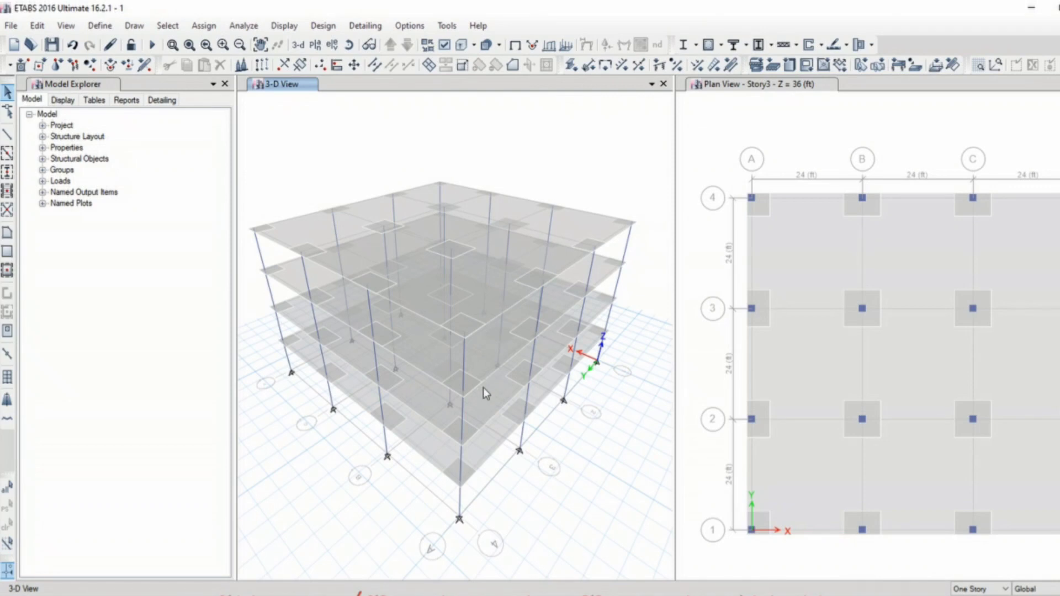
pyautogui.moveTo(443, 45)
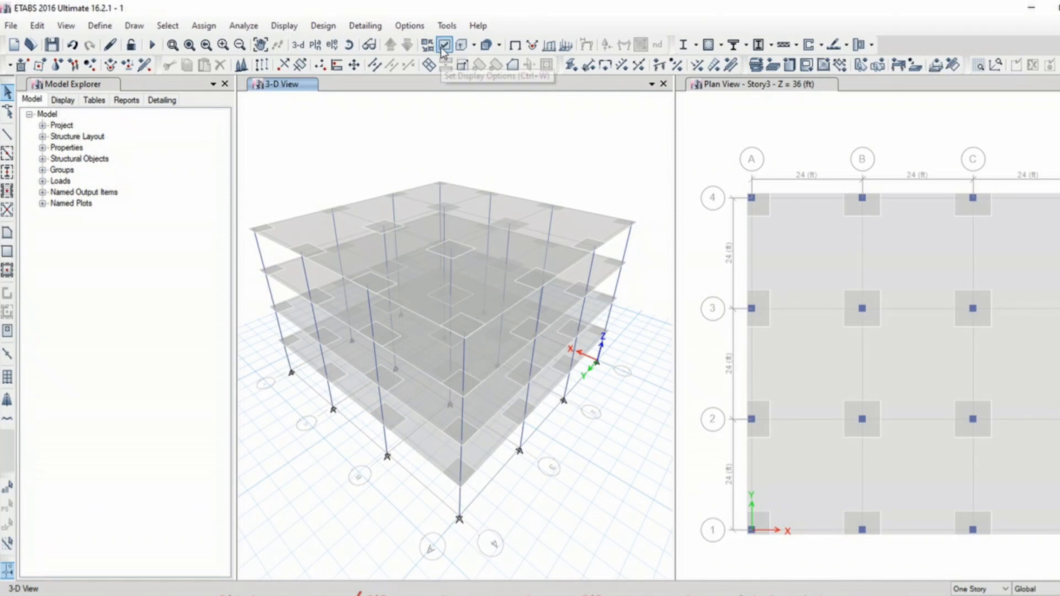
# Turn on Frame Assignments > Sections labels in the 3D view's display options.
pyautogui.click(441, 44)
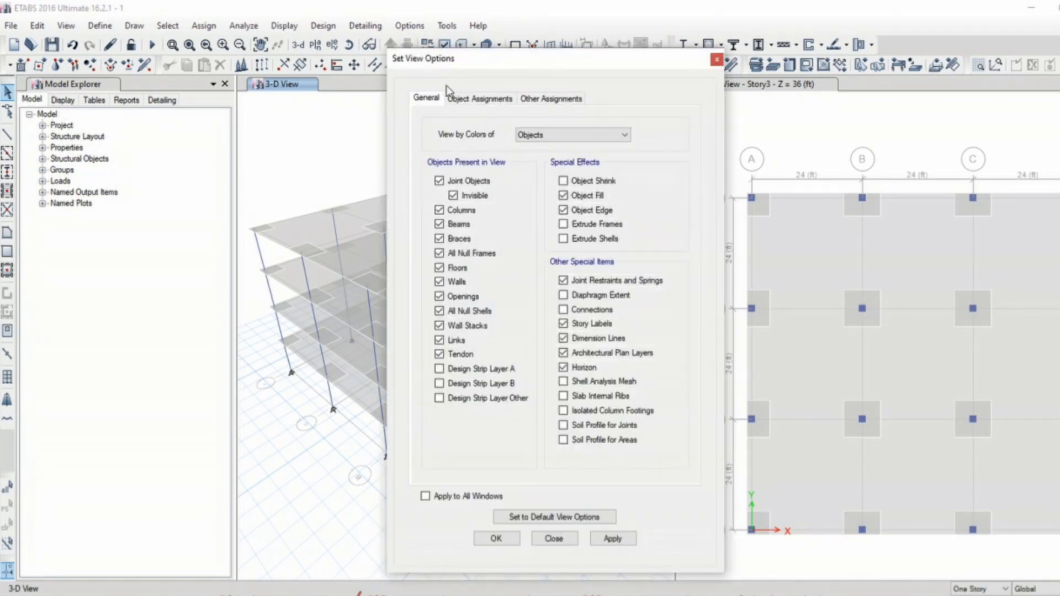
pyautogui.moveTo(256, 254)
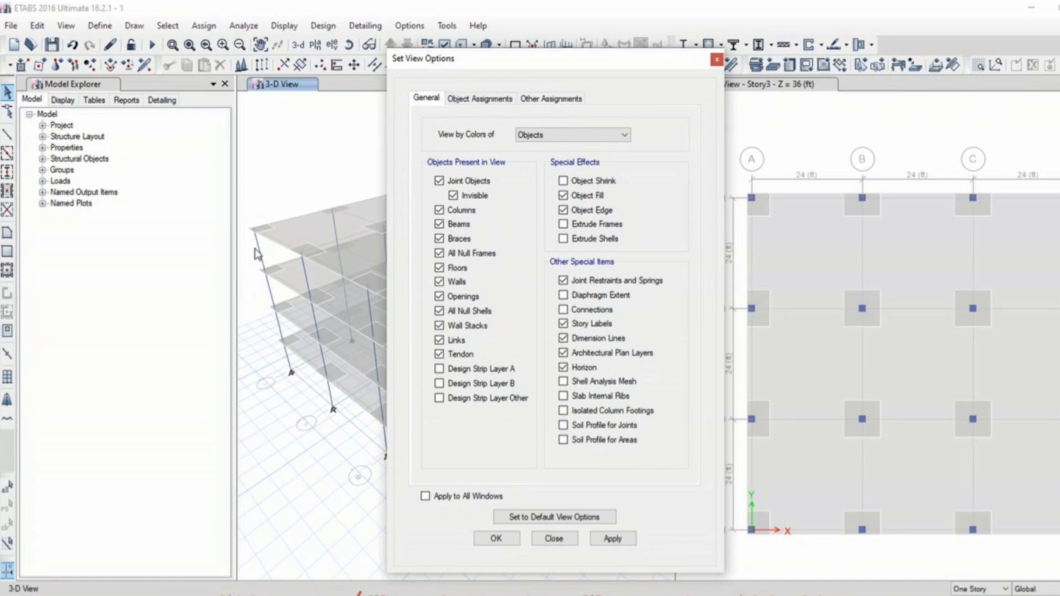
pyautogui.moveTo(329, 336)
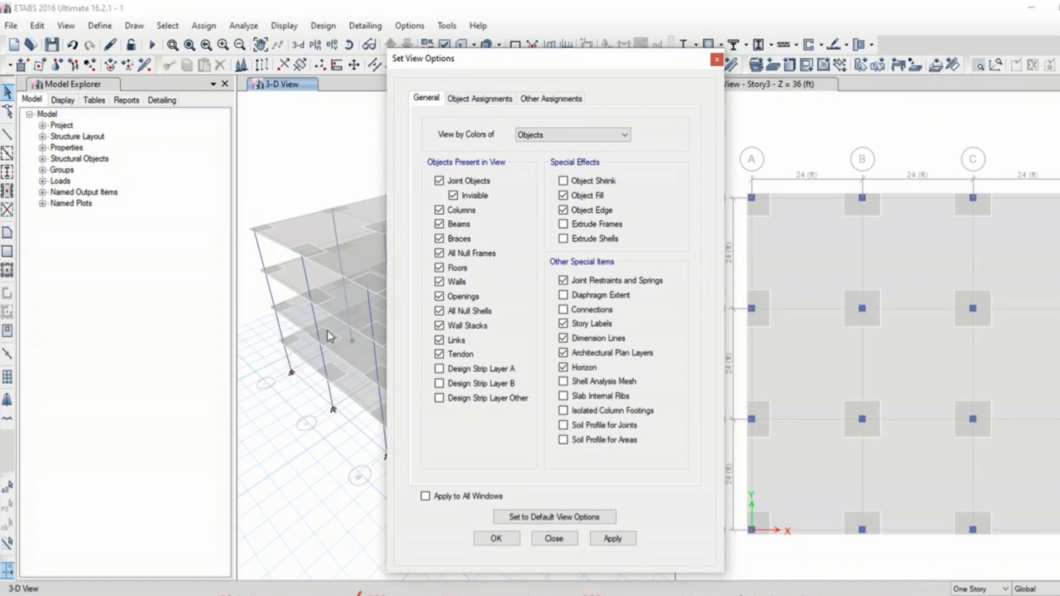
pyautogui.click(479, 98)
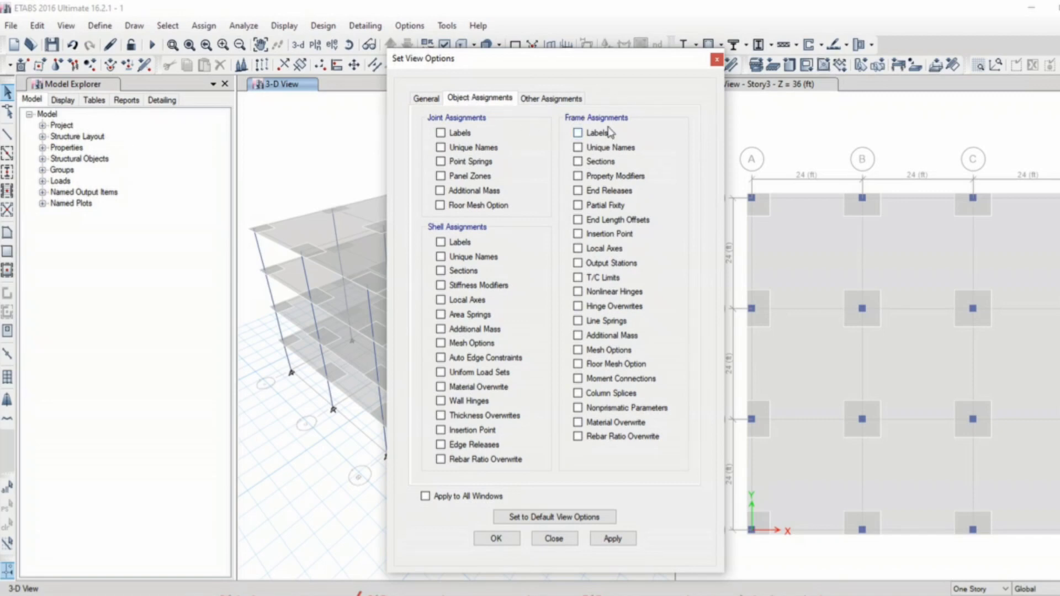
pyautogui.click(578, 161)
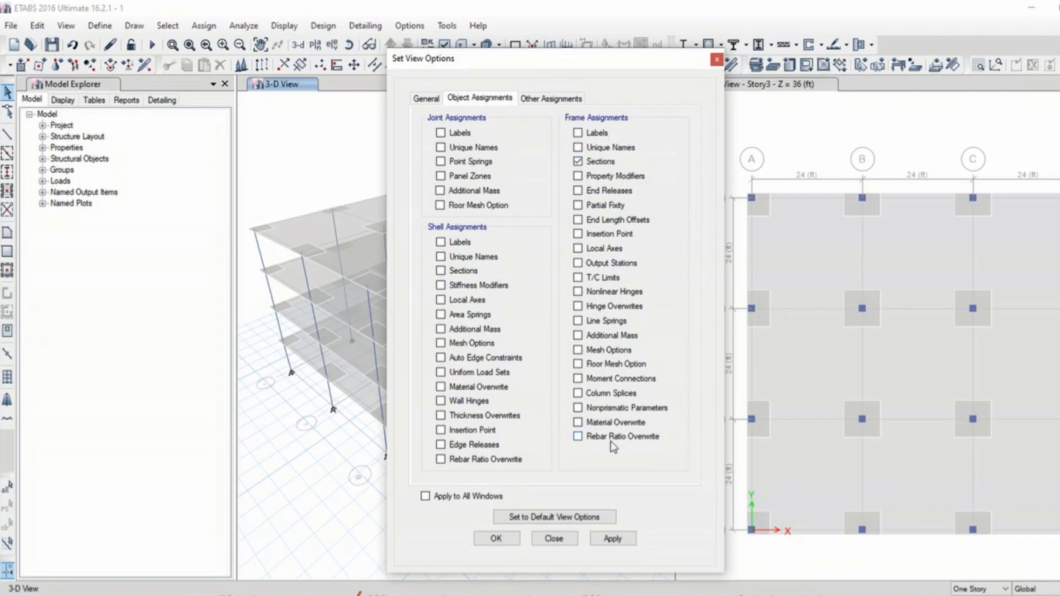
pyautogui.click(611, 539)
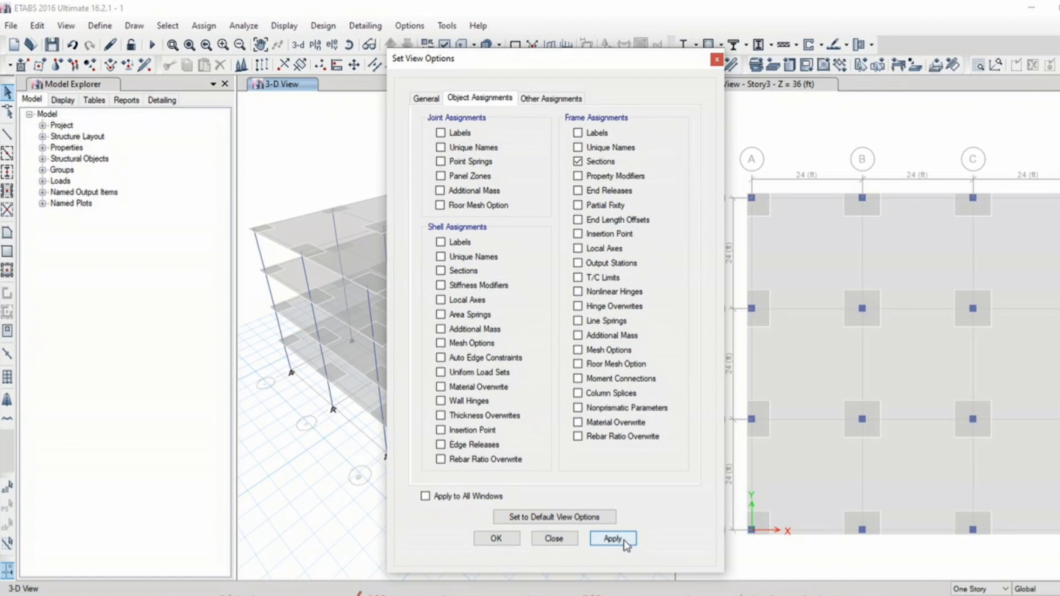
pyautogui.click(611, 539)
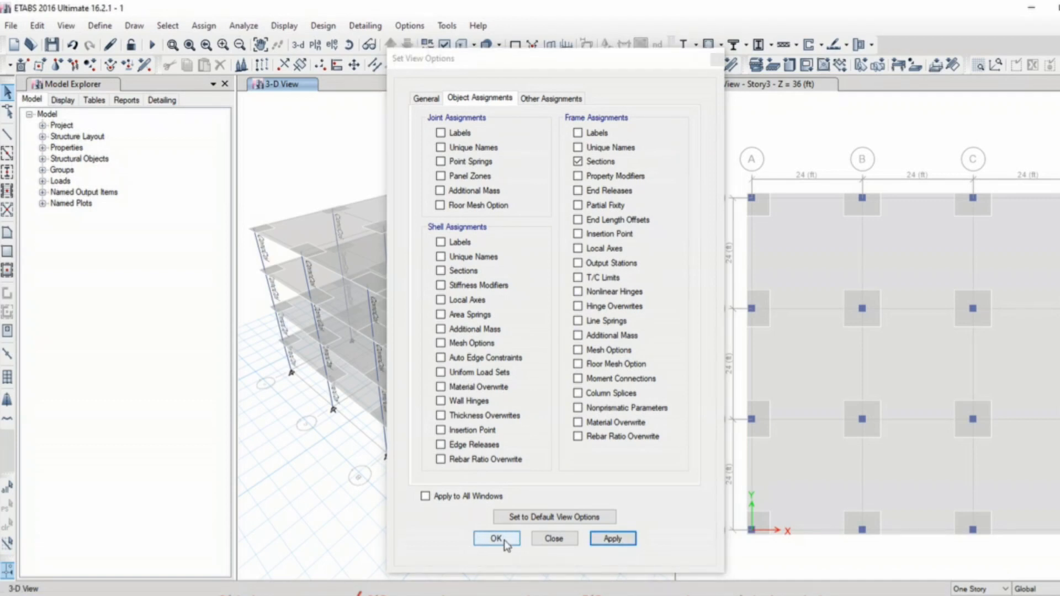
pyautogui.click(496, 539)
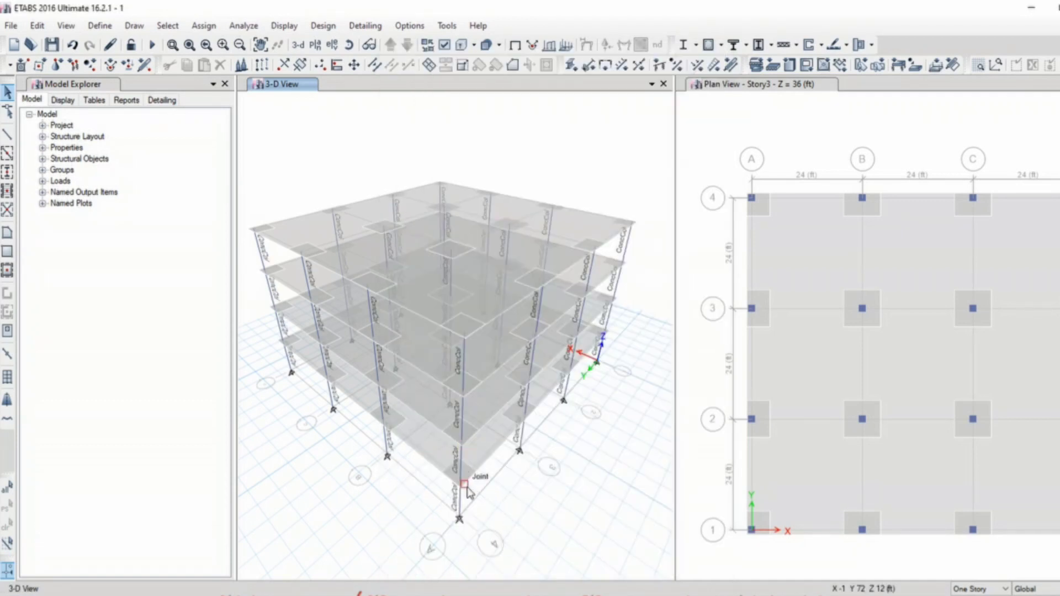
pyautogui.moveTo(465, 440)
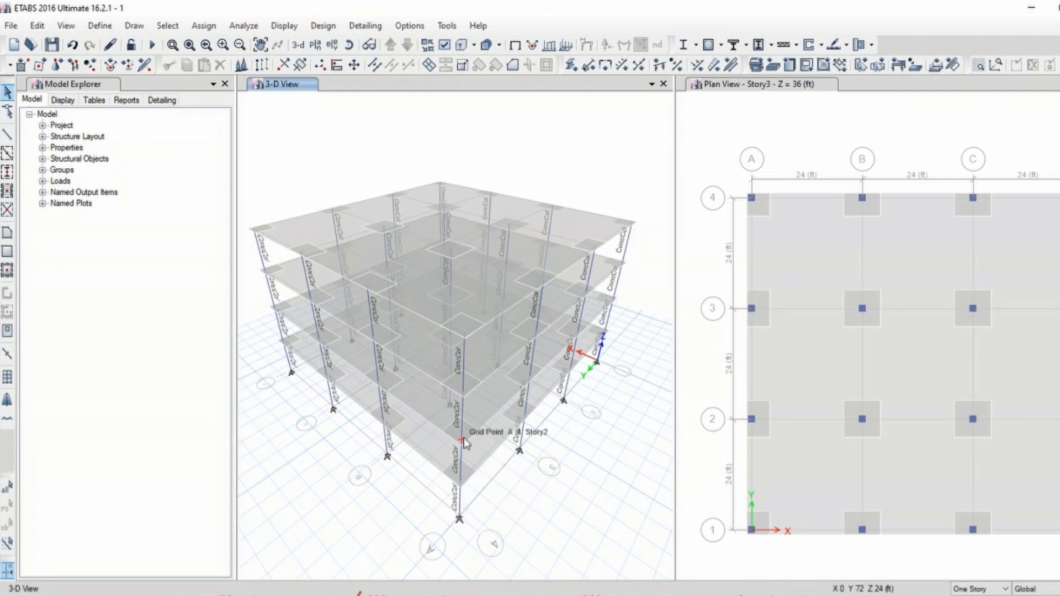
pyautogui.moveTo(440, 326)
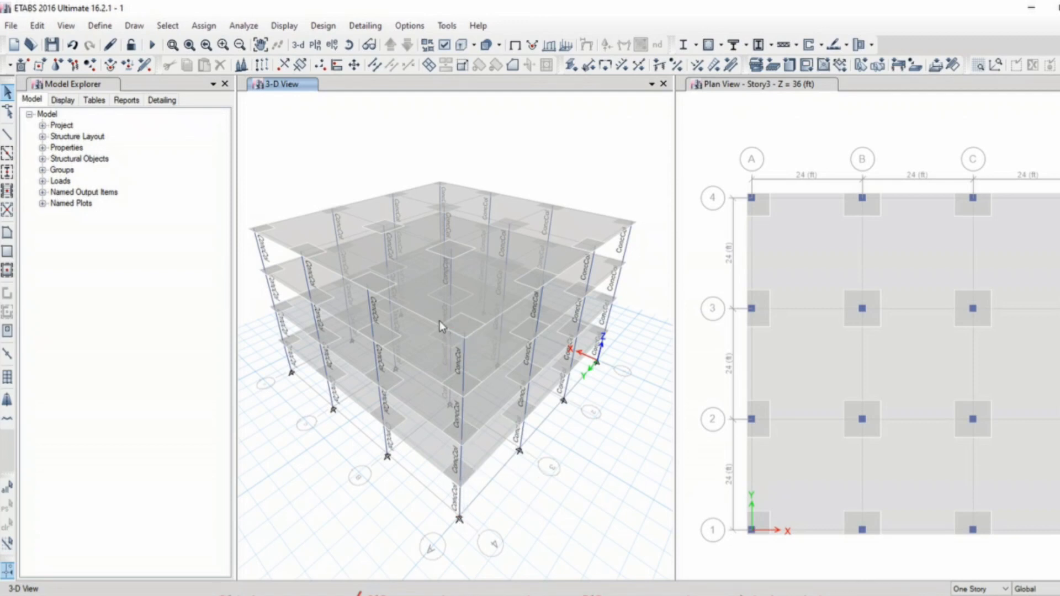
pyautogui.moveTo(457, 320)
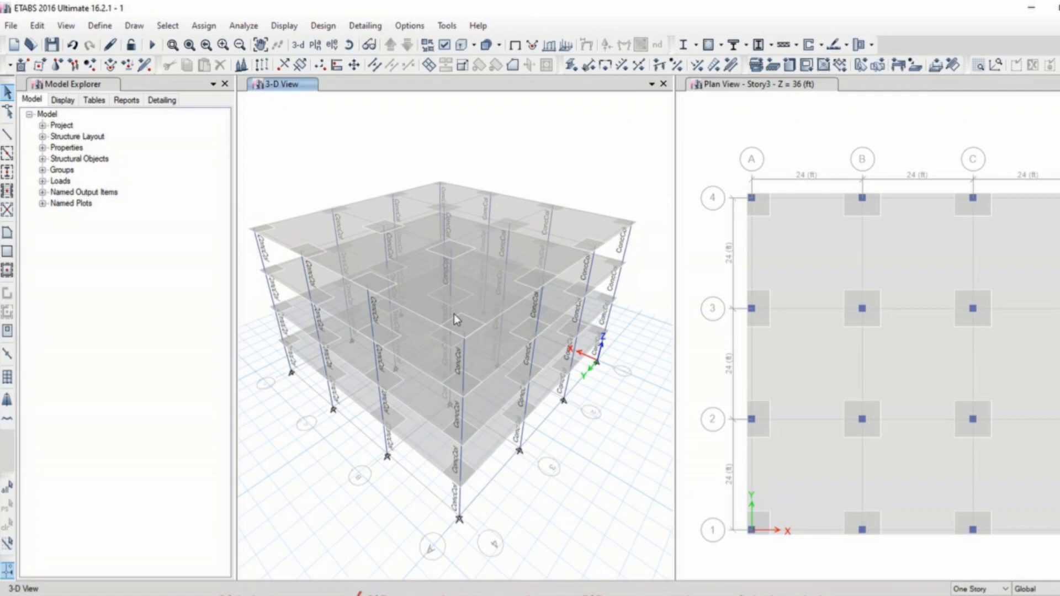
pyautogui.moveTo(471, 517)
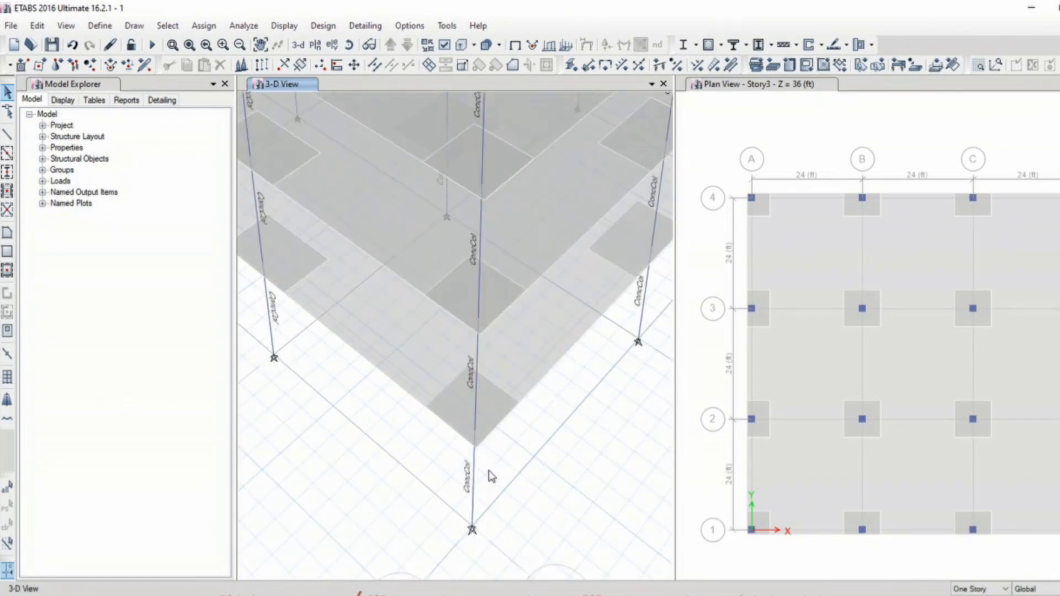
pyautogui.moveTo(460, 197)
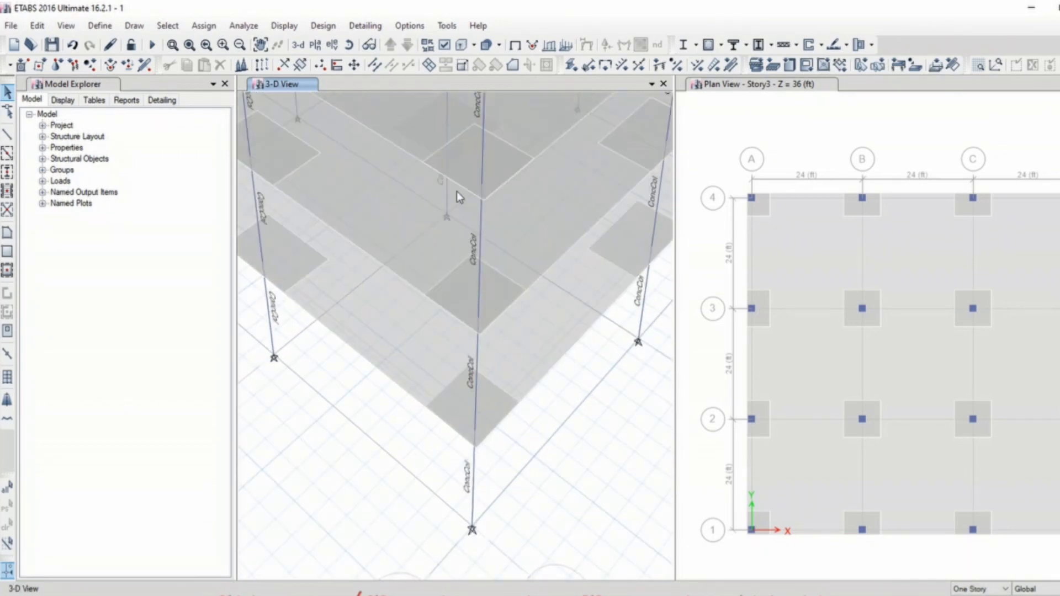
pyautogui.click(409, 25)
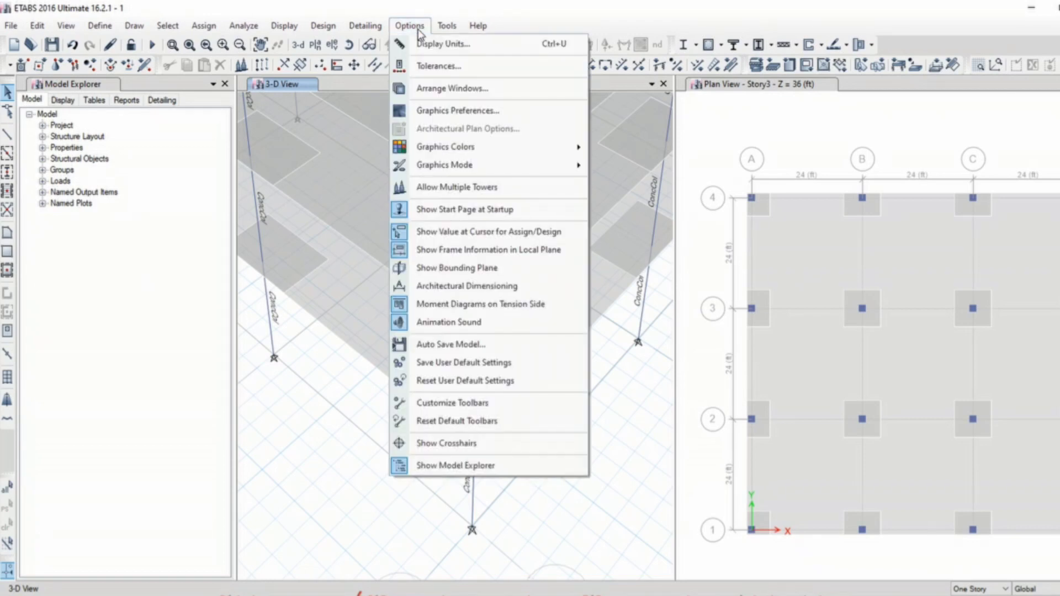
pyautogui.moveTo(480, 110)
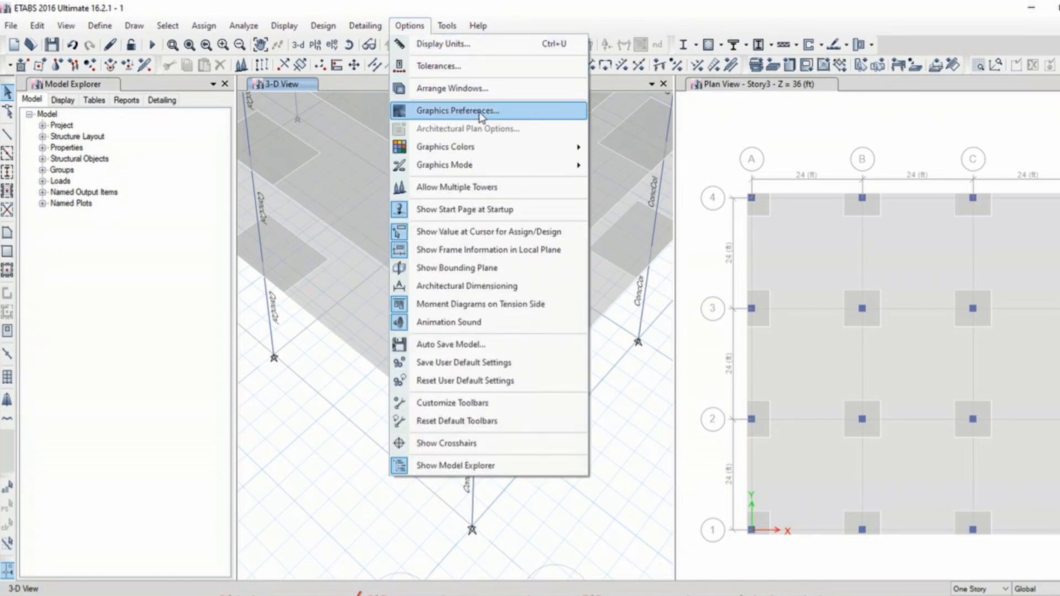
# Set Graphics Preferences maximum font size to 10 and minimum to 8.
pyautogui.click(458, 110)
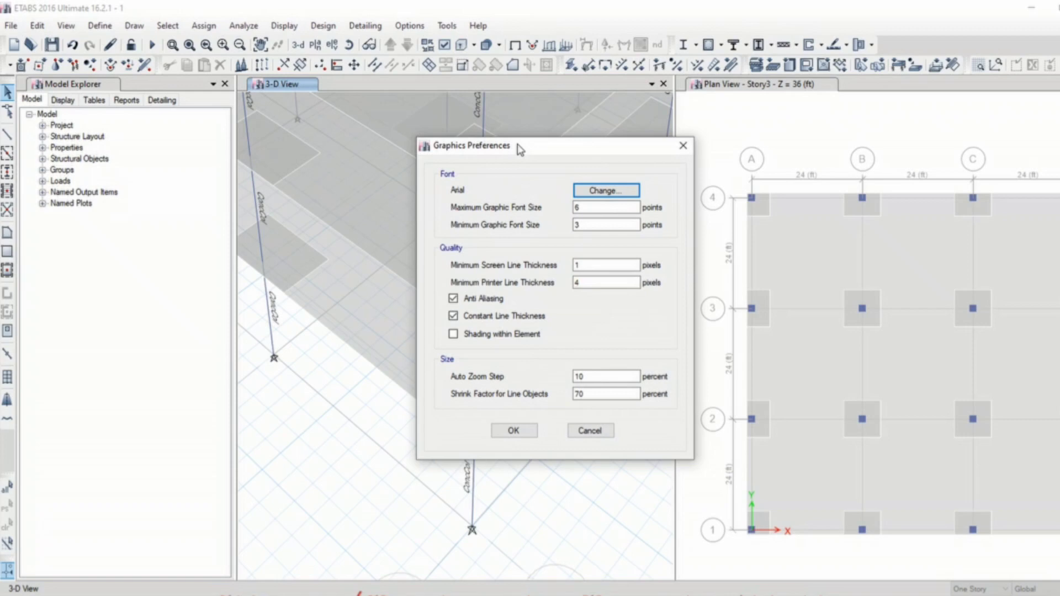
pyautogui.moveTo(470, 146); pyautogui.dragTo(657, 150)
pyautogui.write('1')
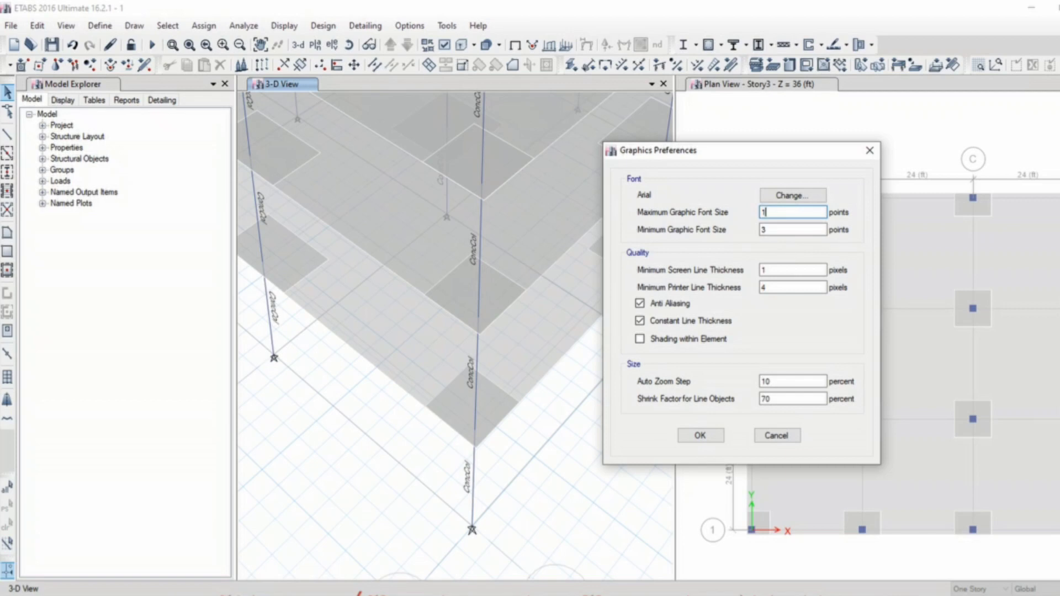
pyautogui.write('0')
pyautogui.click(792, 230)
pyautogui.write('8')
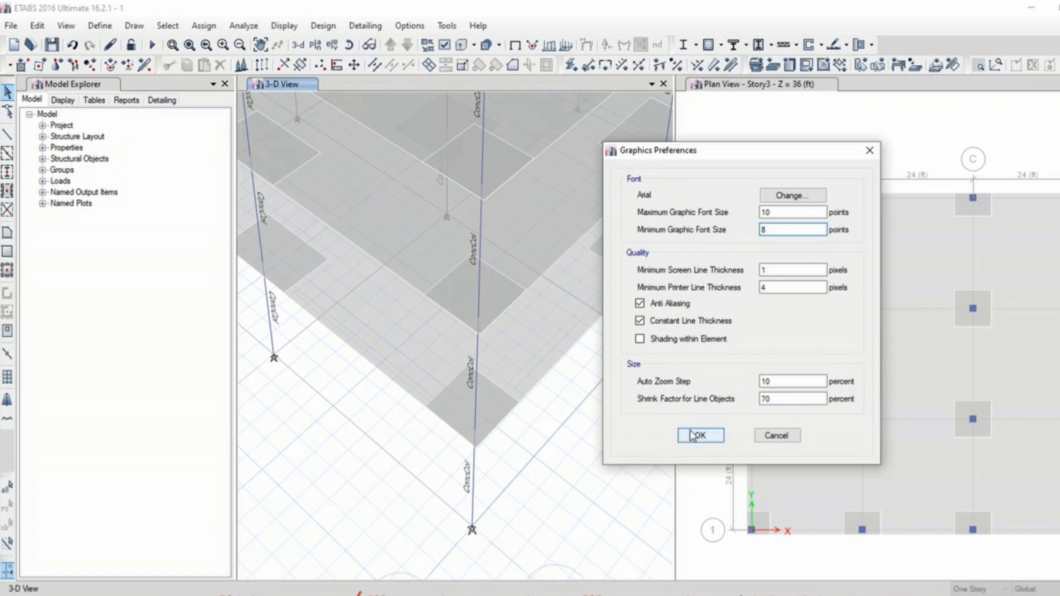
pyautogui.click(700, 436)
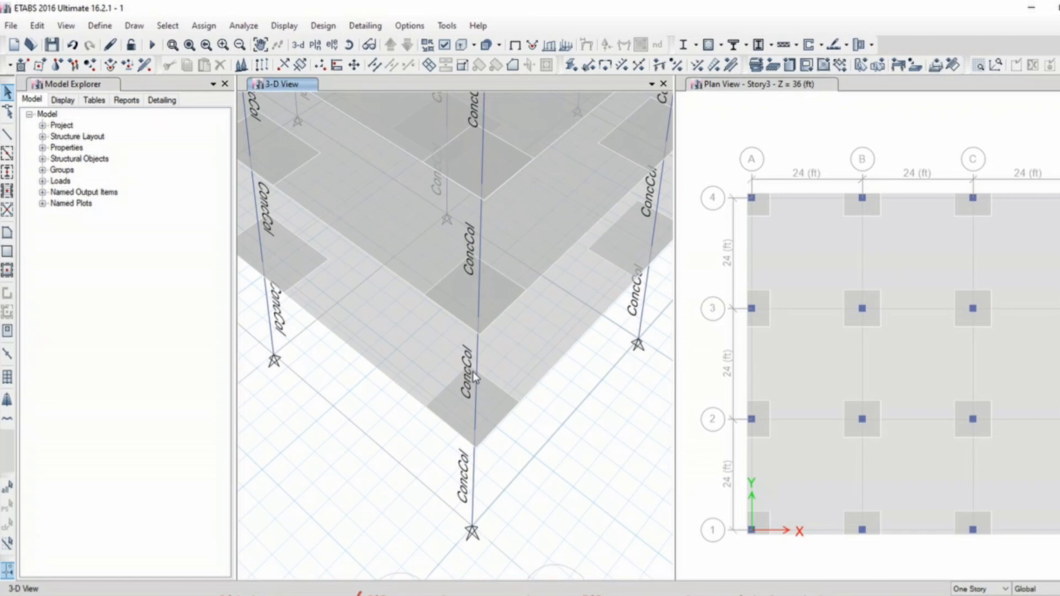
pyautogui.moveTo(666, 413)
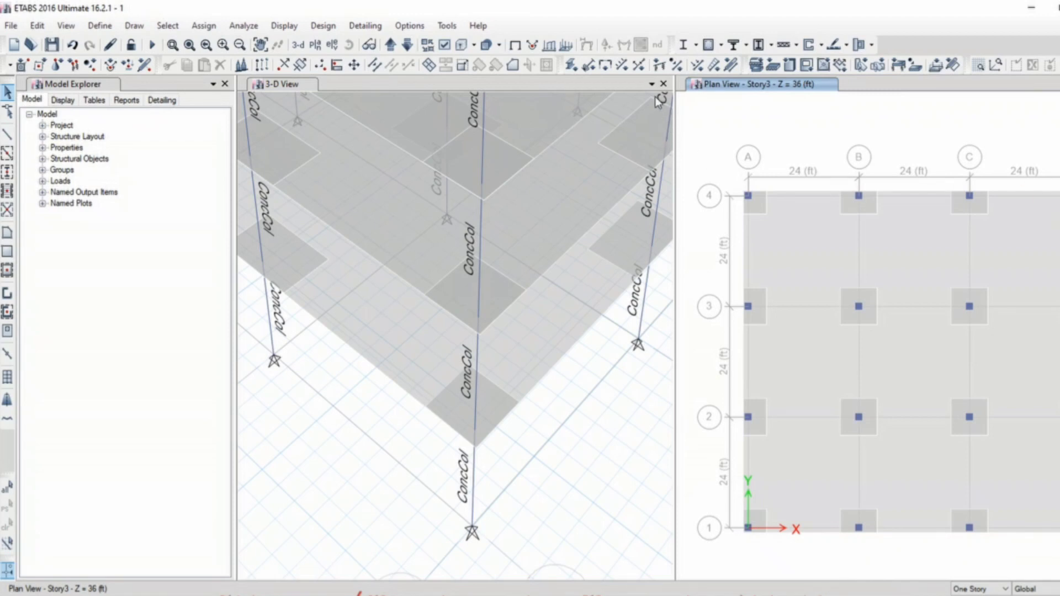
# From the Story3 plan, draw a developed elevation definition named 'Grid 1 D'.
pyautogui.click(605, 445)
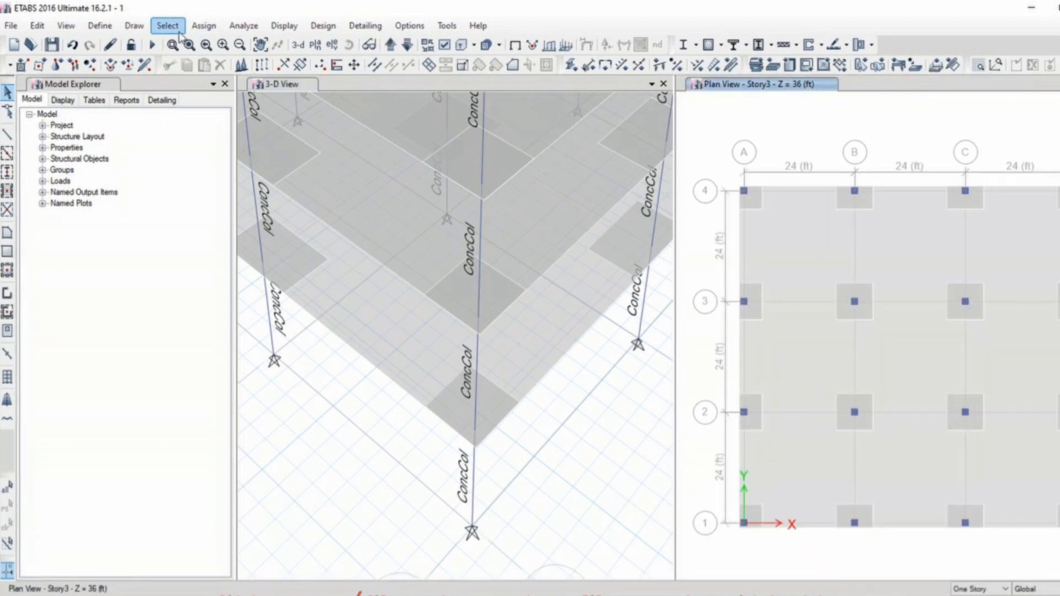
pyautogui.moveTo(100, 26)
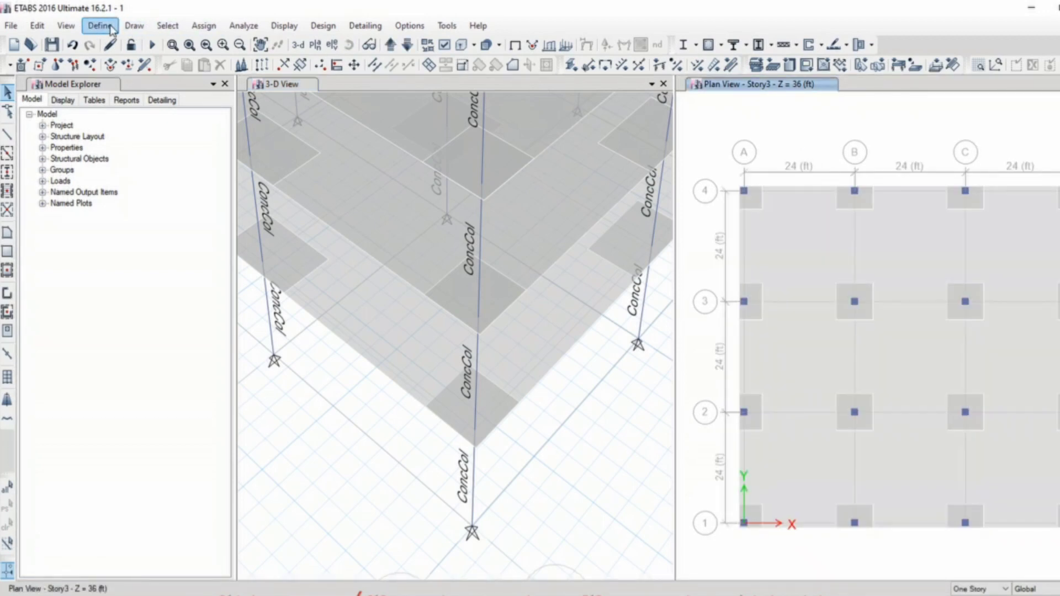
pyautogui.click(134, 25)
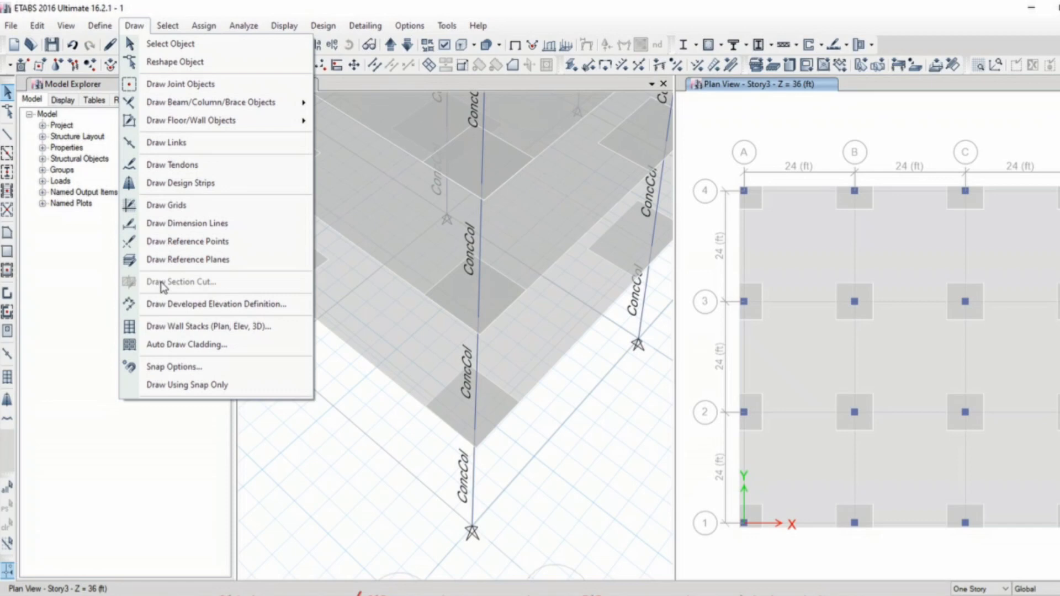
pyautogui.moveTo(215, 304)
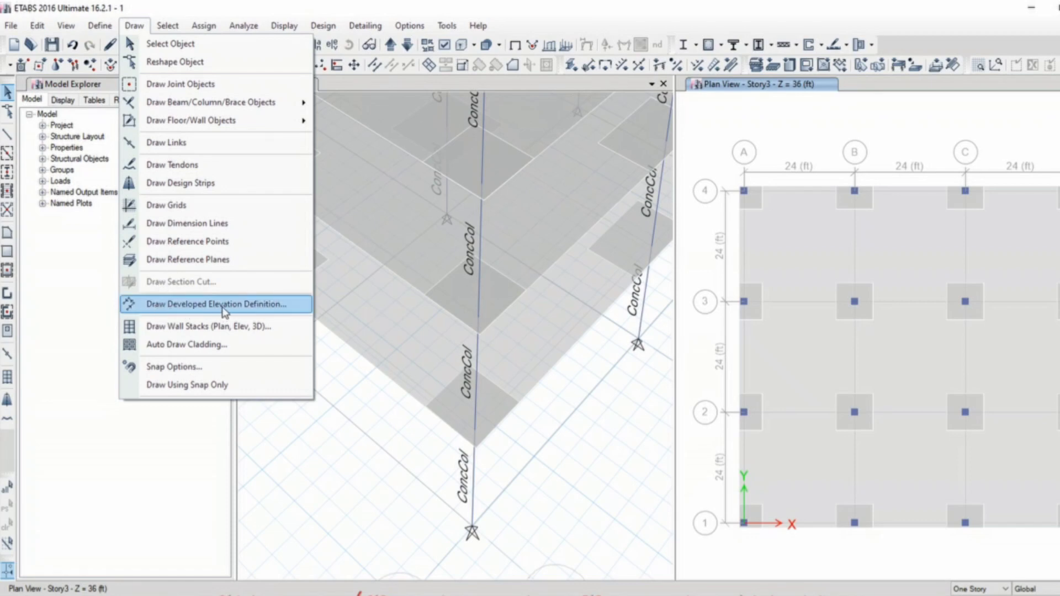
pyautogui.click(215, 304)
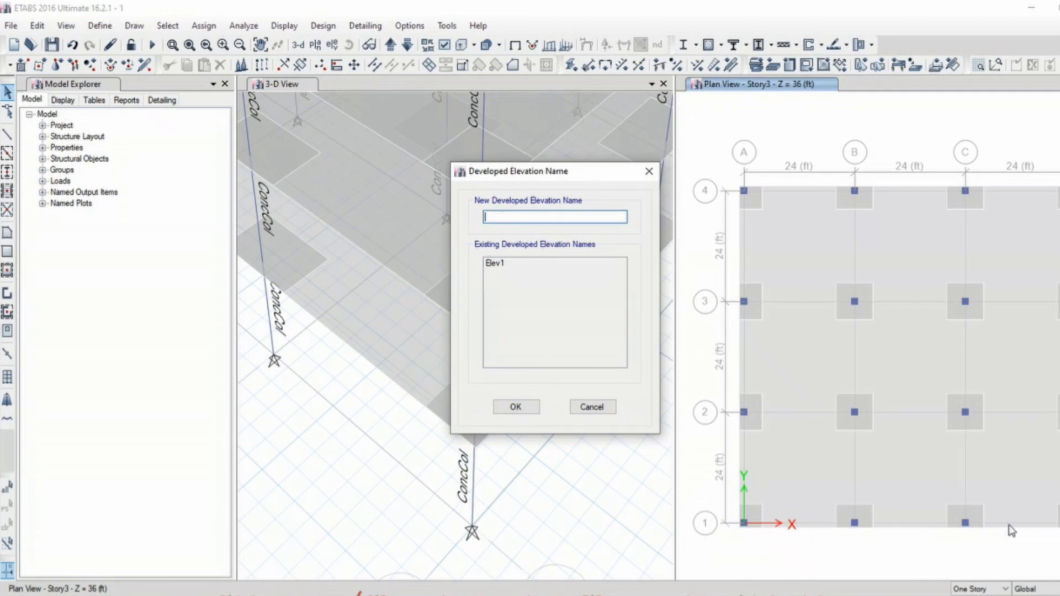
pyautogui.moveTo(572, 203)
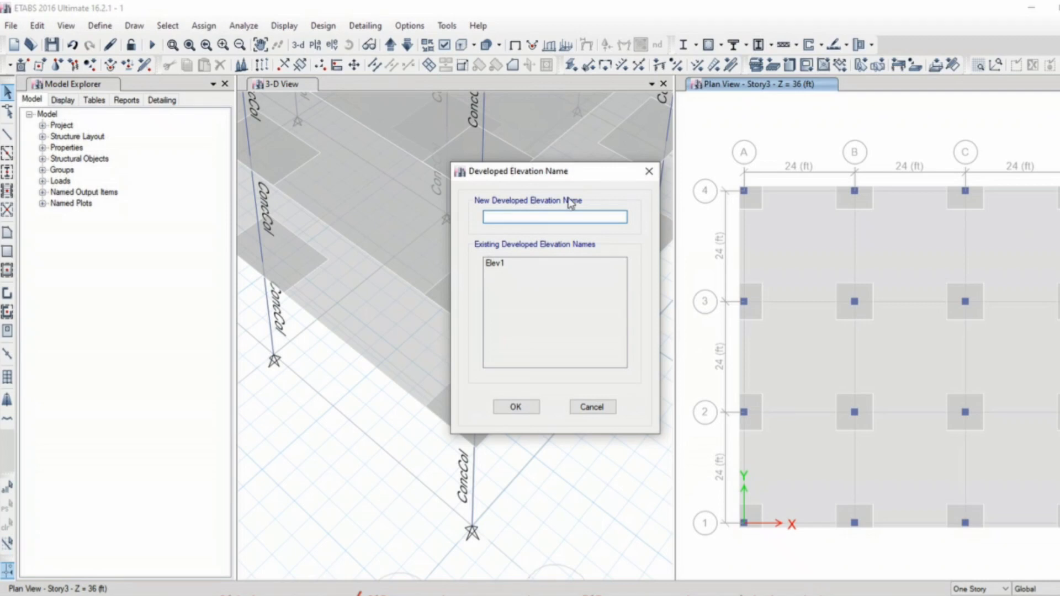
pyautogui.write('Grid 1 D')
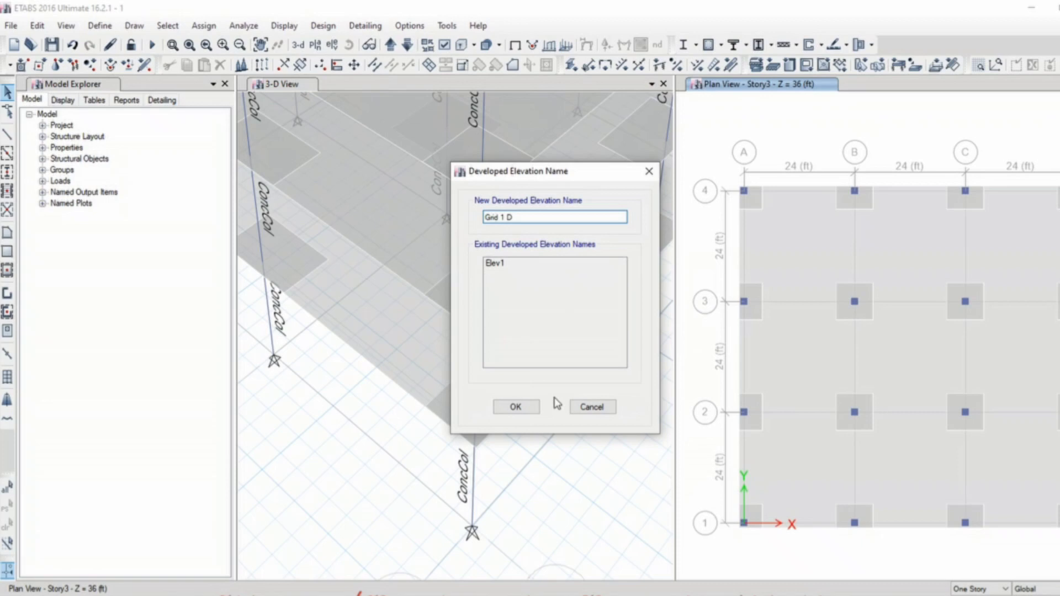
pyautogui.click(516, 406)
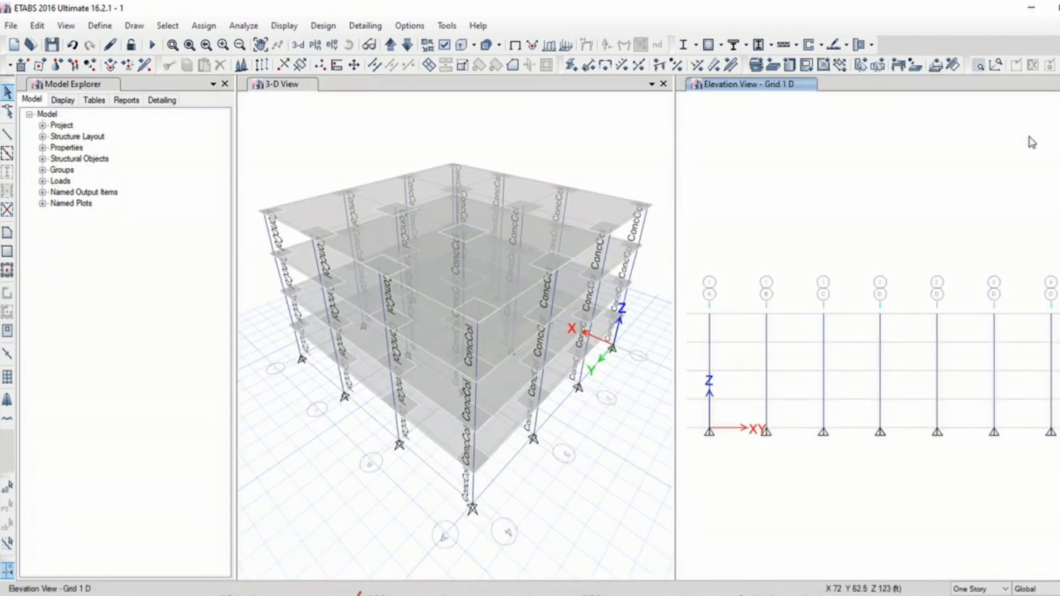
pyautogui.moveTo(876, 289)
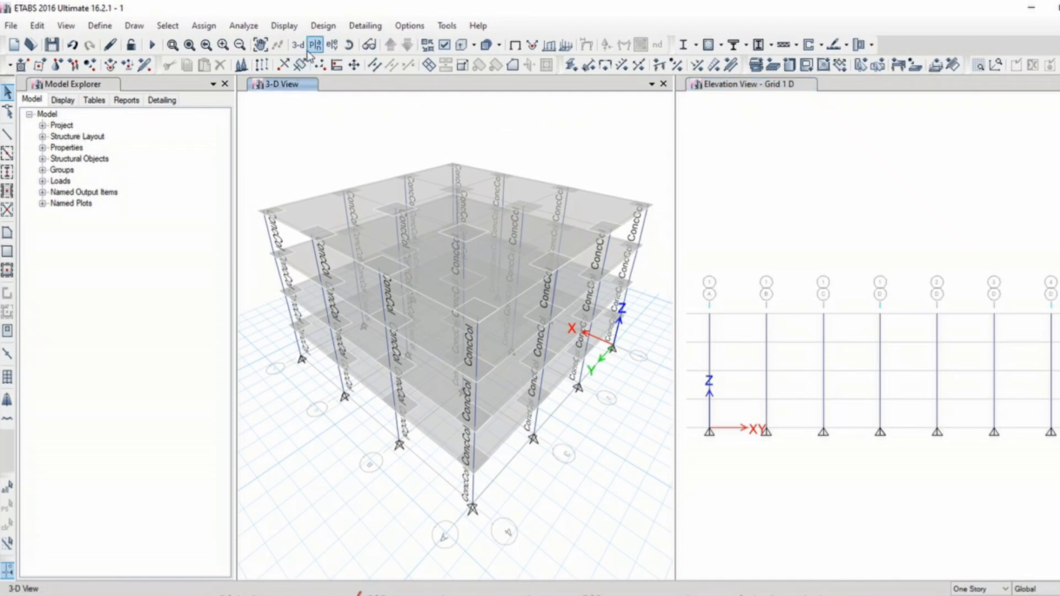
# Change the 3D window to the Story4 plan view, then activate the Grid 1 D elevation window.
pyautogui.click(314, 45)
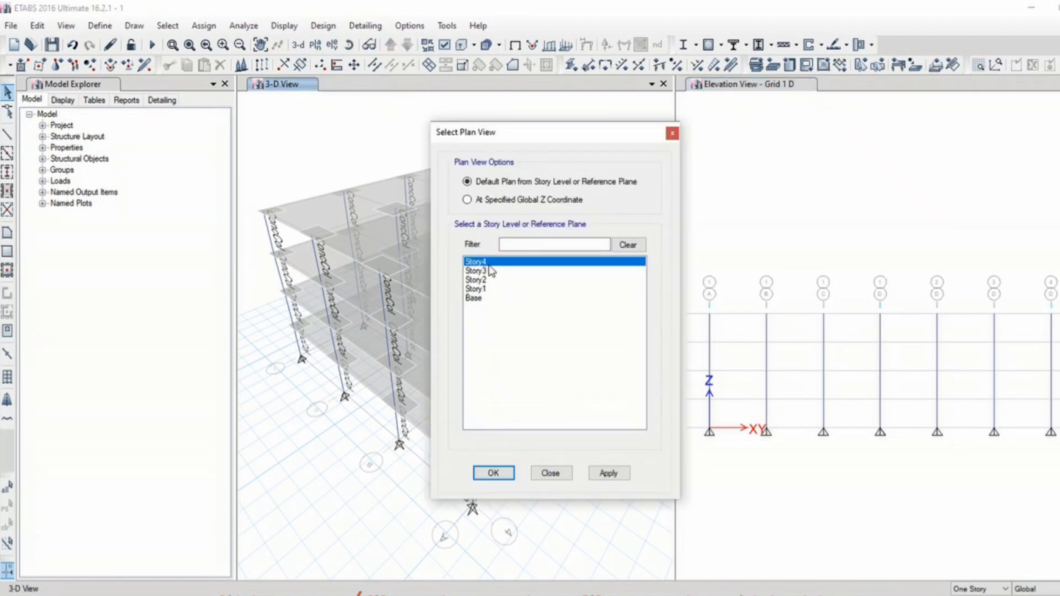
pyautogui.click(492, 473)
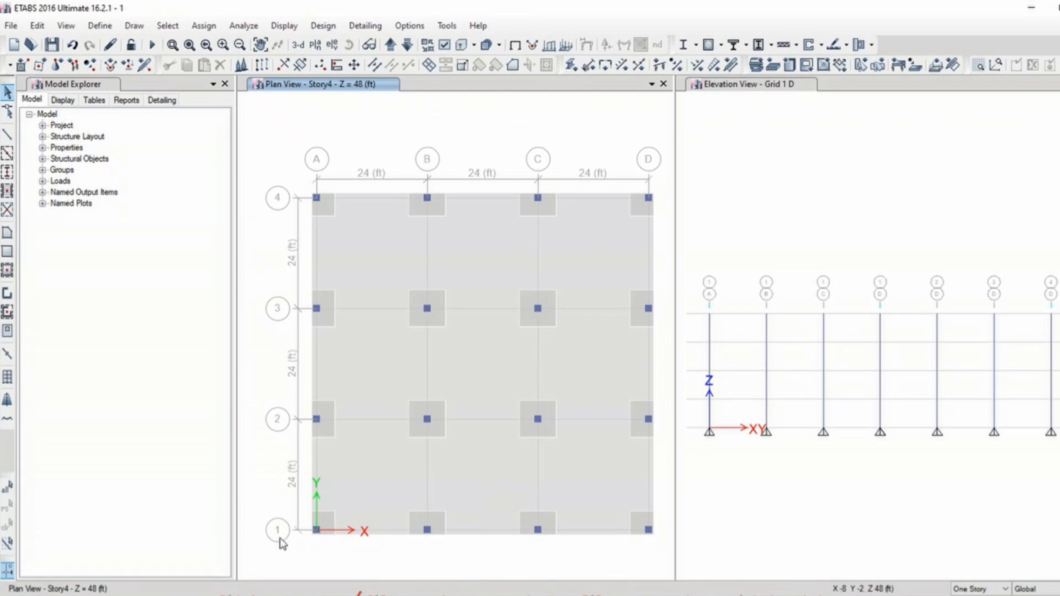
pyautogui.moveTo(672, 556)
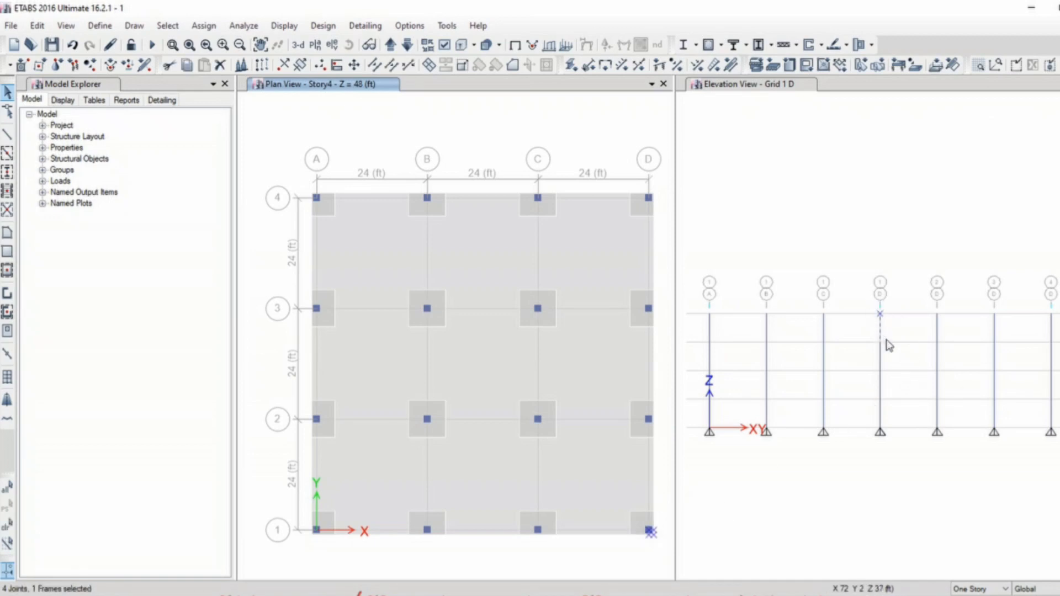
pyautogui.moveTo(885, 425)
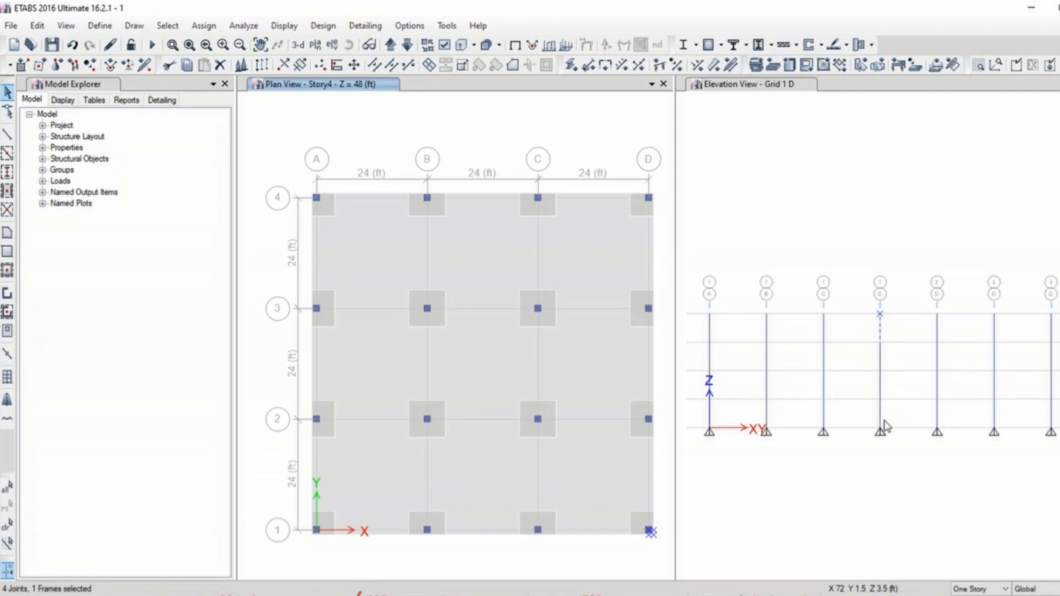
pyautogui.moveTo(668, 280)
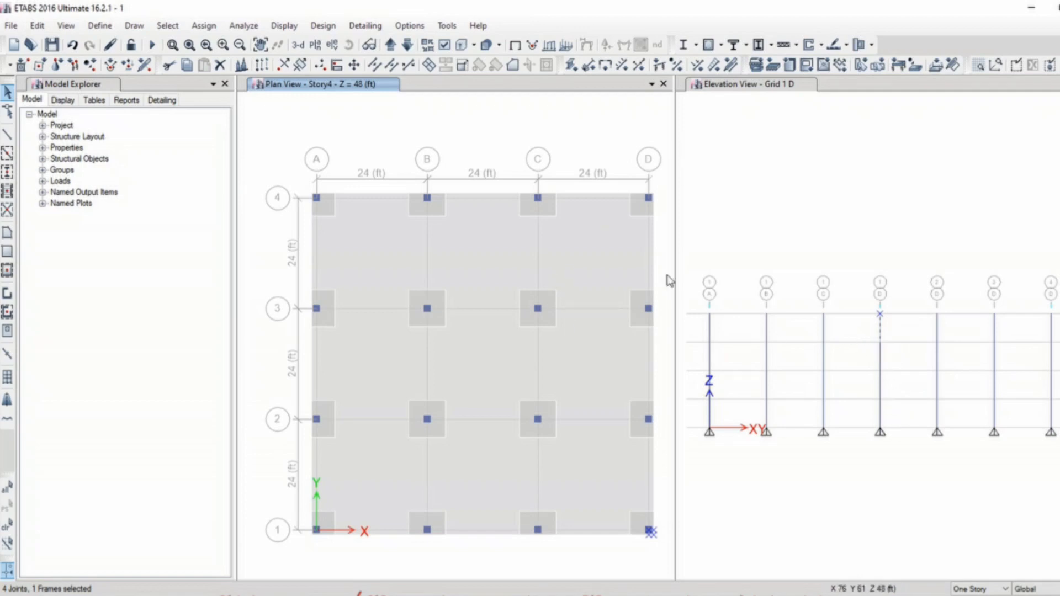
pyautogui.moveTo(674, 551)
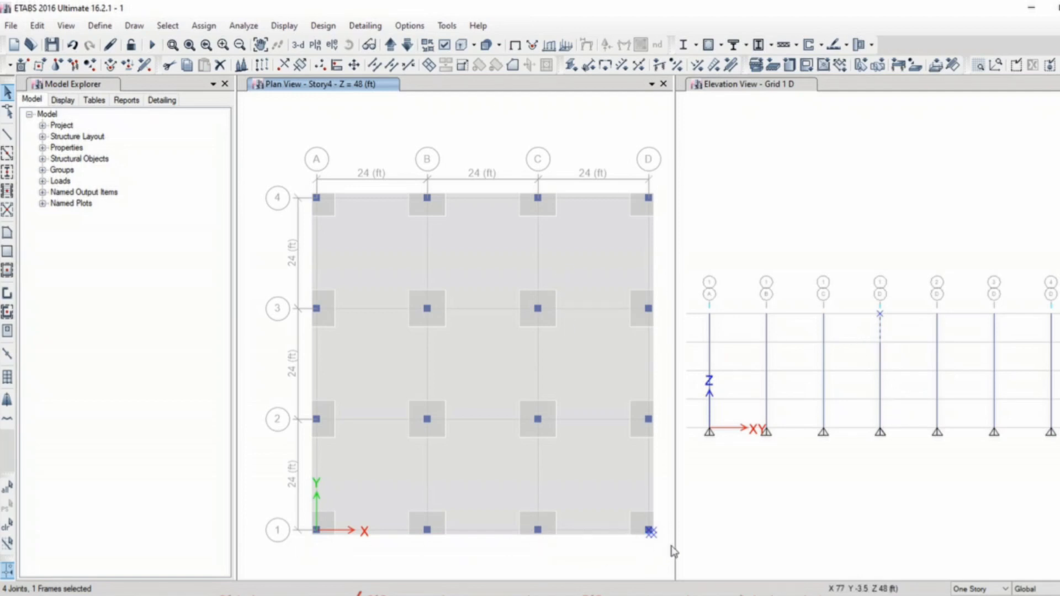
pyautogui.click(757, 245)
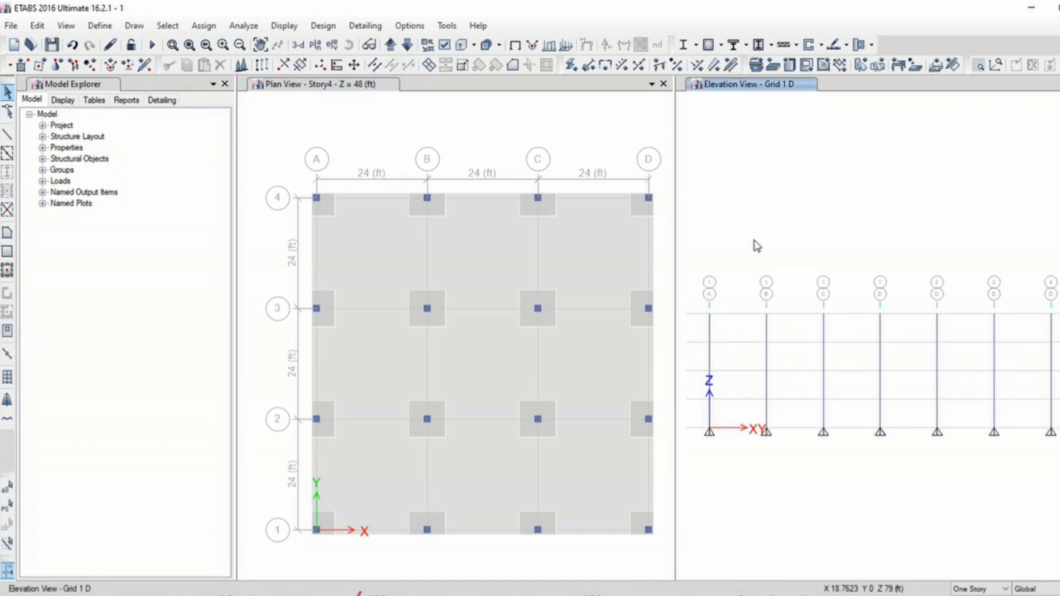